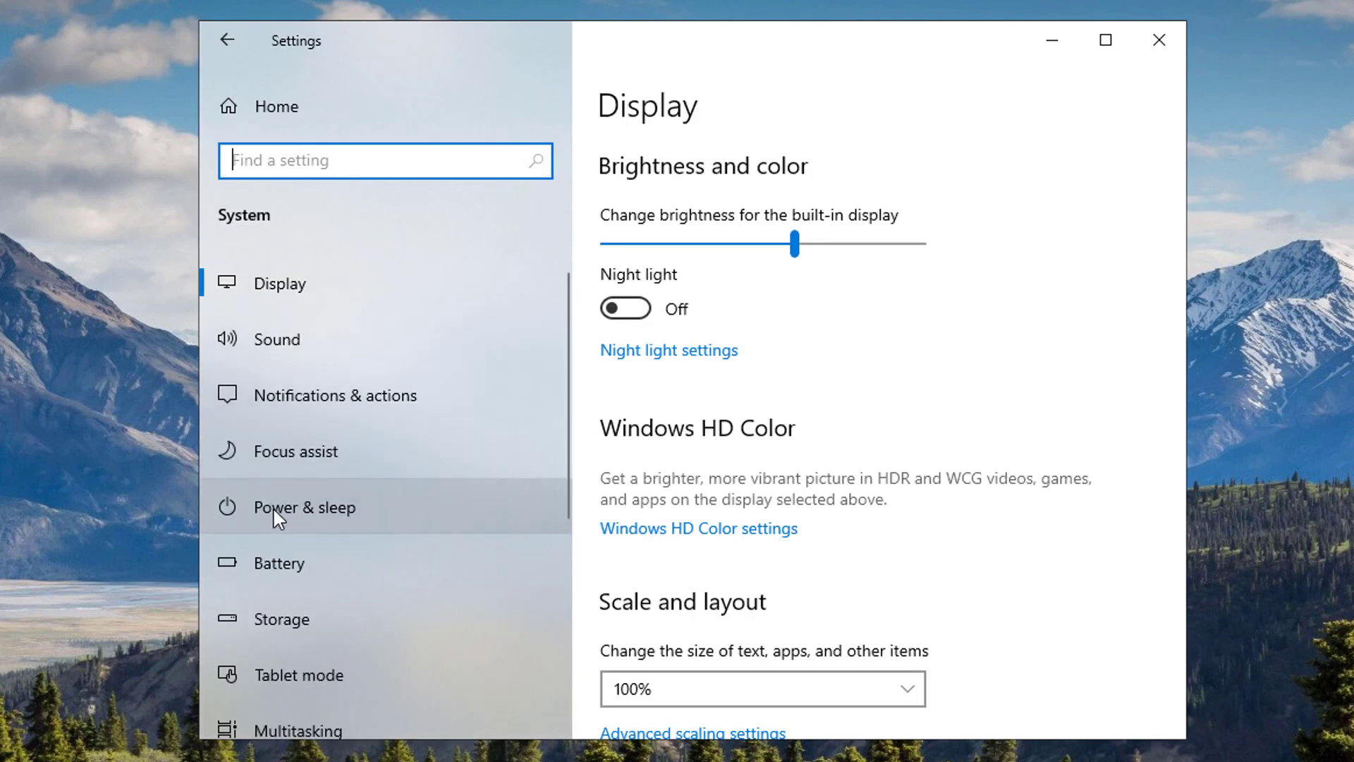
Step: From Power & sleep, reach Control Panel's full Power Options via Additional power settings
left_click(304, 507)
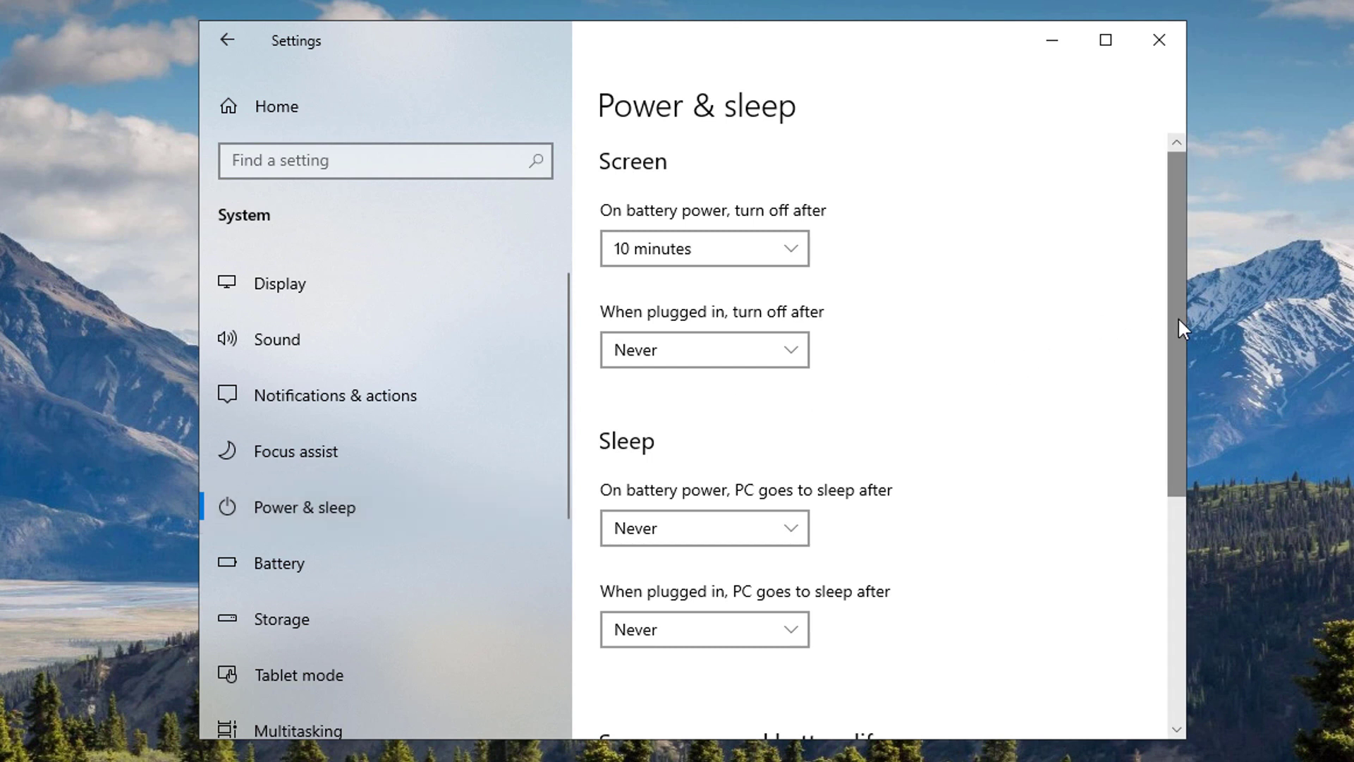
scroll("down", 3)
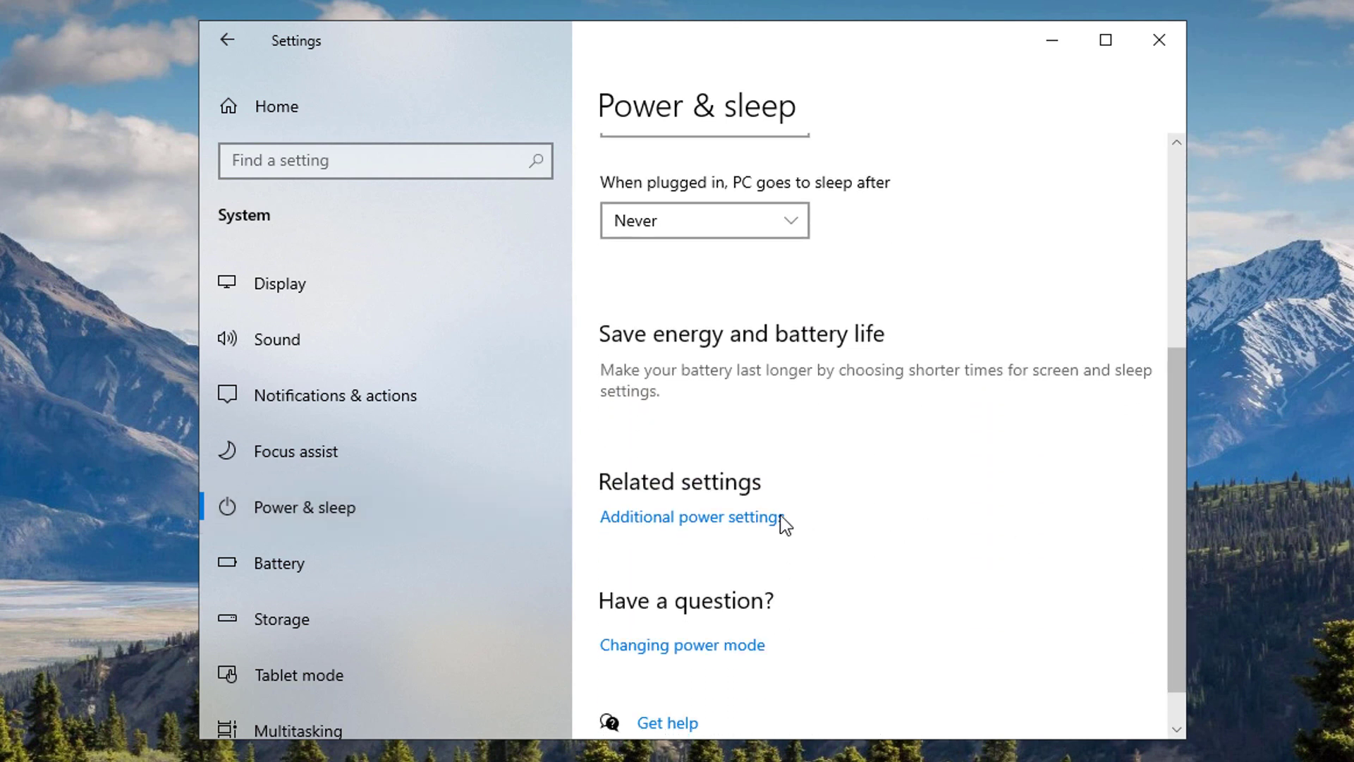
left_click(688, 516)
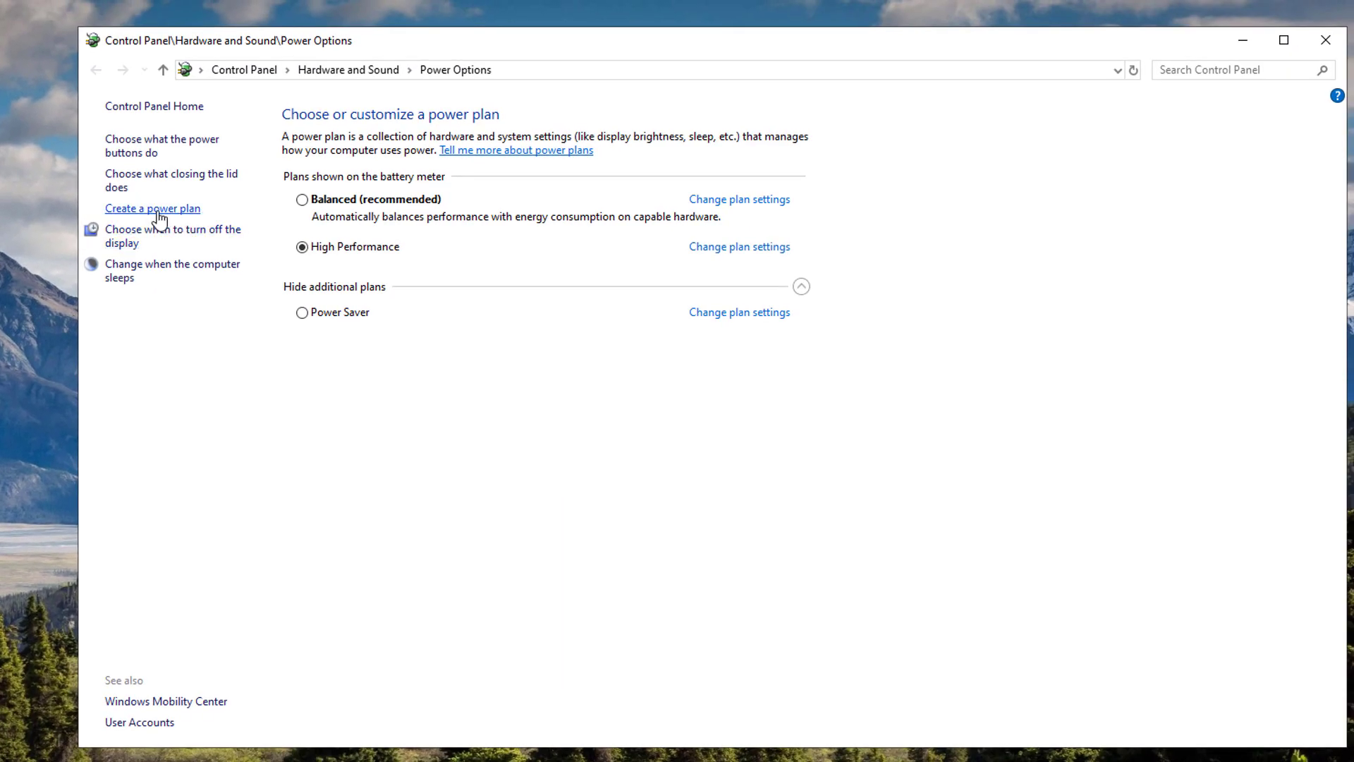
mouse_move(147, 240)
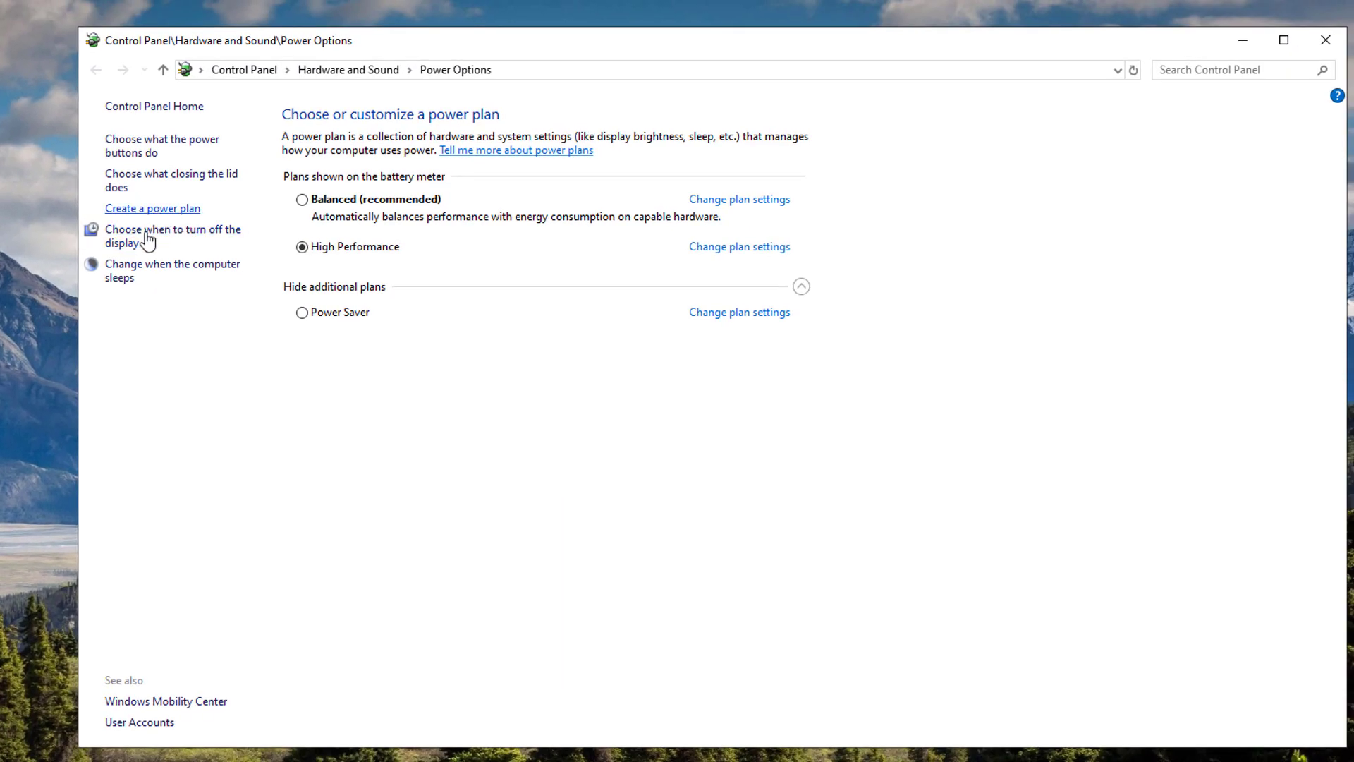
Step: Create a Power saver-based plan named 'Ultimate Power-Saving Plan' and make it active
left_click(153, 208)
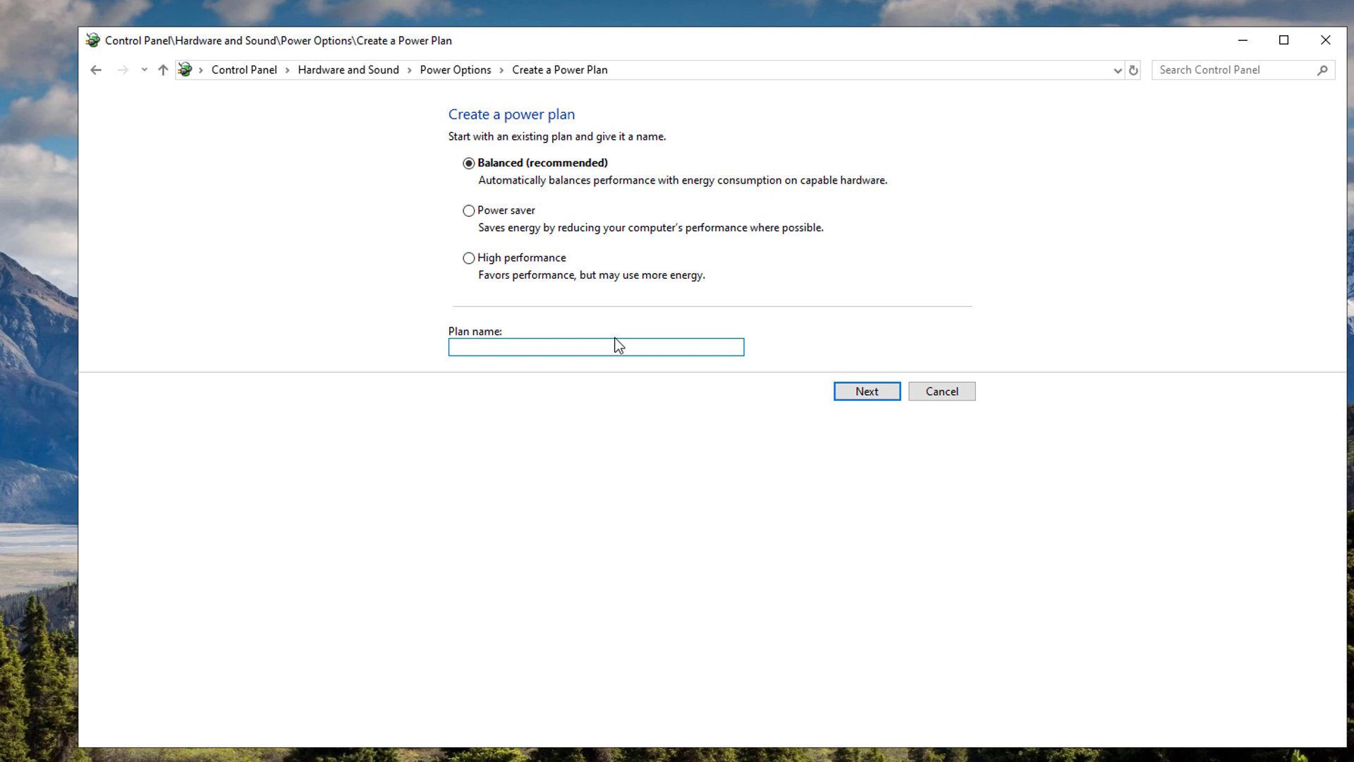
type("Ultimate")
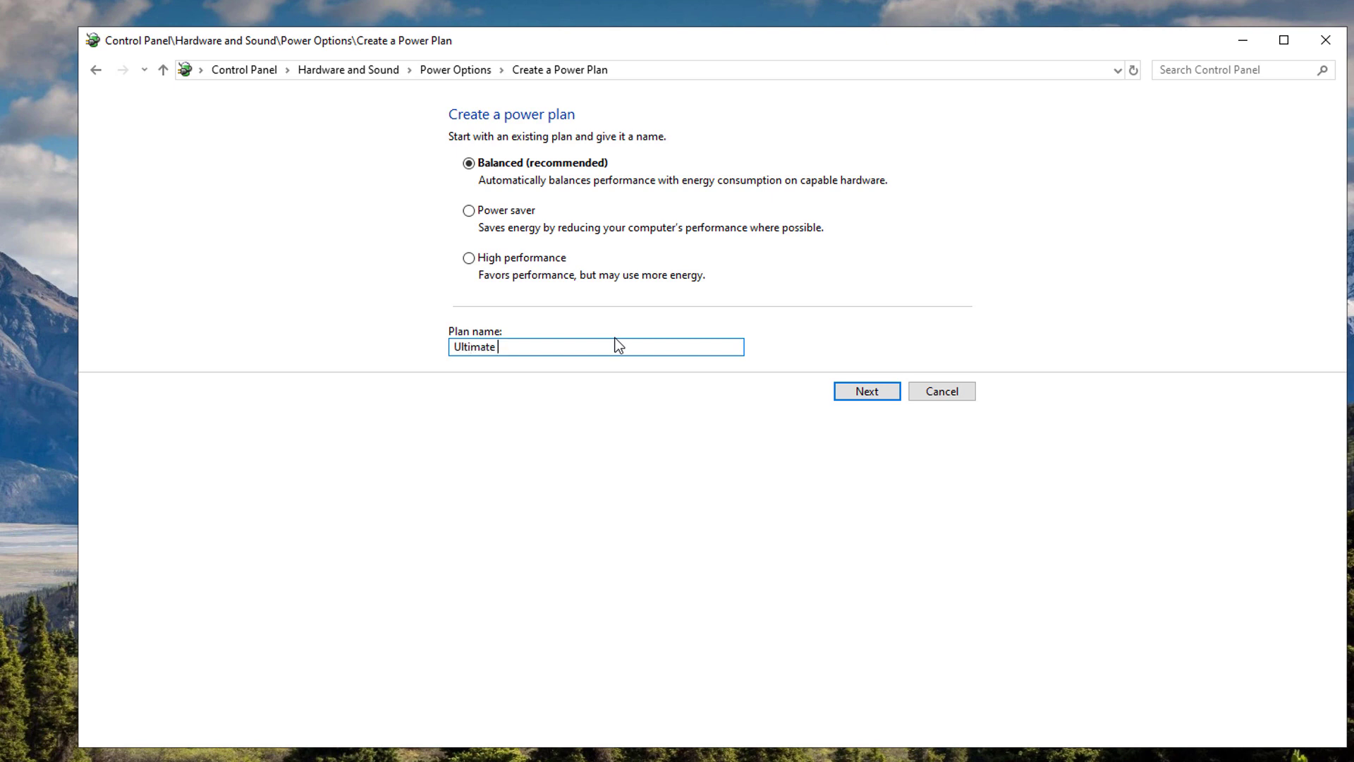
type("Power-Saving Plan")
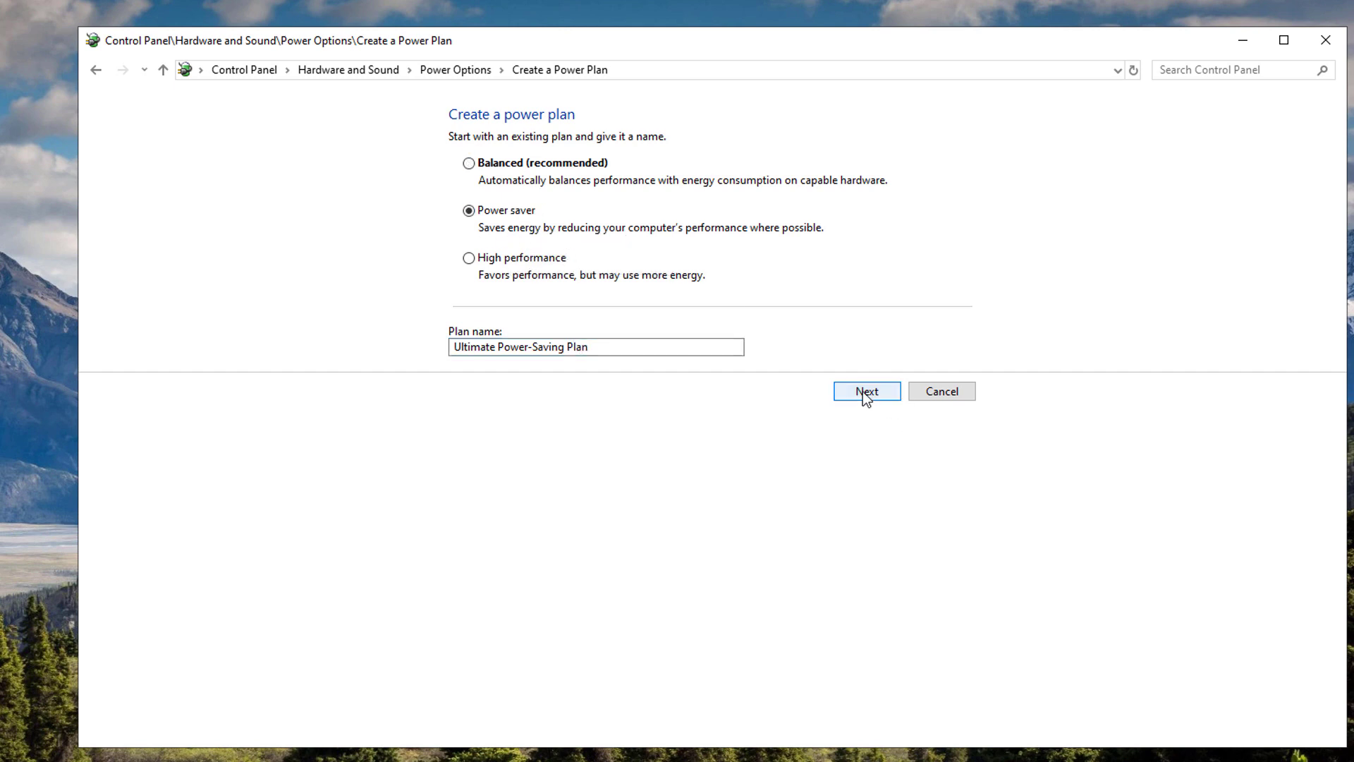
left_click(866, 391)
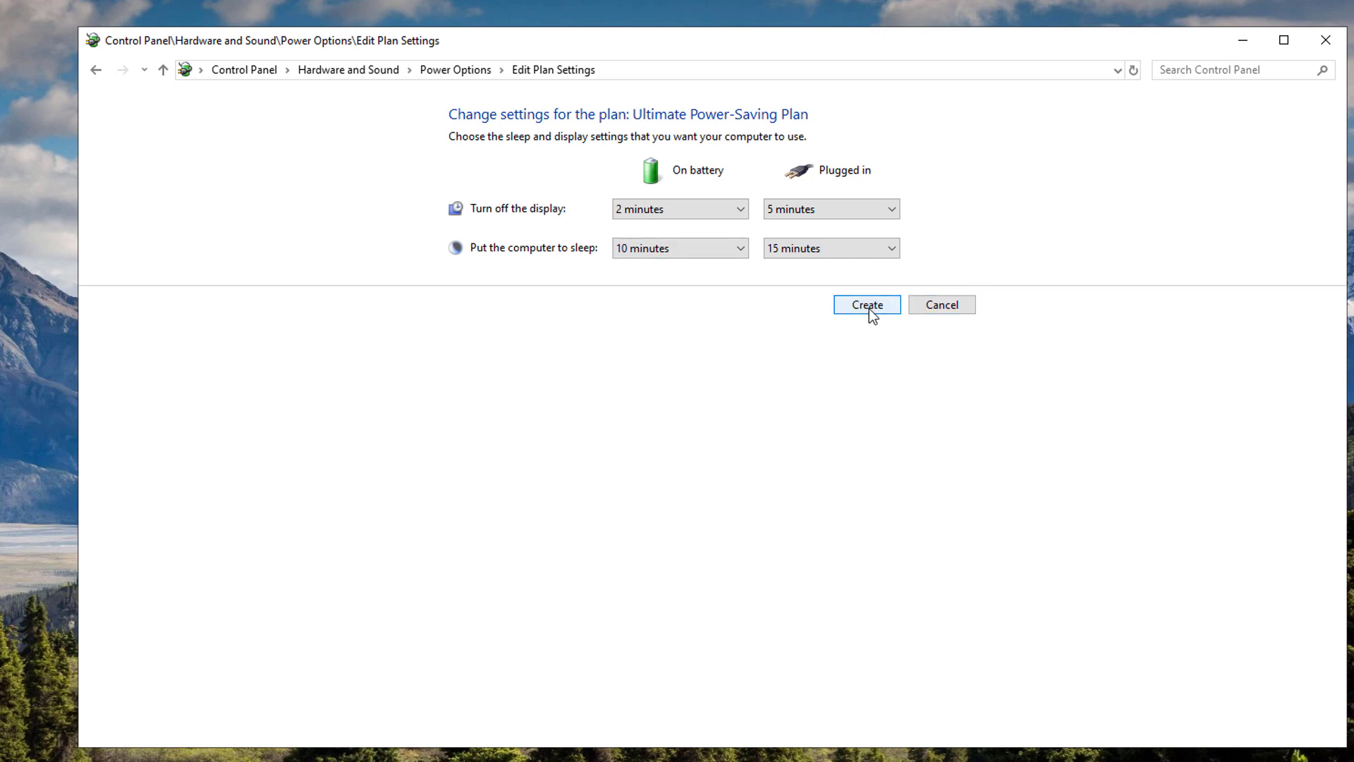
left_click(866, 304)
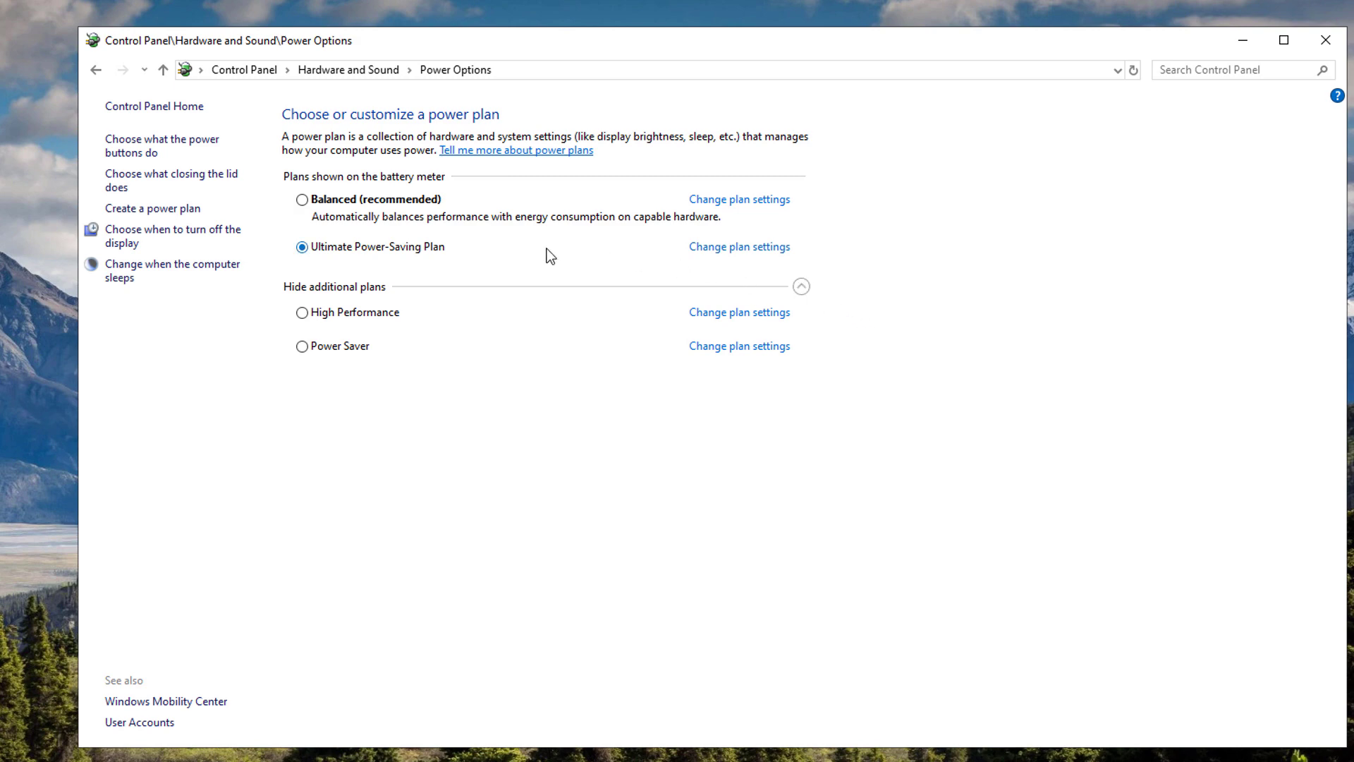
mouse_move(740, 246)
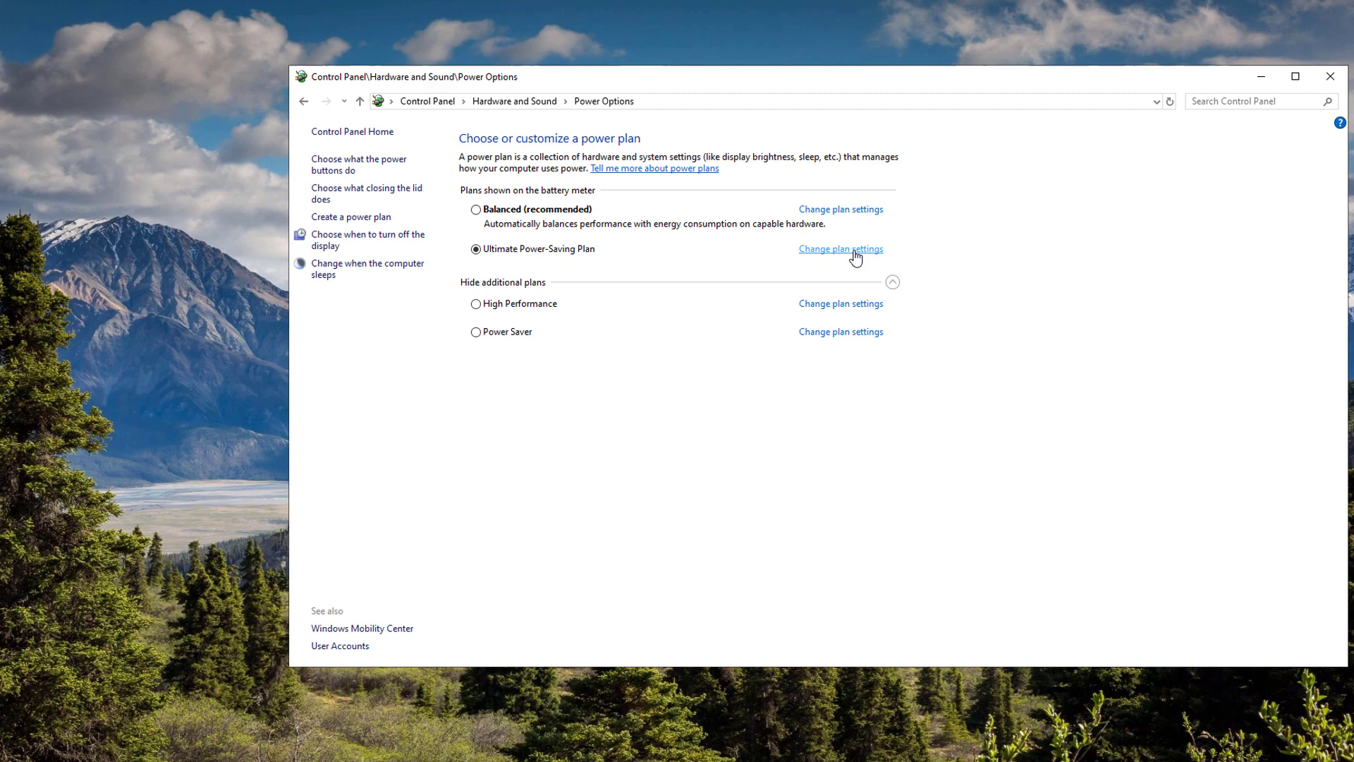
Step: Bring up the advanced power settings of the Ultimate Power-Saving Plan
left_click(840, 248)
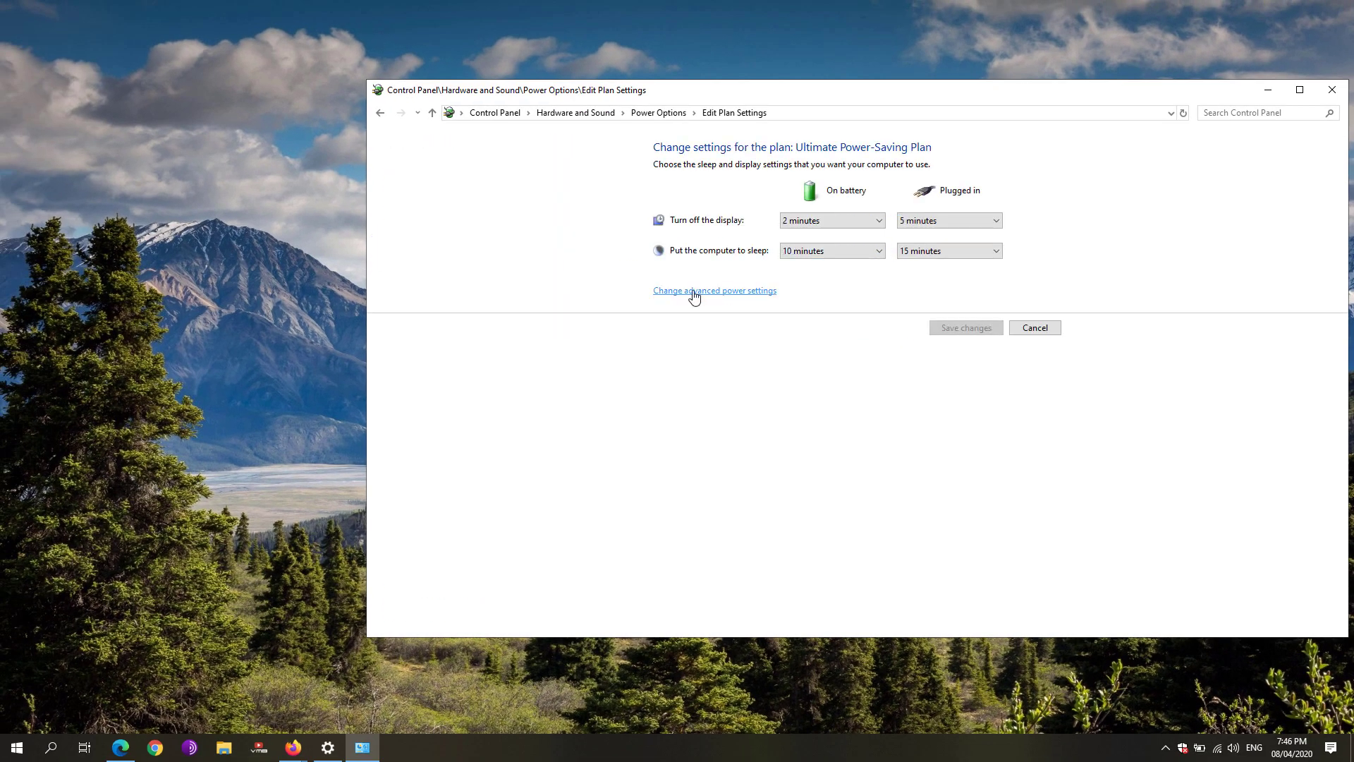
left_click(714, 290)
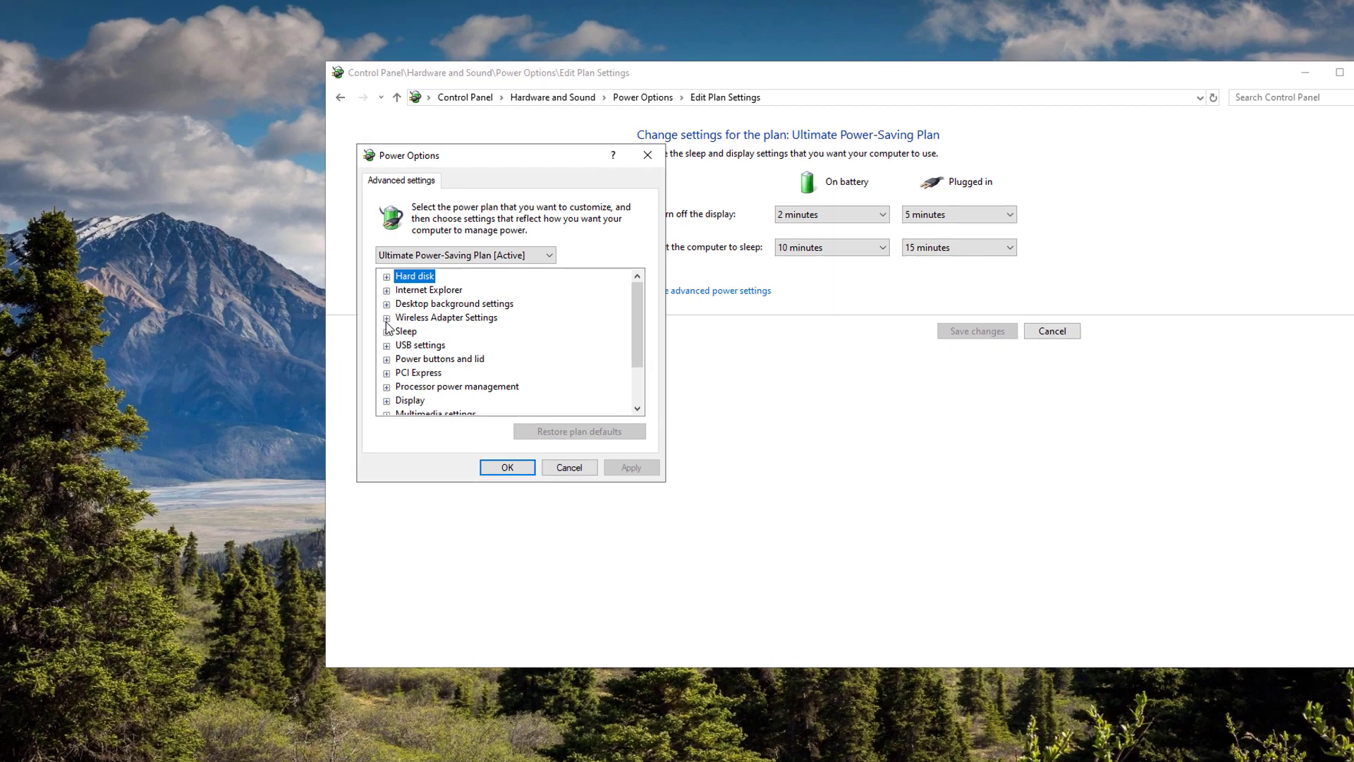
Step: Set the wireless adapter Power Saving Mode to Maximum Power Saving on battery
left_click(387, 317)
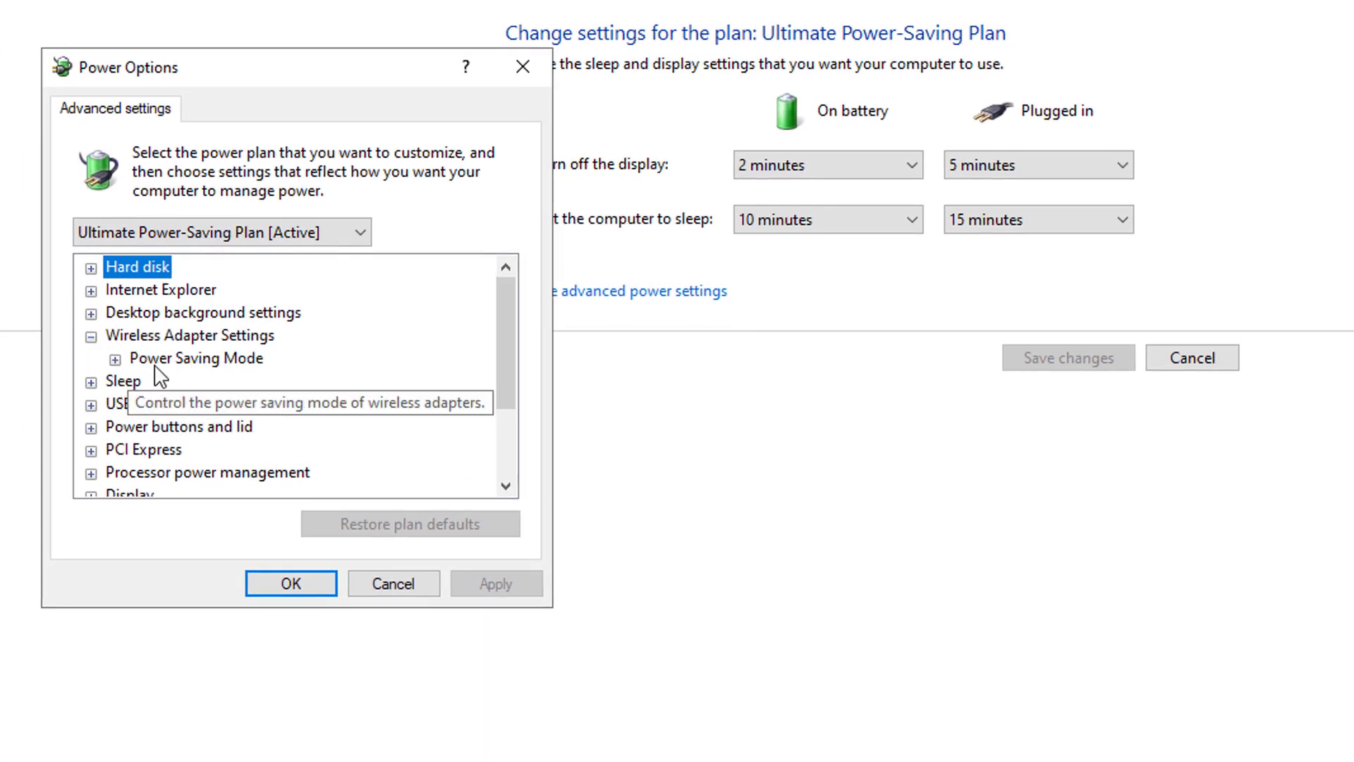
left_click(114, 358)
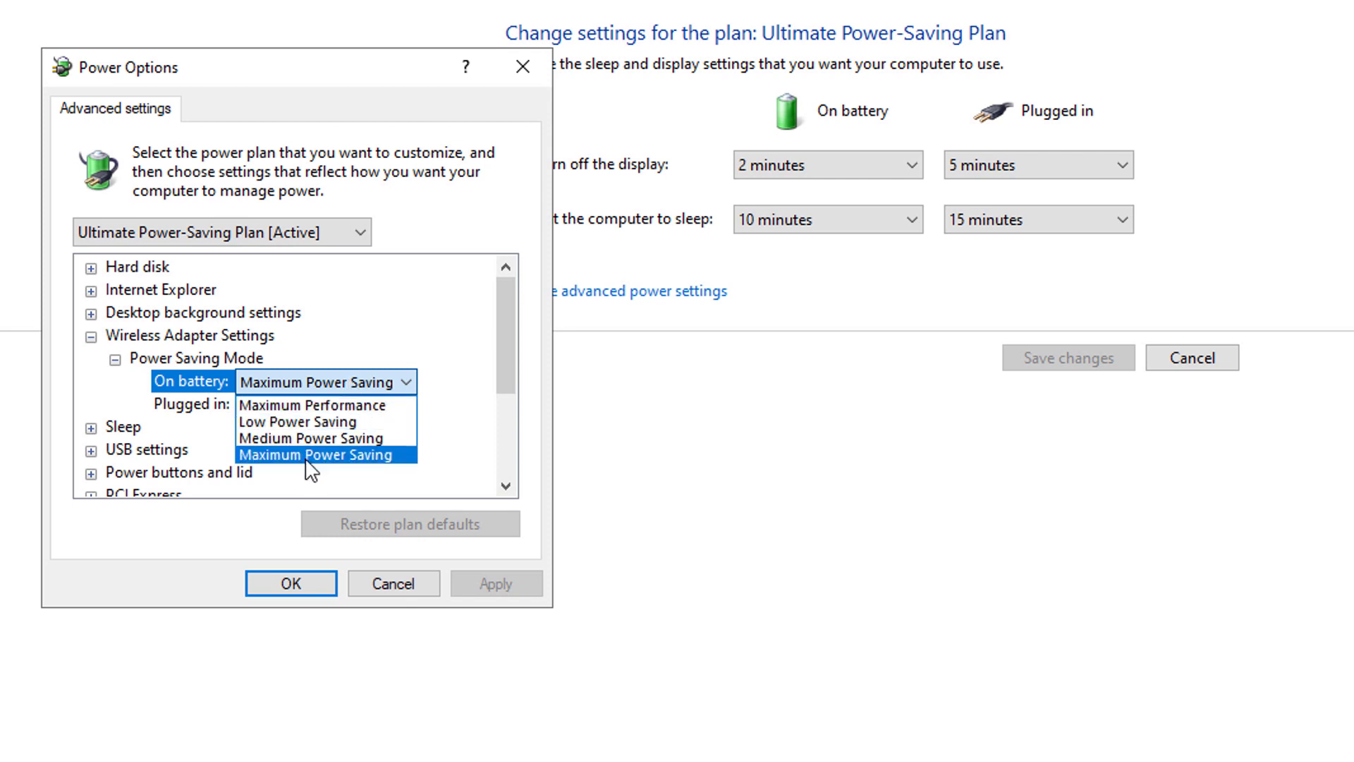
left_click(324, 452)
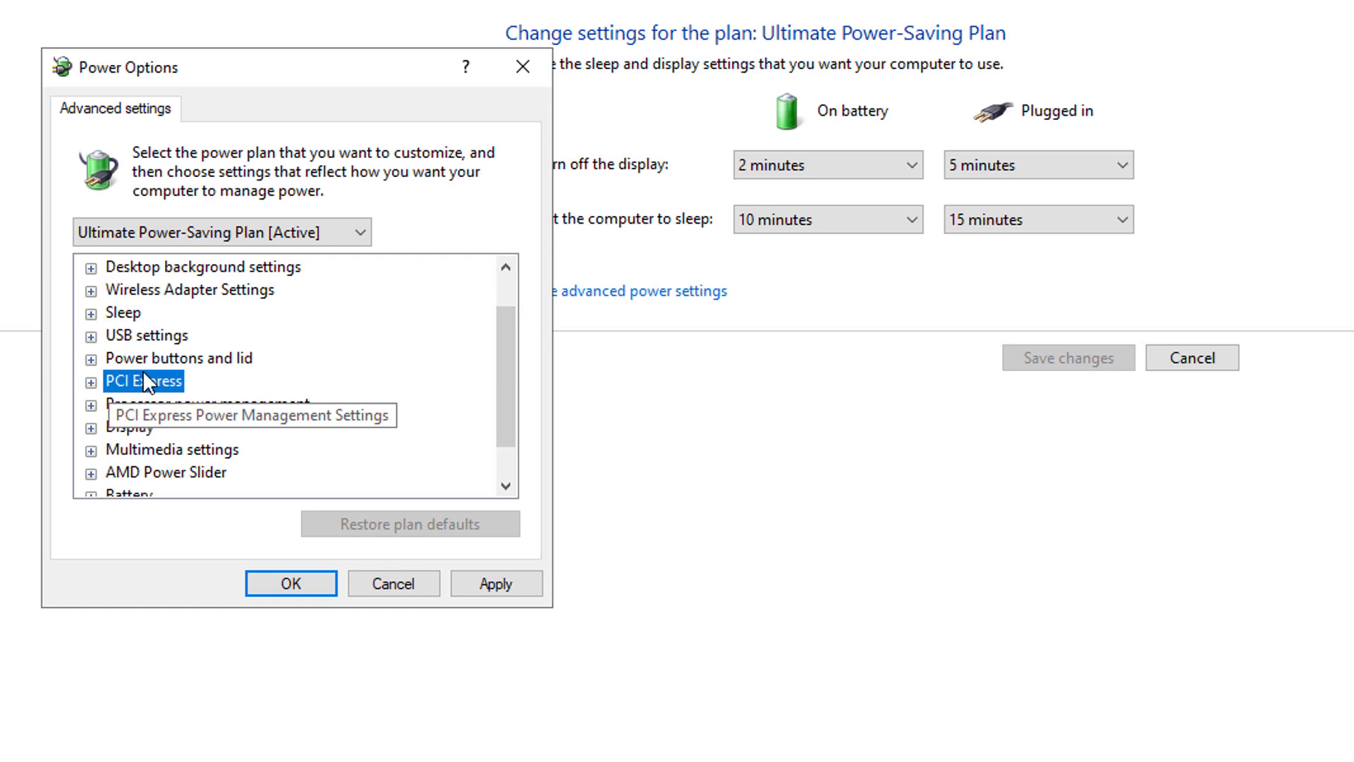
Step: Set PCI Express Link State Power Management to Maximum power savings on battery
left_click(89, 382)
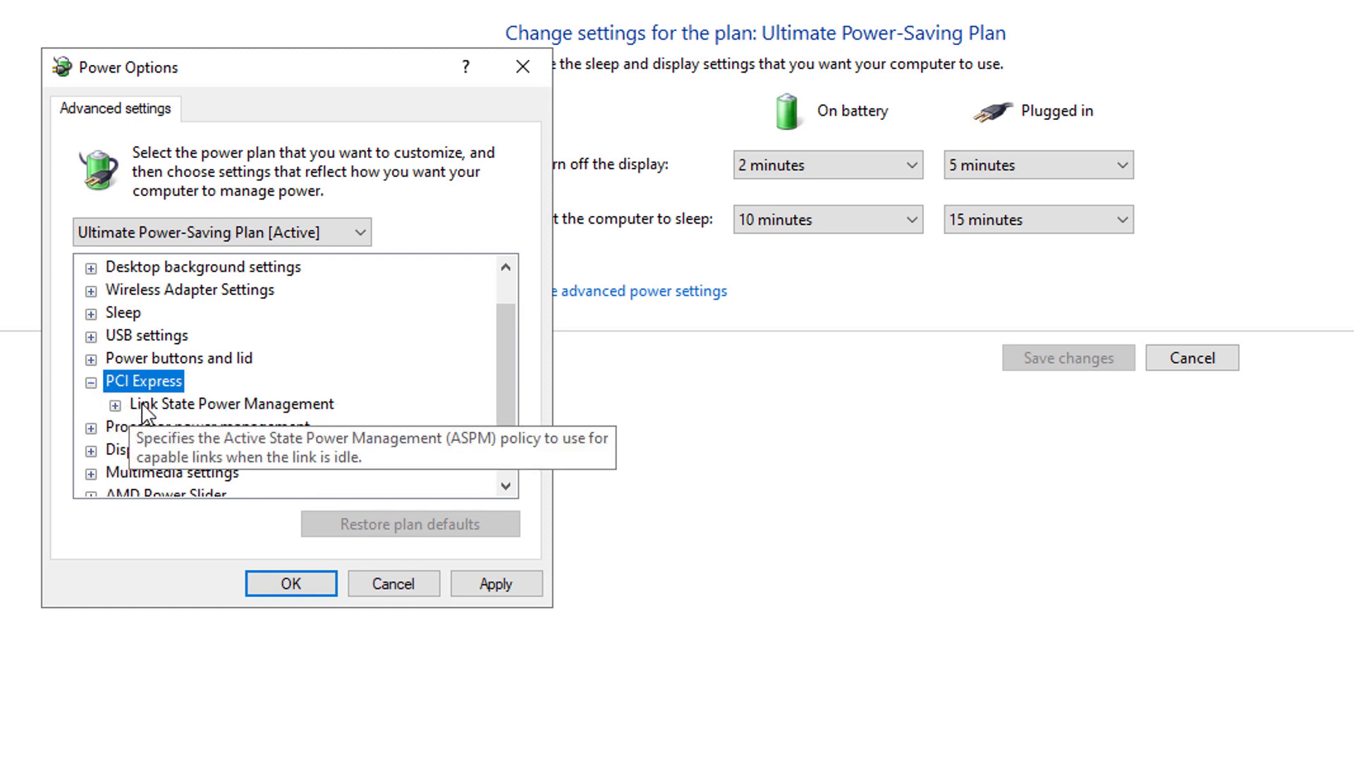
left_click(111, 403)
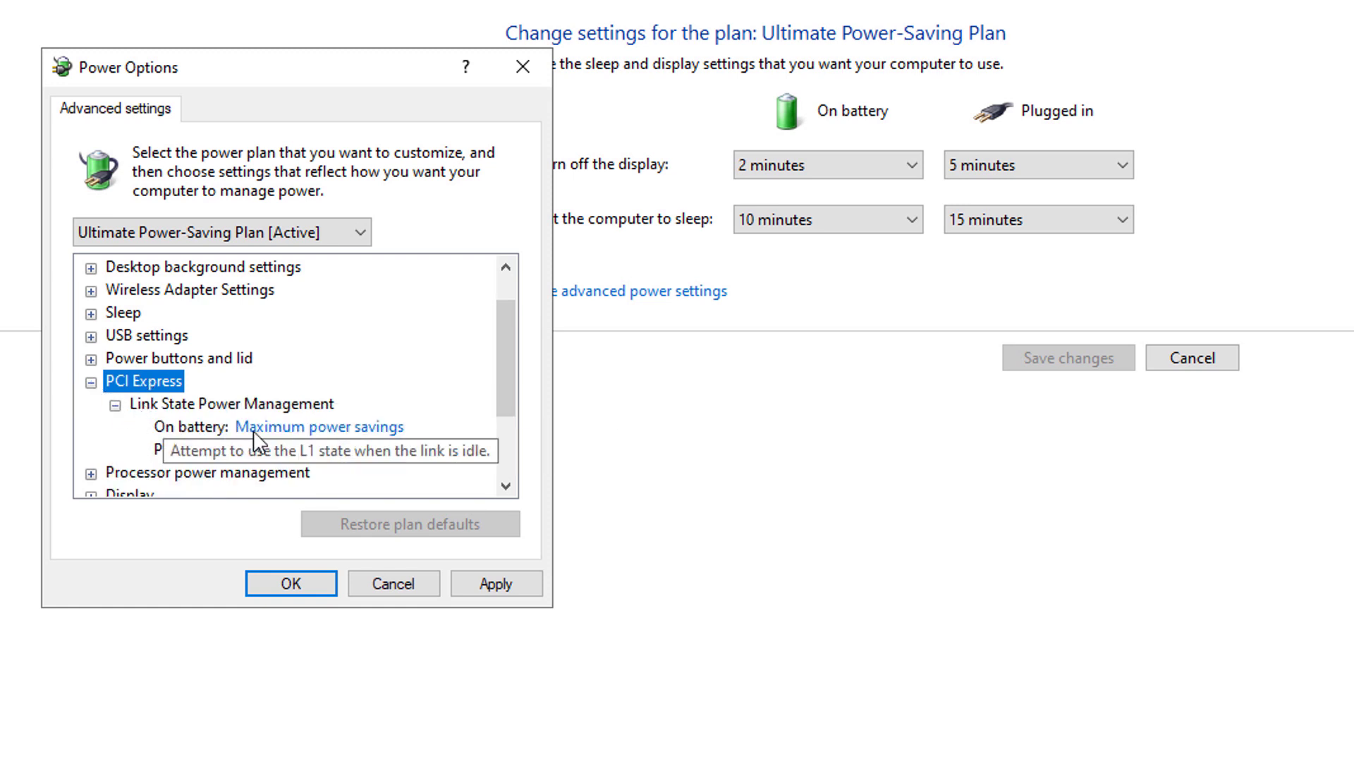
left_click(320, 426)
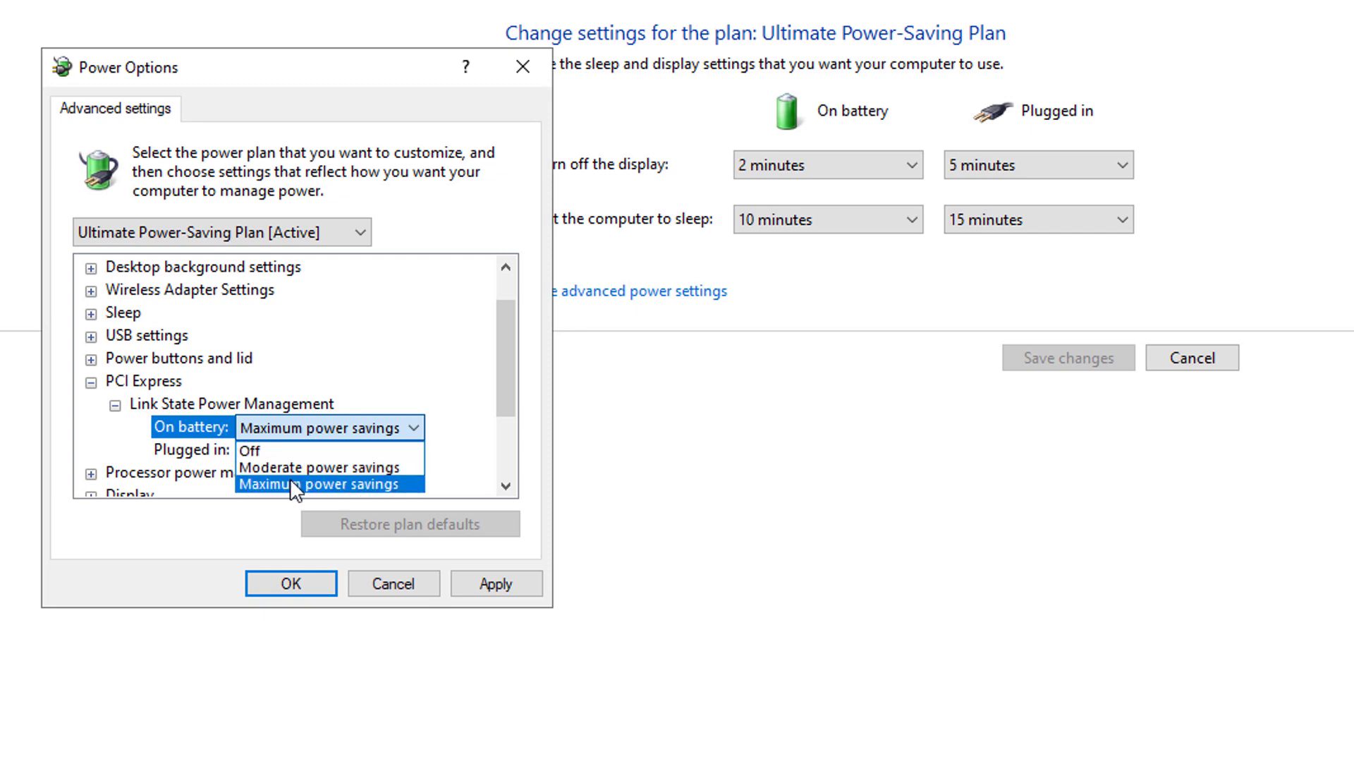
left_click(320, 483)
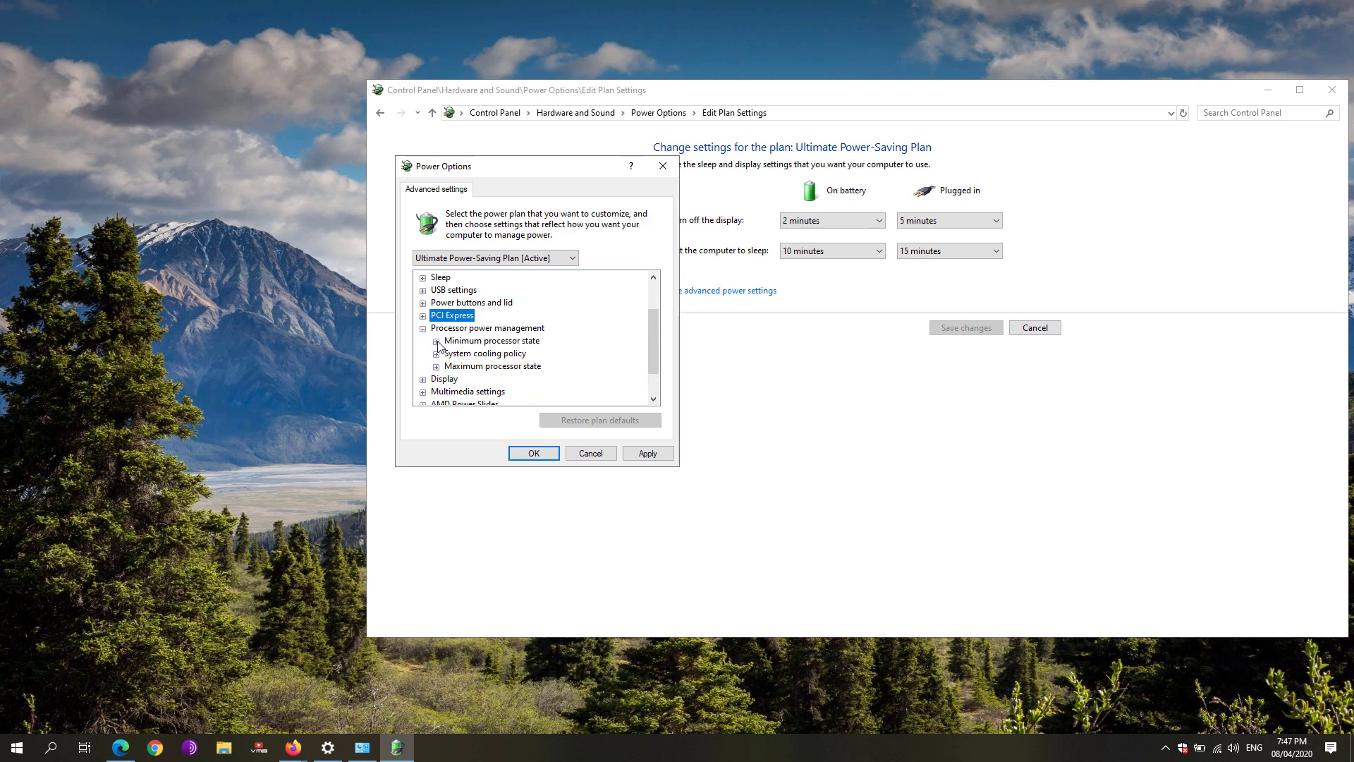
Step: Lower the on-battery Maximum processor state from 100% to 90%
left_click(435, 340)
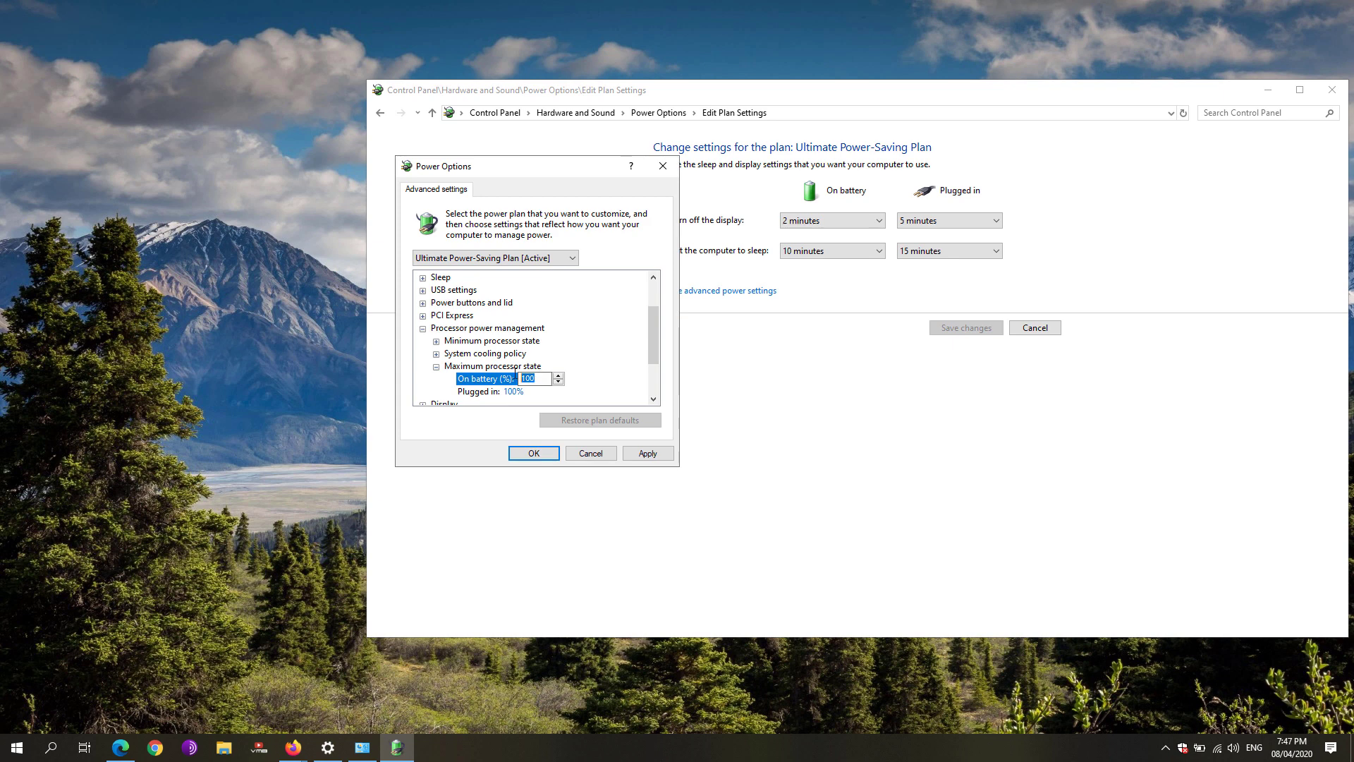
left_click(559, 382)
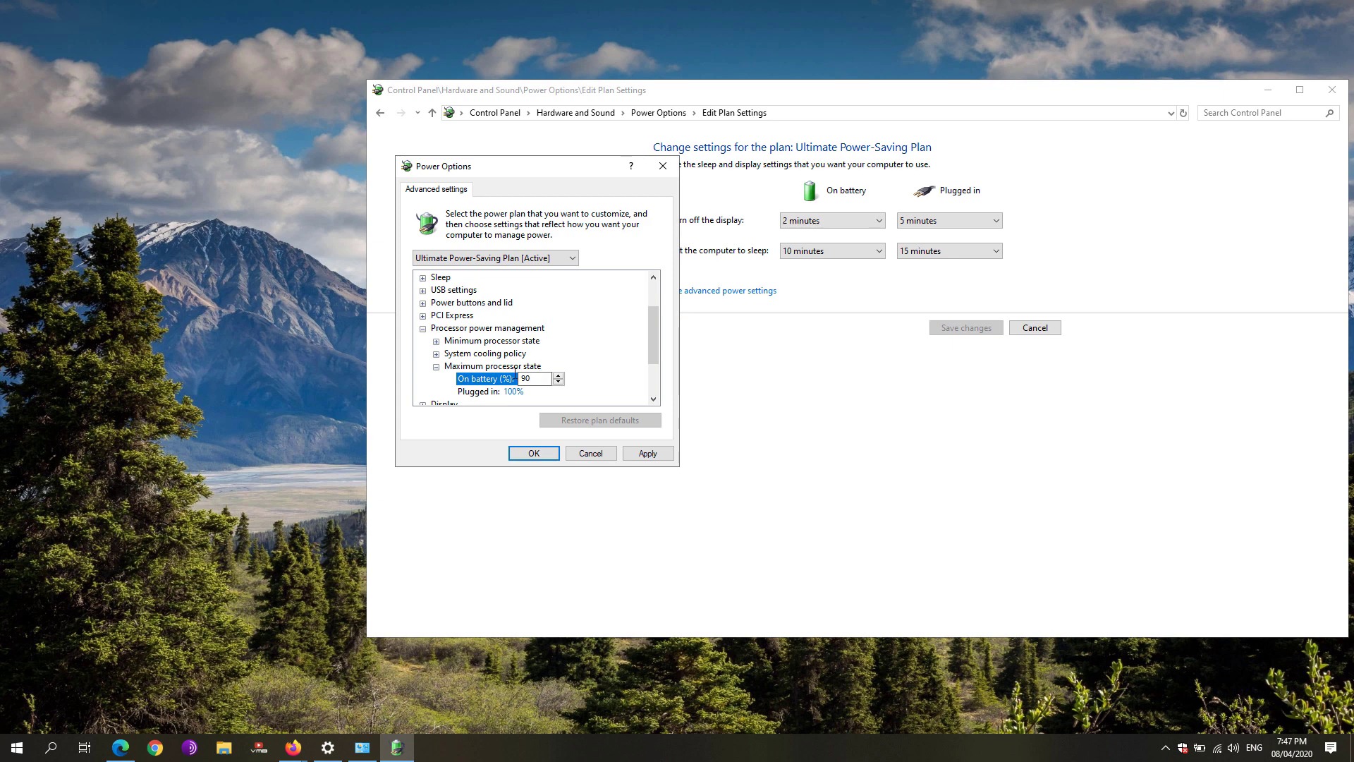
mouse_move(505, 378)
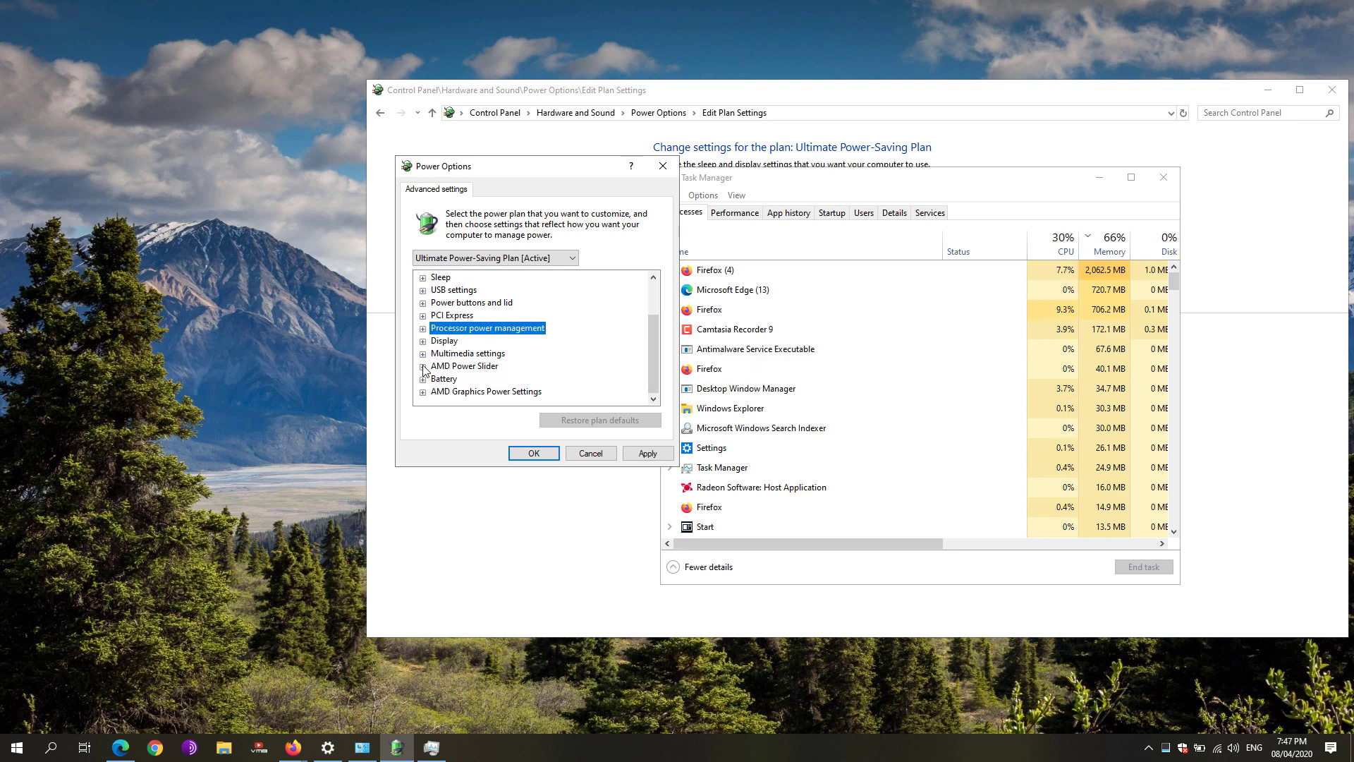
Step: Review the AMD Power Slider and AMD Graphics Power Settings groups
left_click(422, 365)
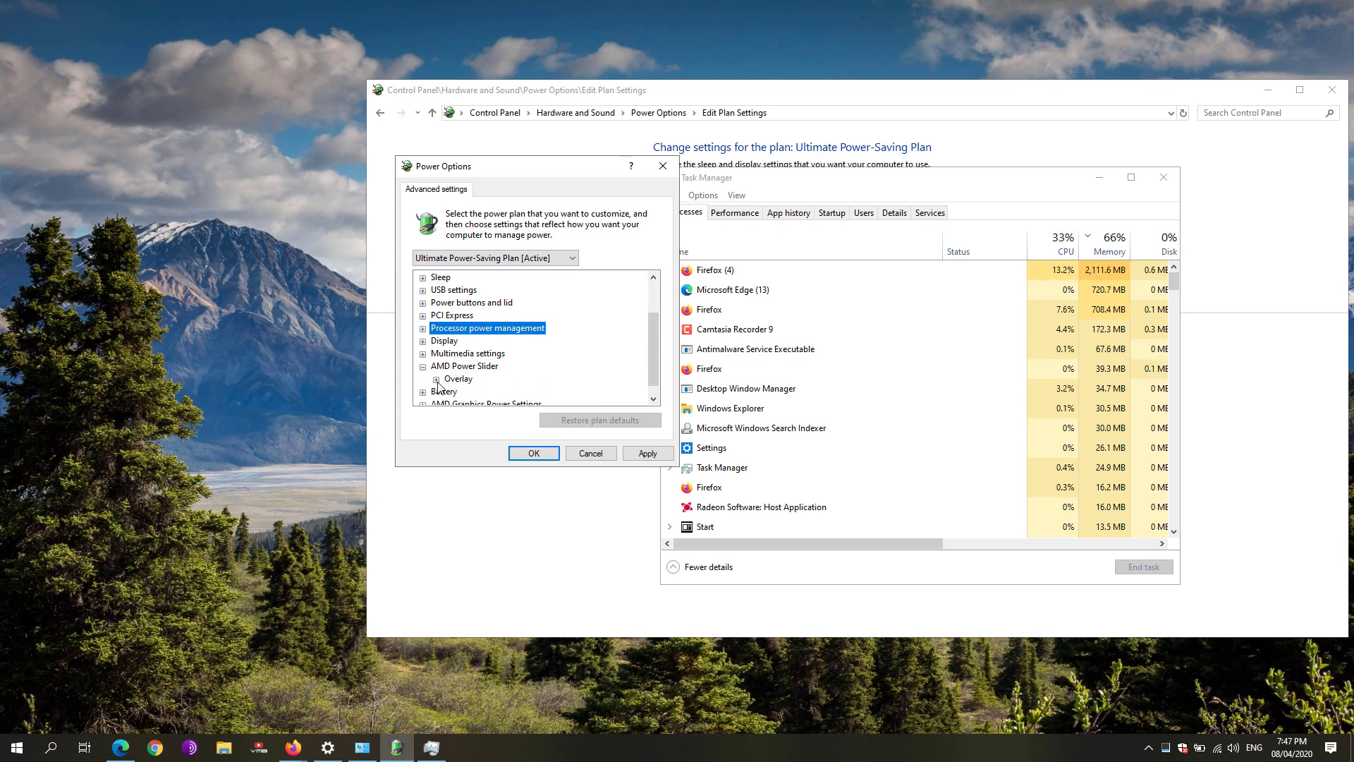
left_click(436, 366)
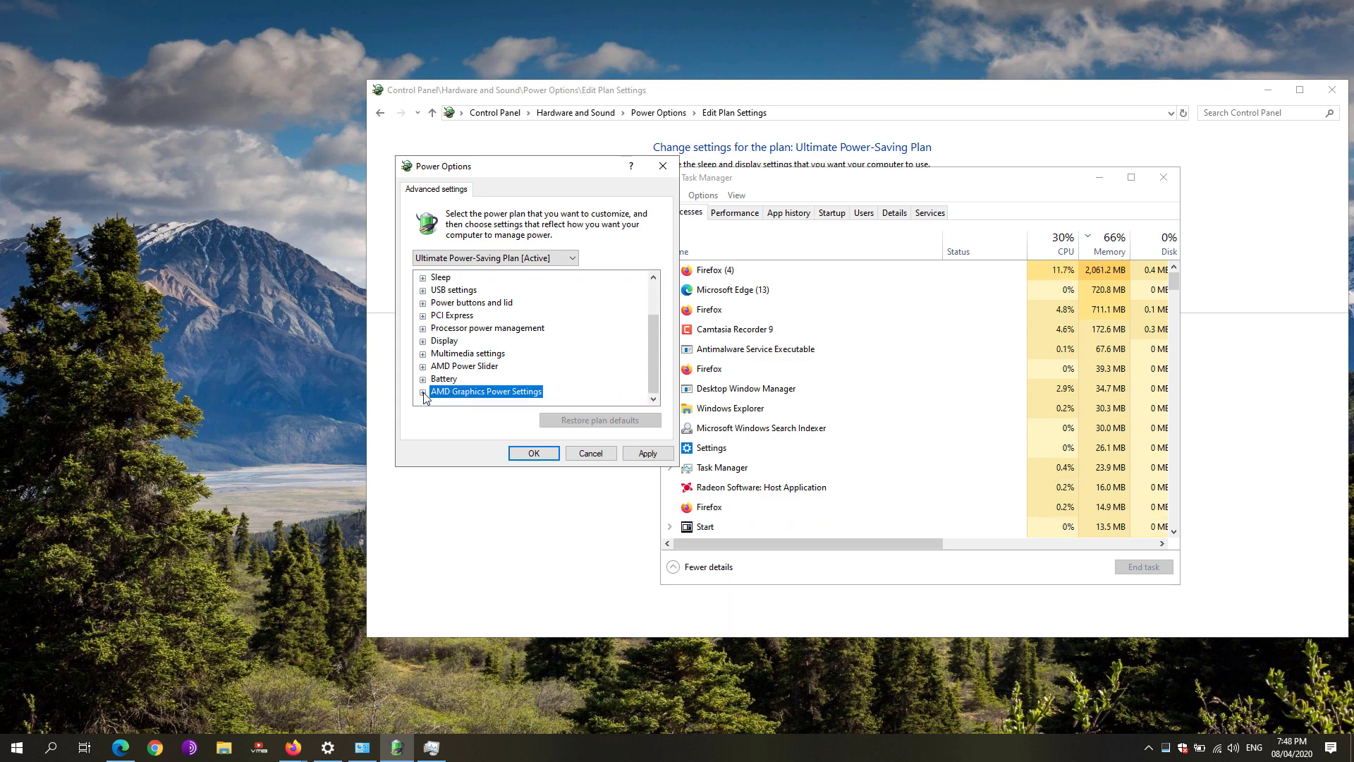
left_click(423, 390)
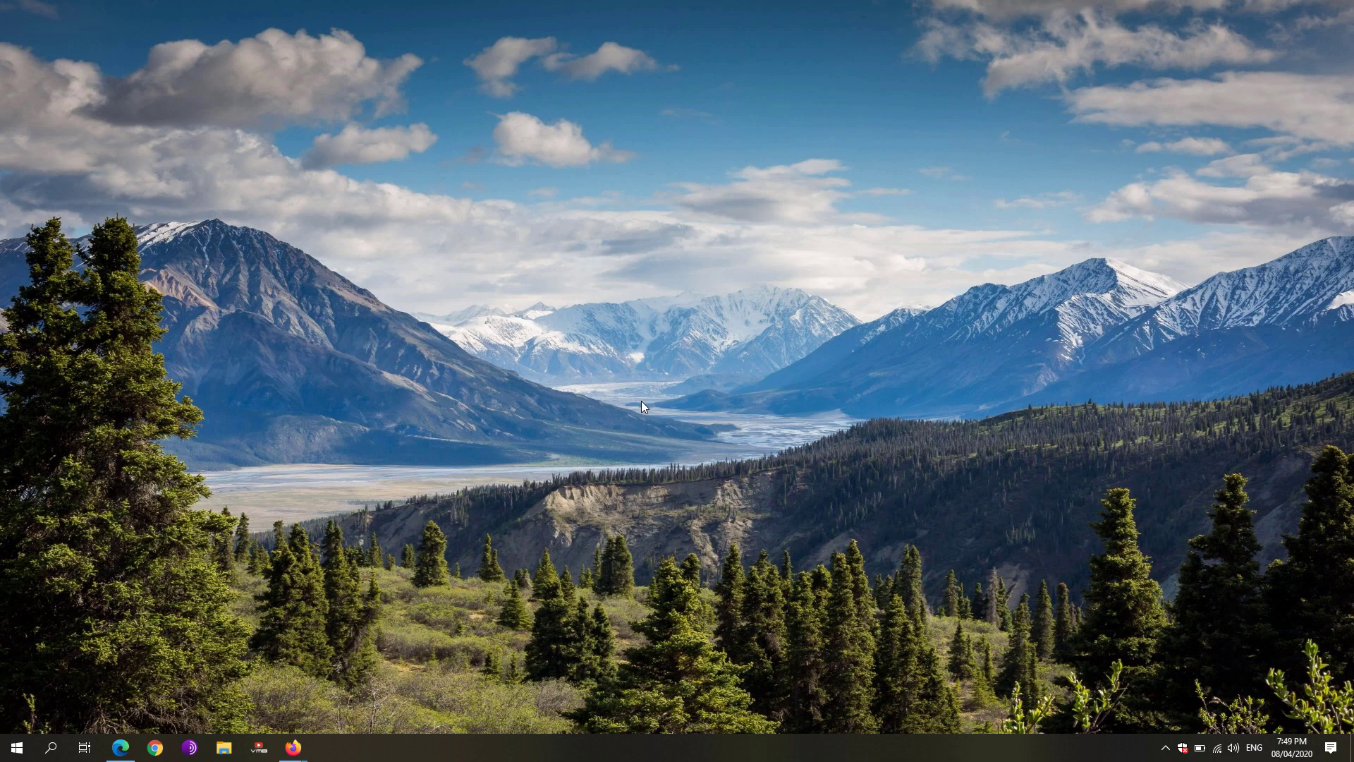
mouse_move(791, 505)
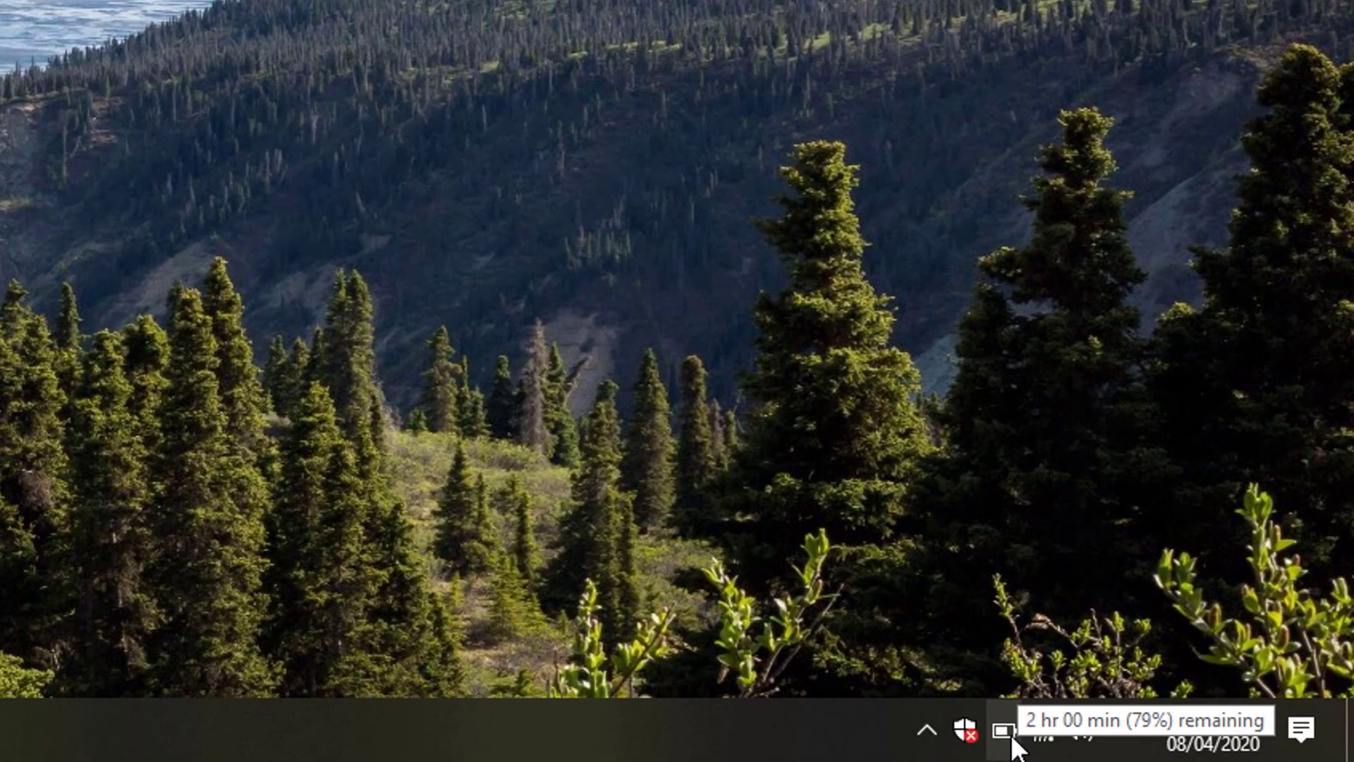
Step: Check the battery level from the taskbar and switch Battery saver on
left_click(1001, 733)
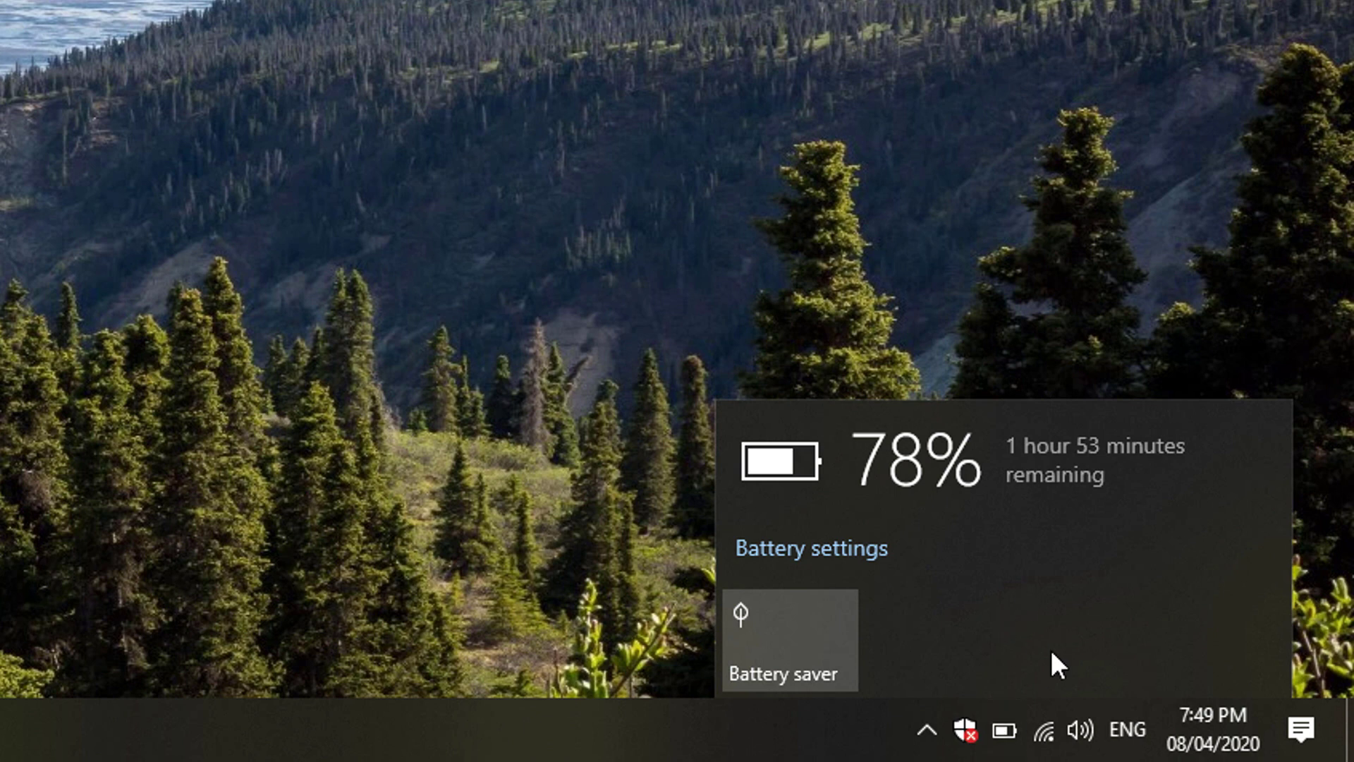
mouse_move(969, 583)
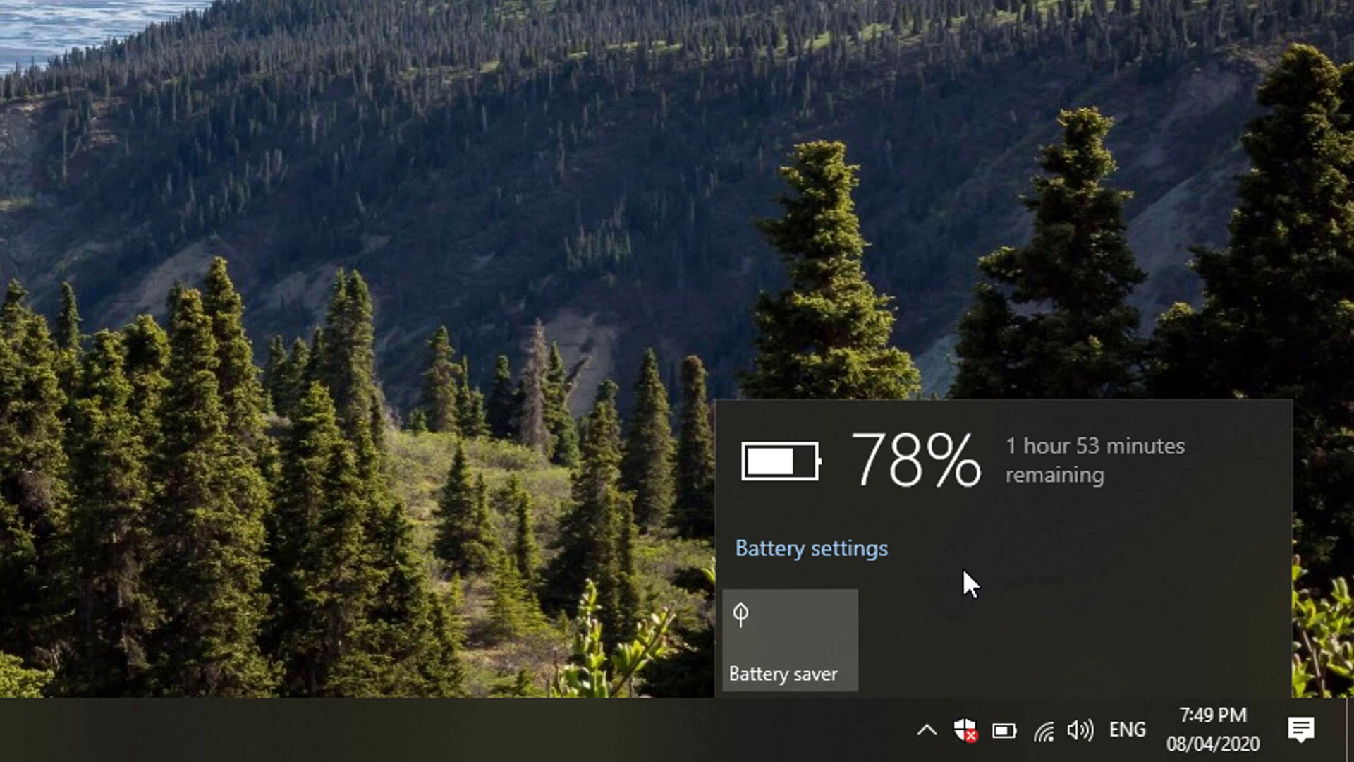
mouse_move(769, 686)
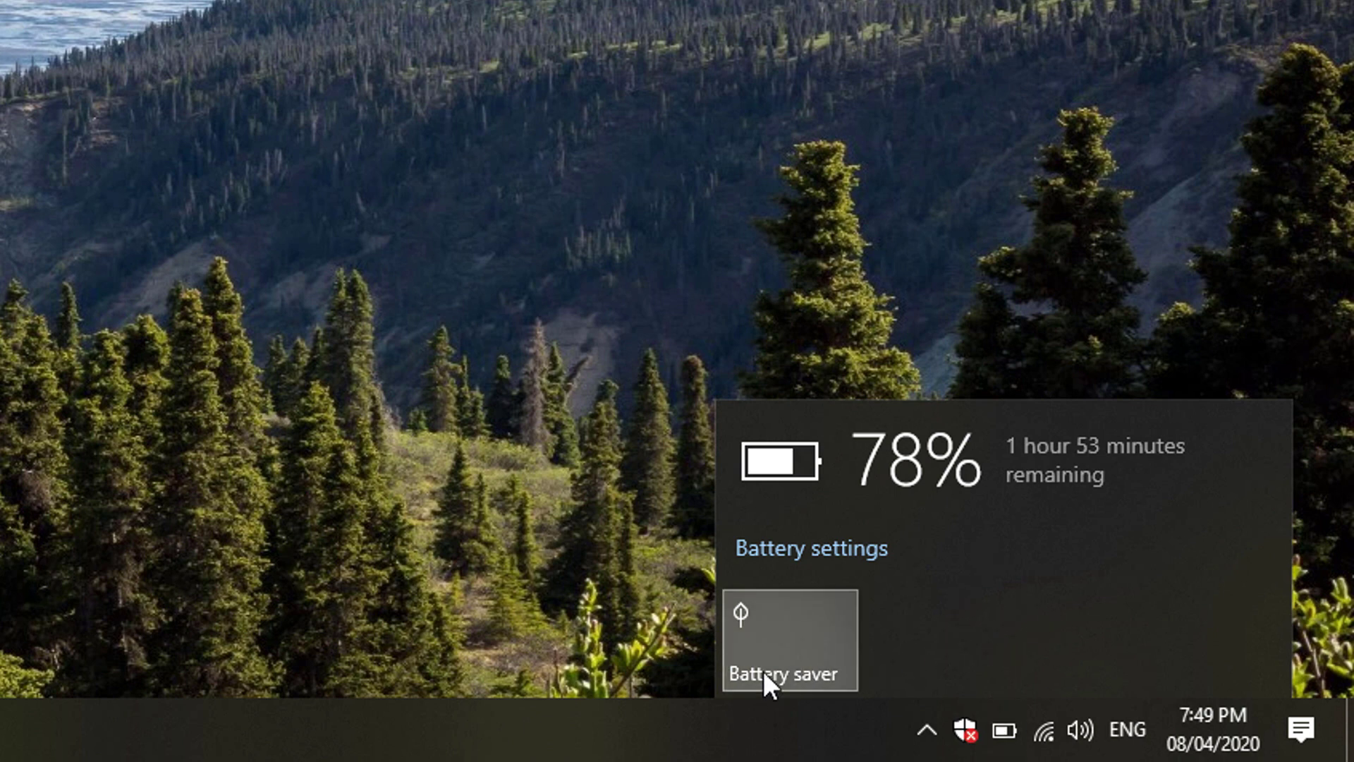
left_click(787, 639)
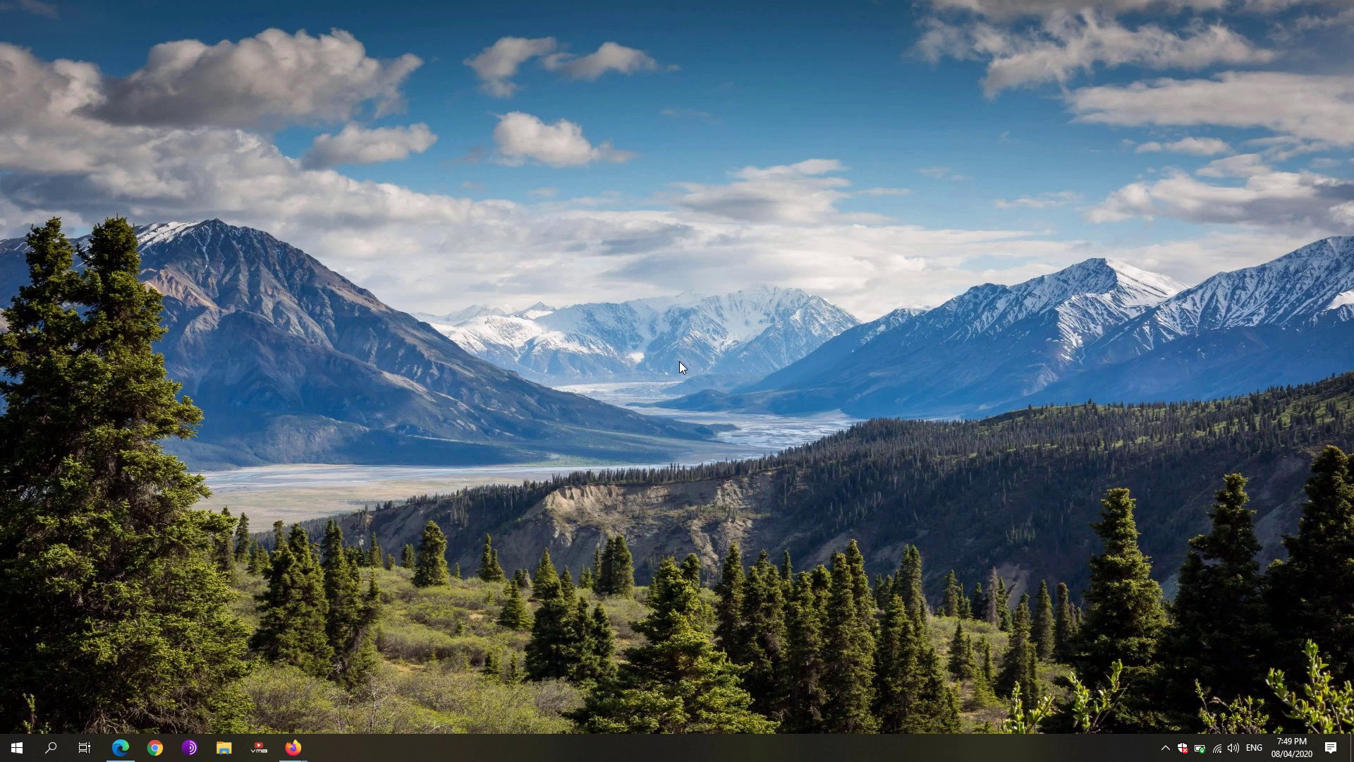
mouse_move(922, 571)
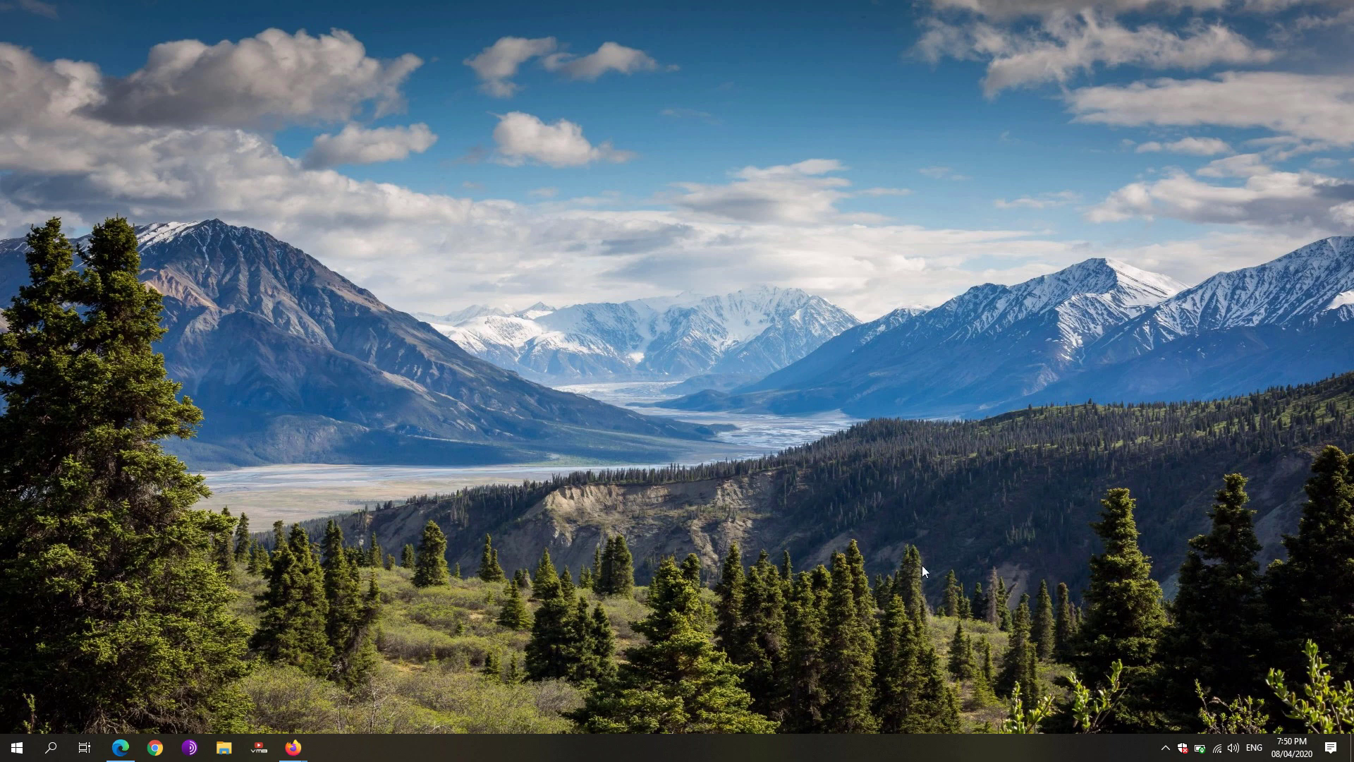
Step: Raise the automatic Battery saver threshold from 20% to 50% and close Settings
left_click(1198, 747)
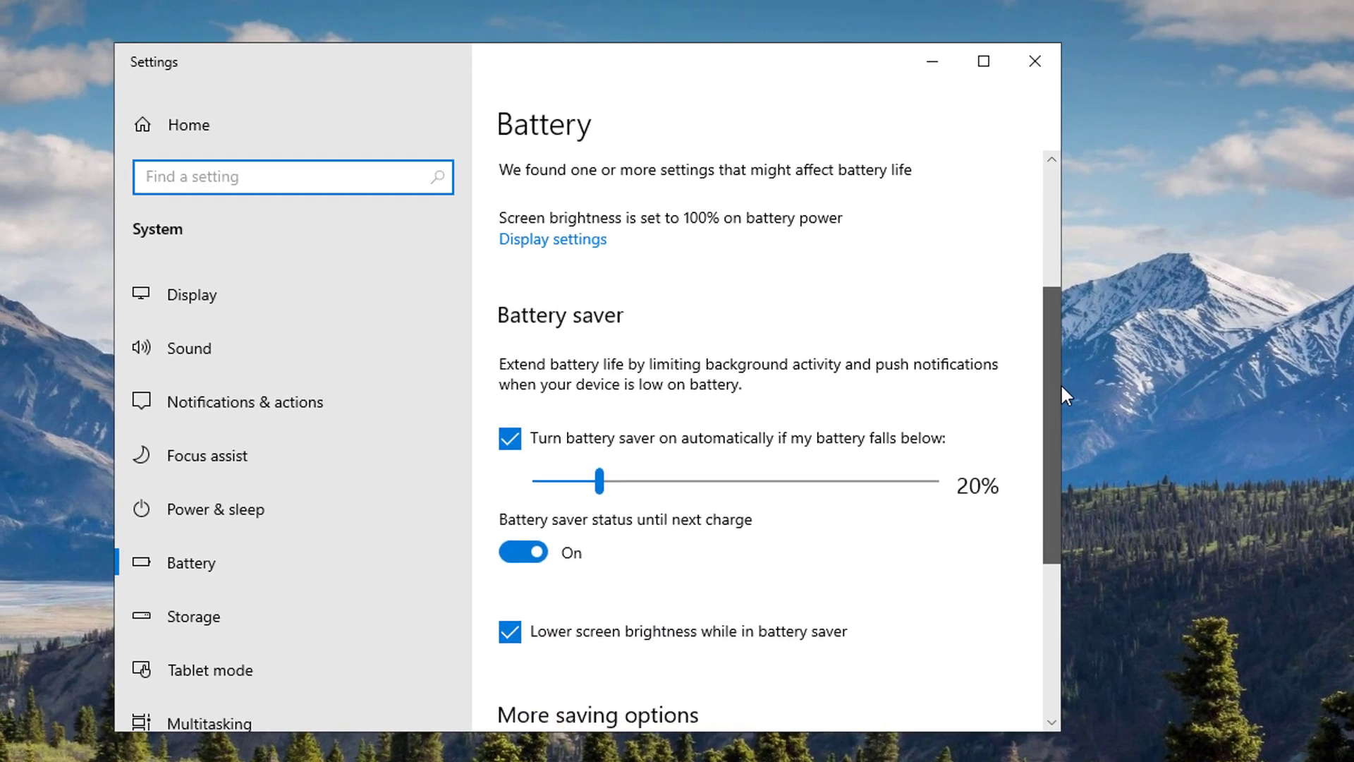
scroll("down", 3)
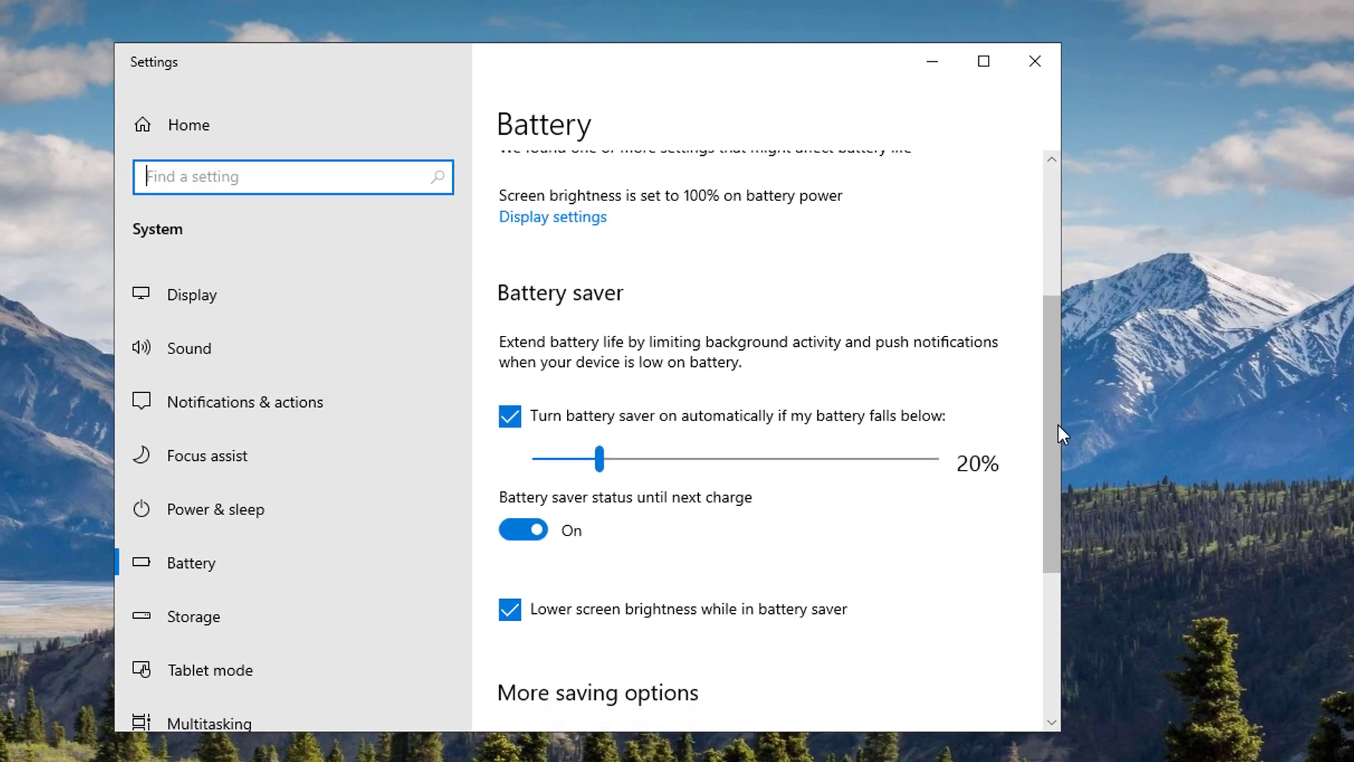
scroll("down", 3)
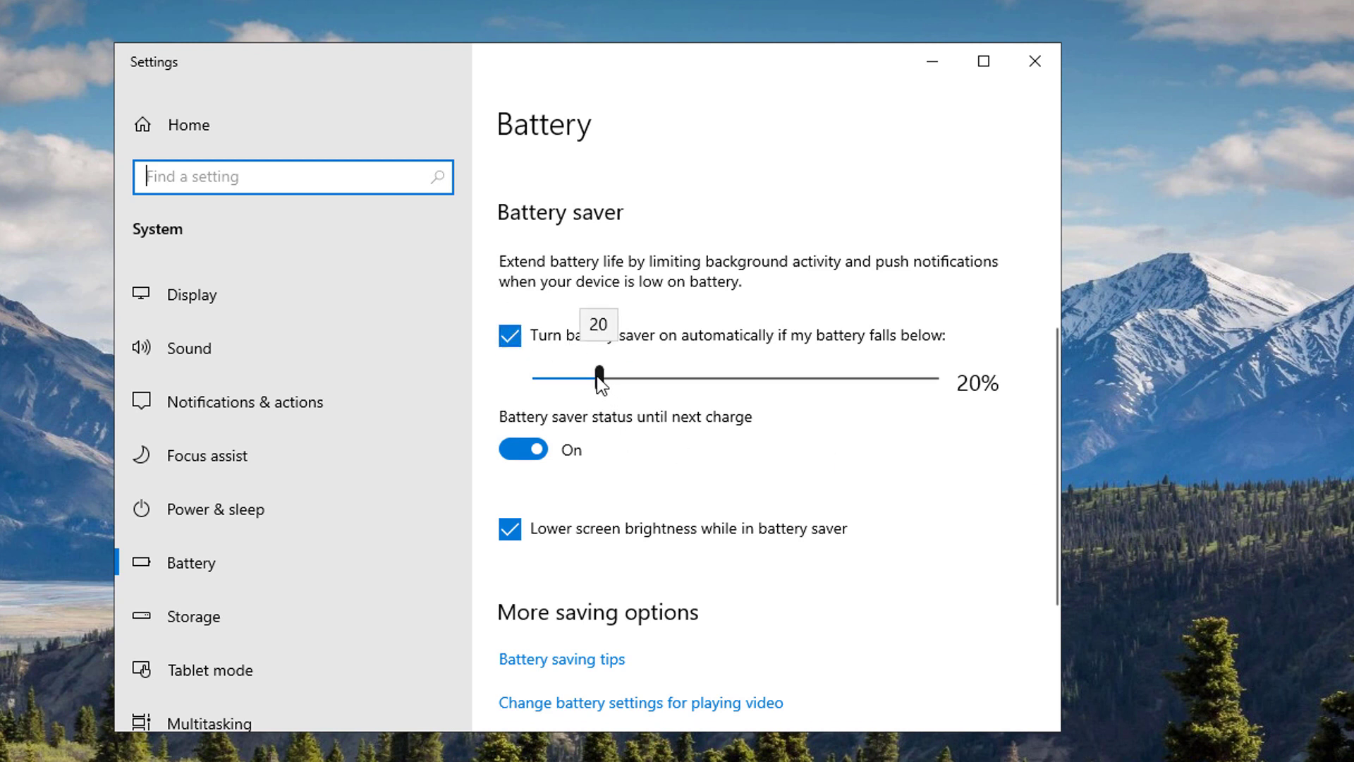
left_click_drag(600, 376, 708, 377)
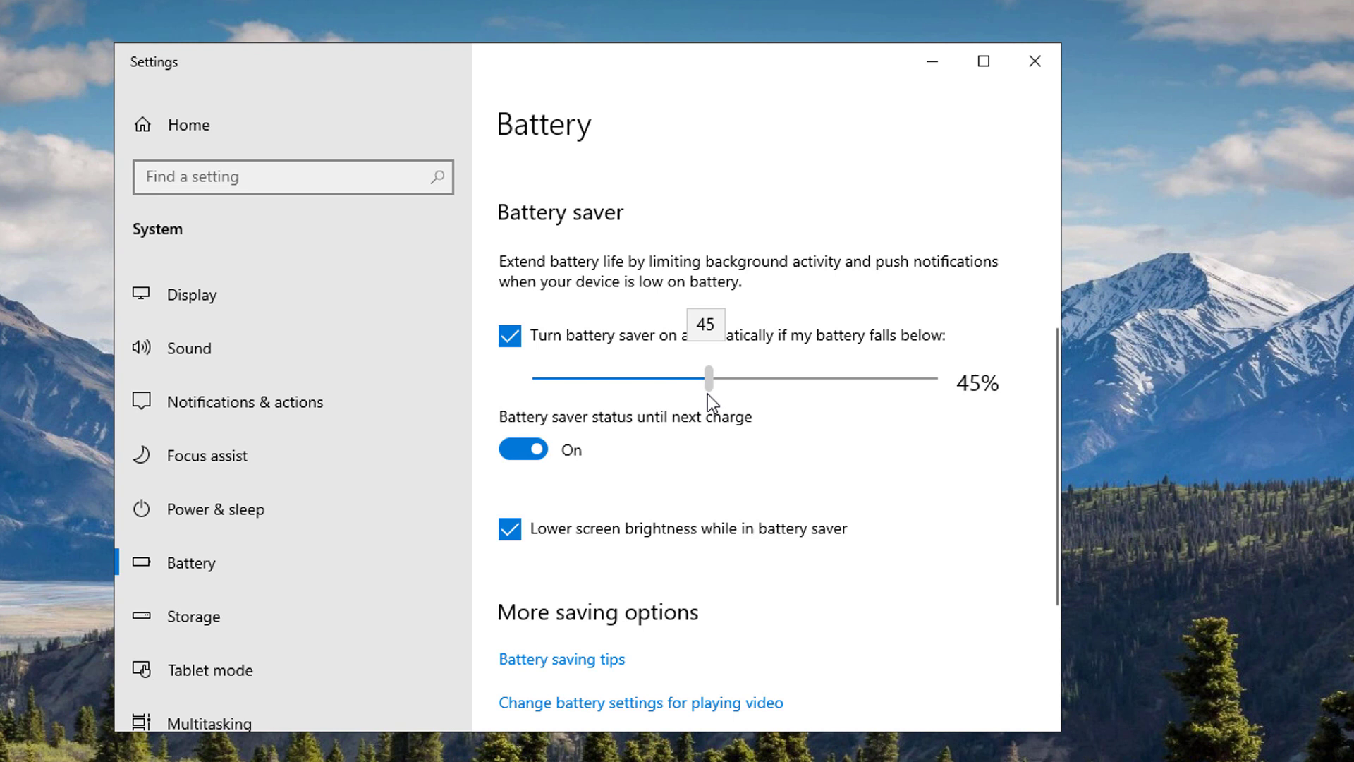
left_click_drag(710, 378, 725, 378)
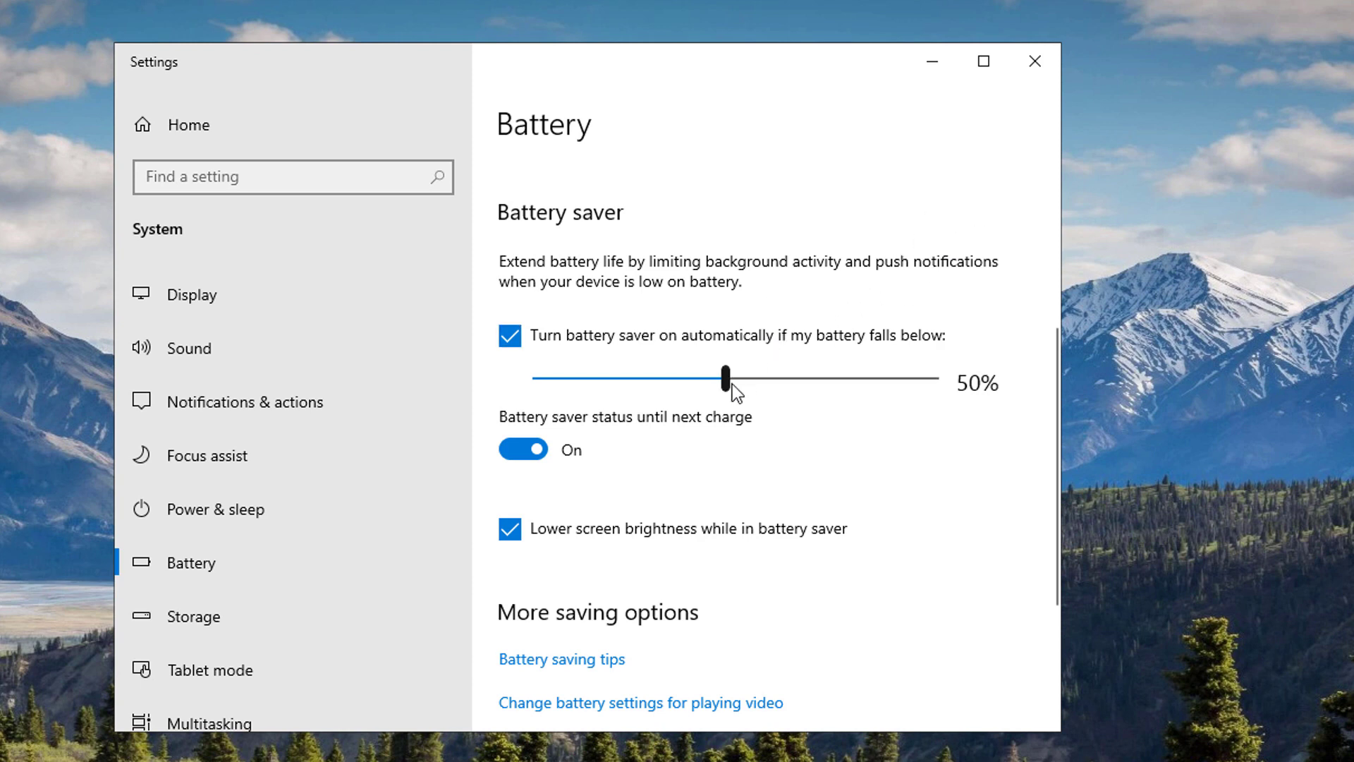
left_click(1034, 61)
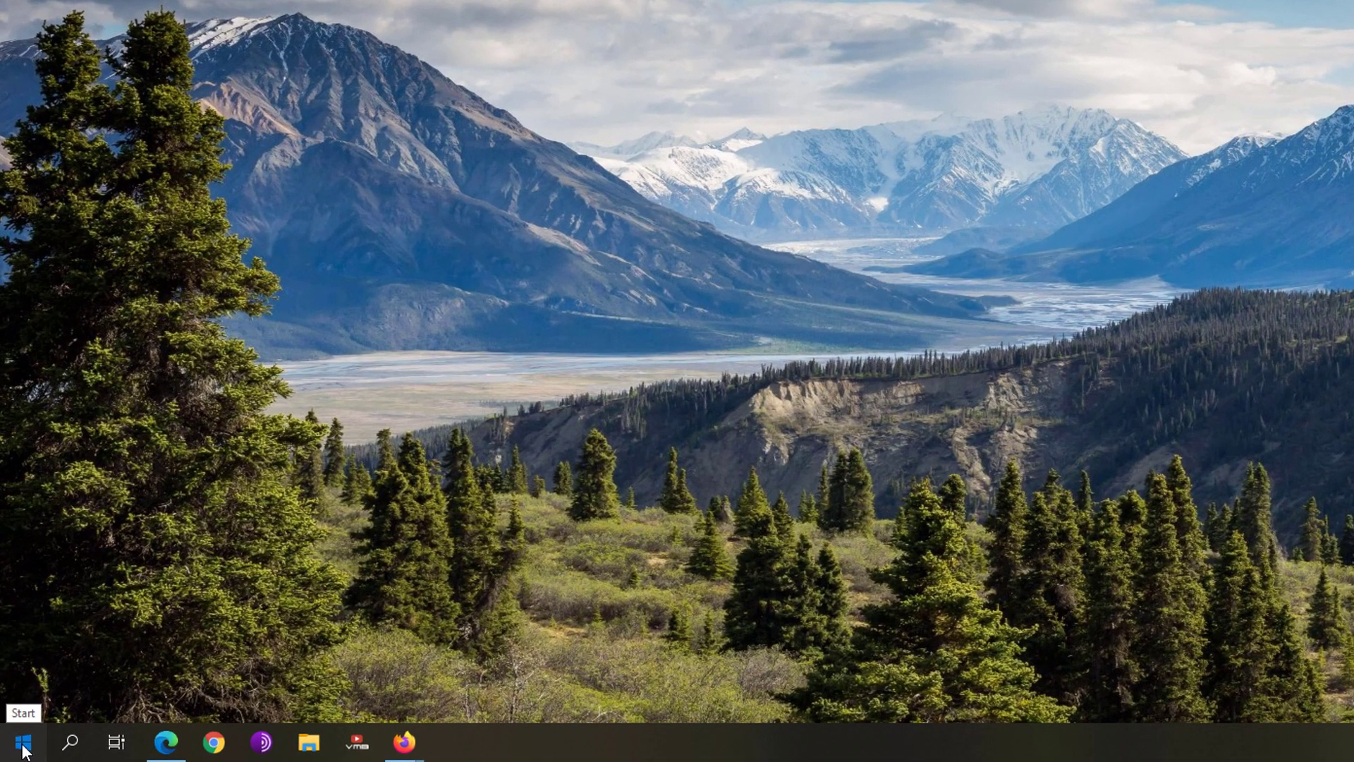
Step: In Update & Security, pause Windows updates for 7 days
left_click(18, 742)
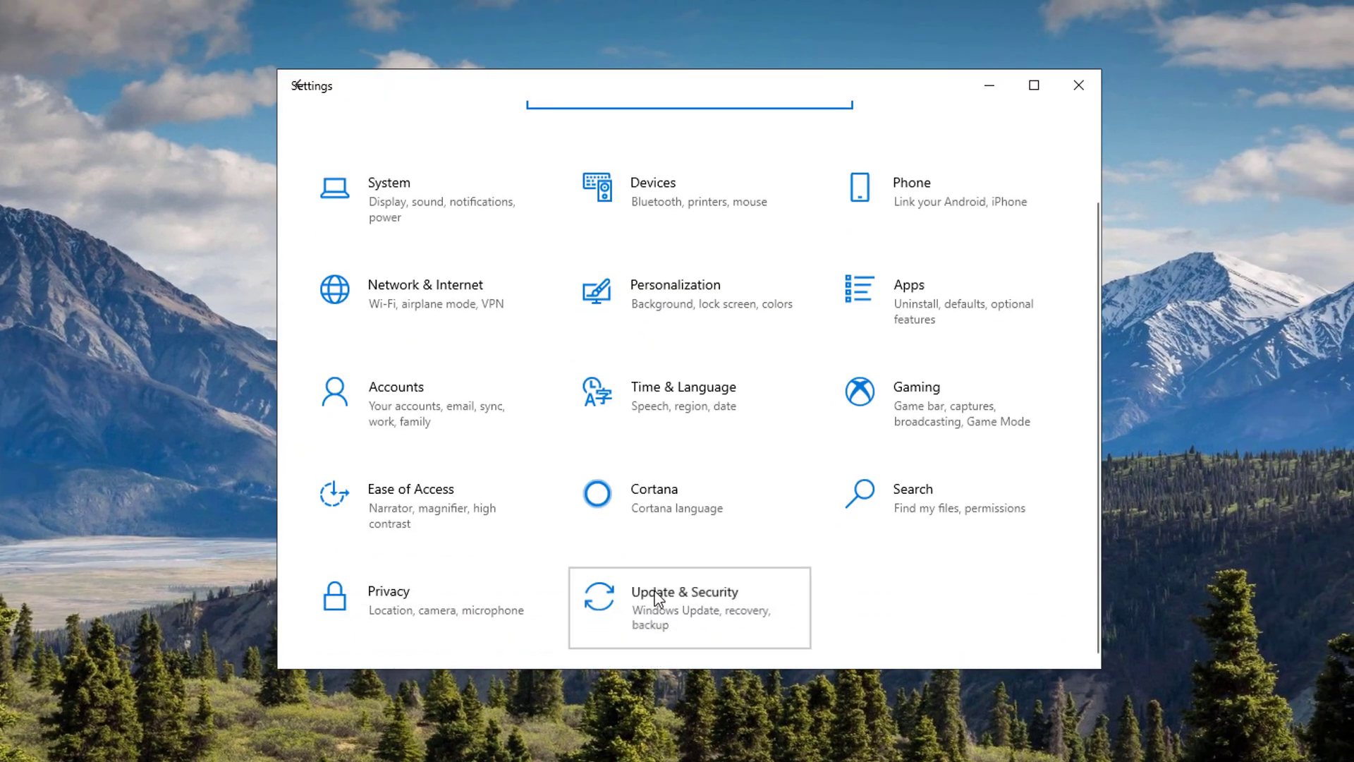
left_click(688, 607)
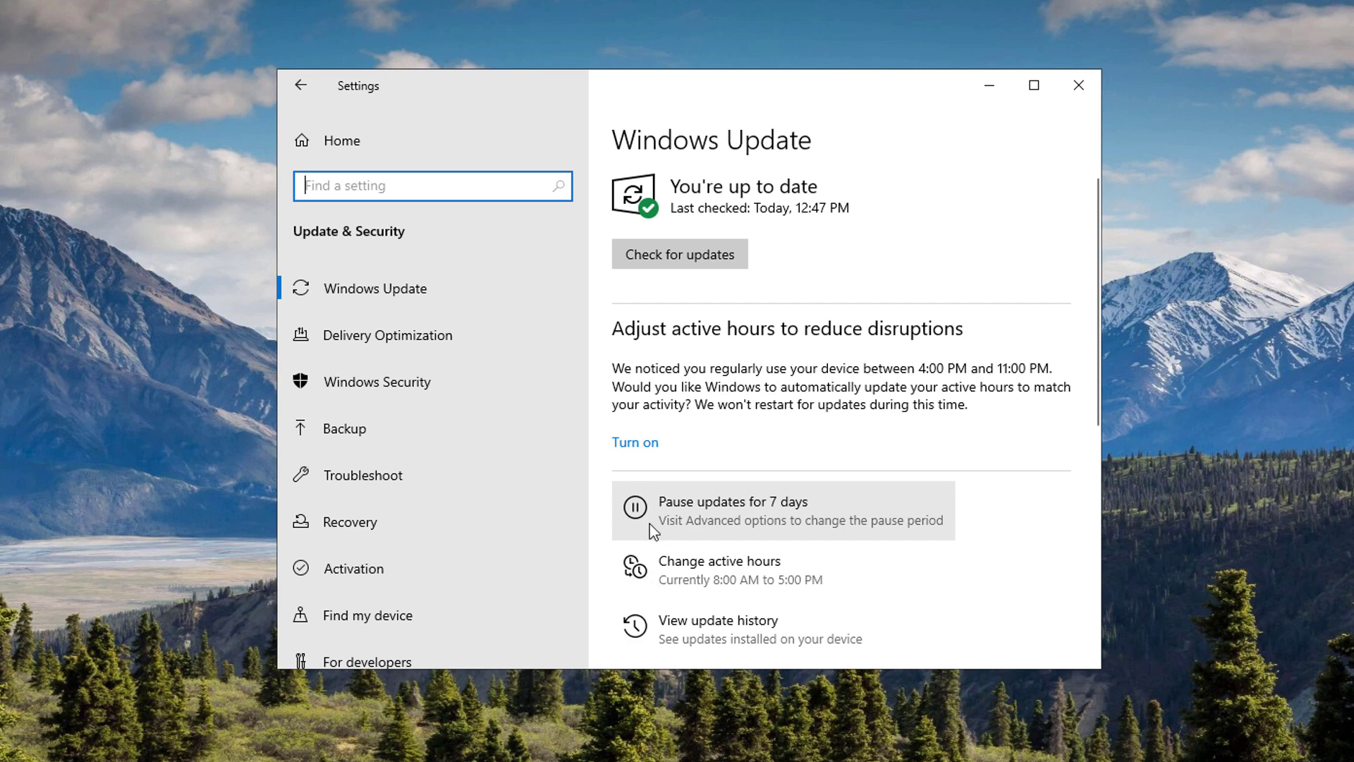
mouse_move(787, 522)
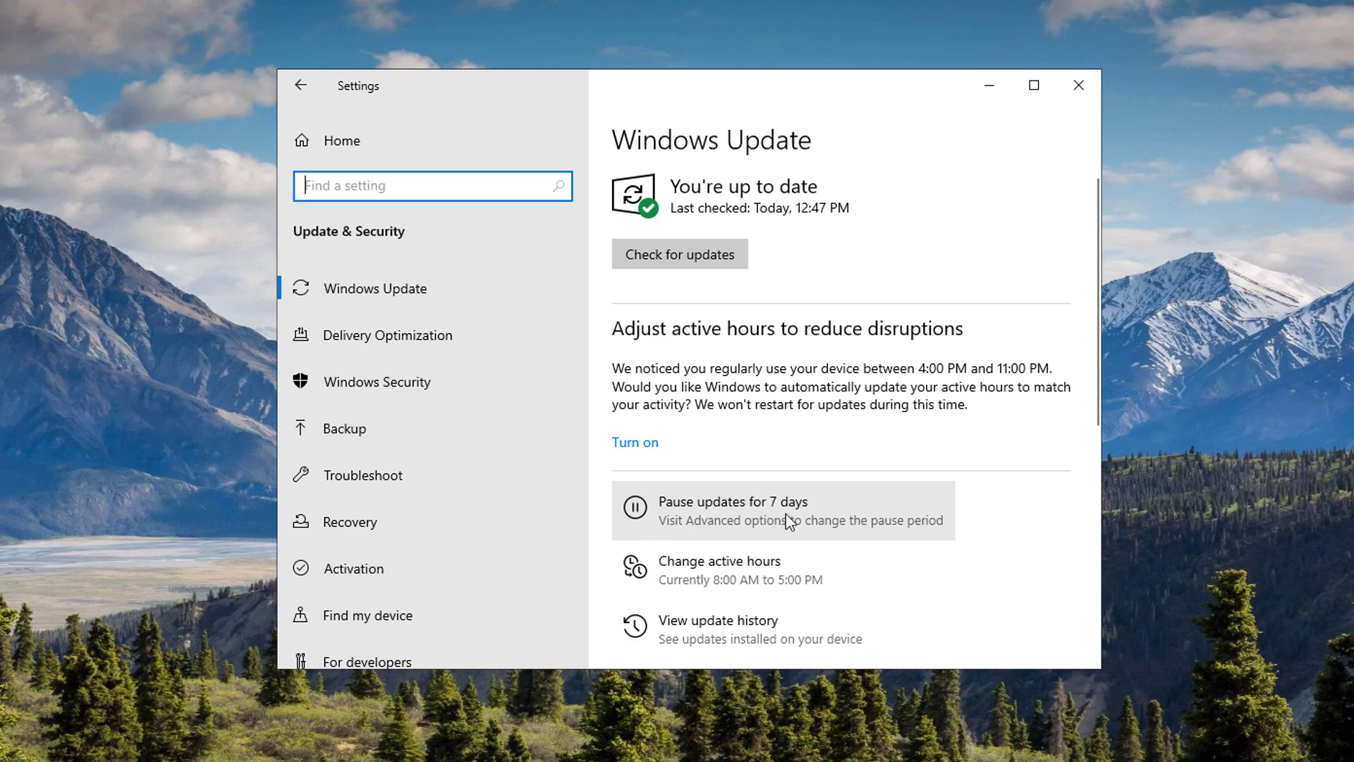
mouse_move(687, 511)
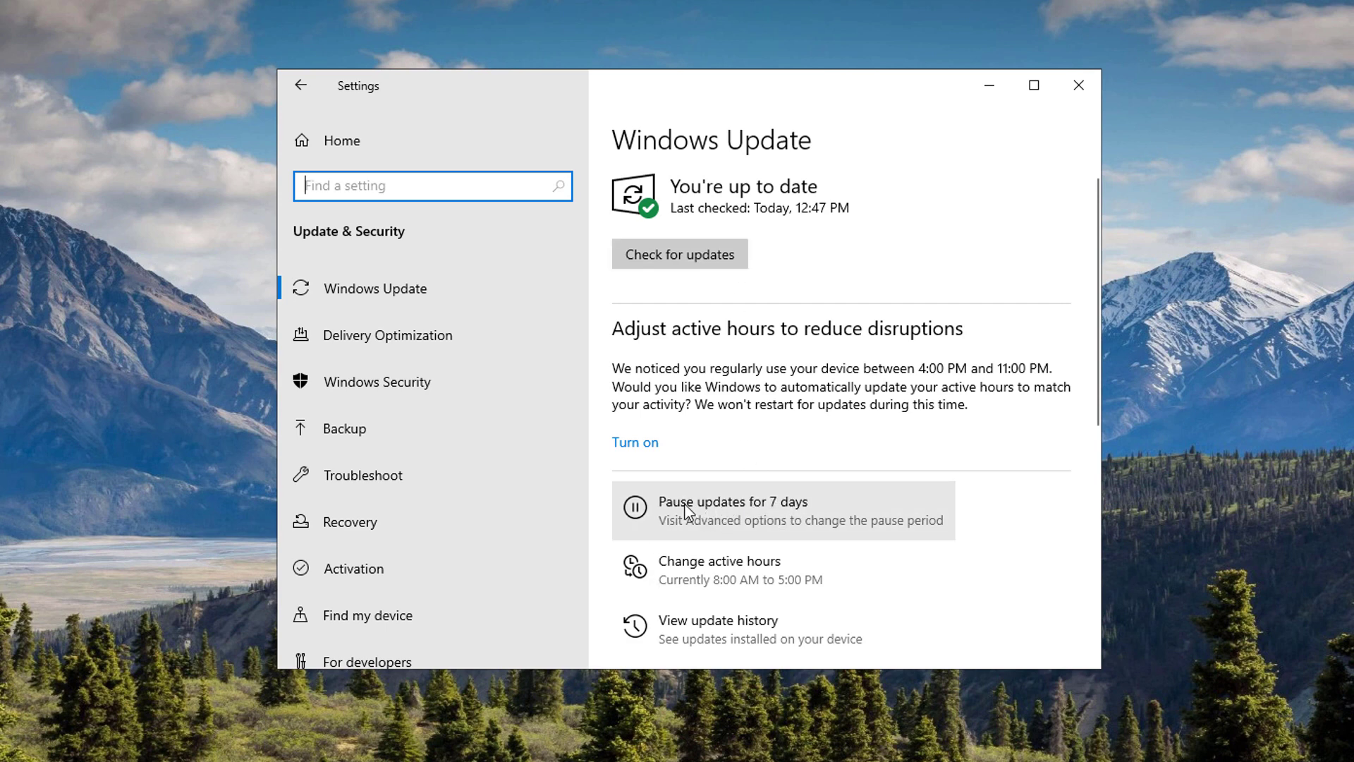
left_click(1076, 85)
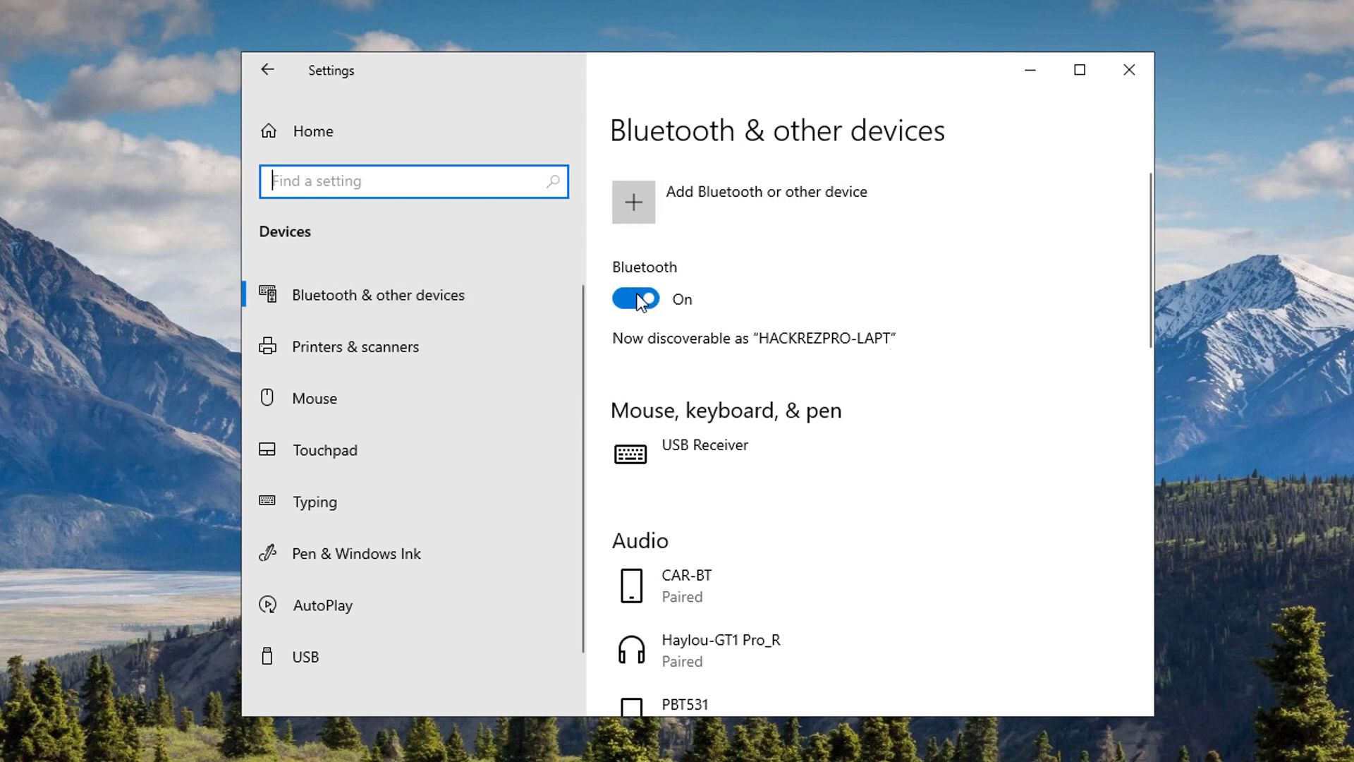
Step: Switch Bluetooth off and close Settings
left_click(636, 299)
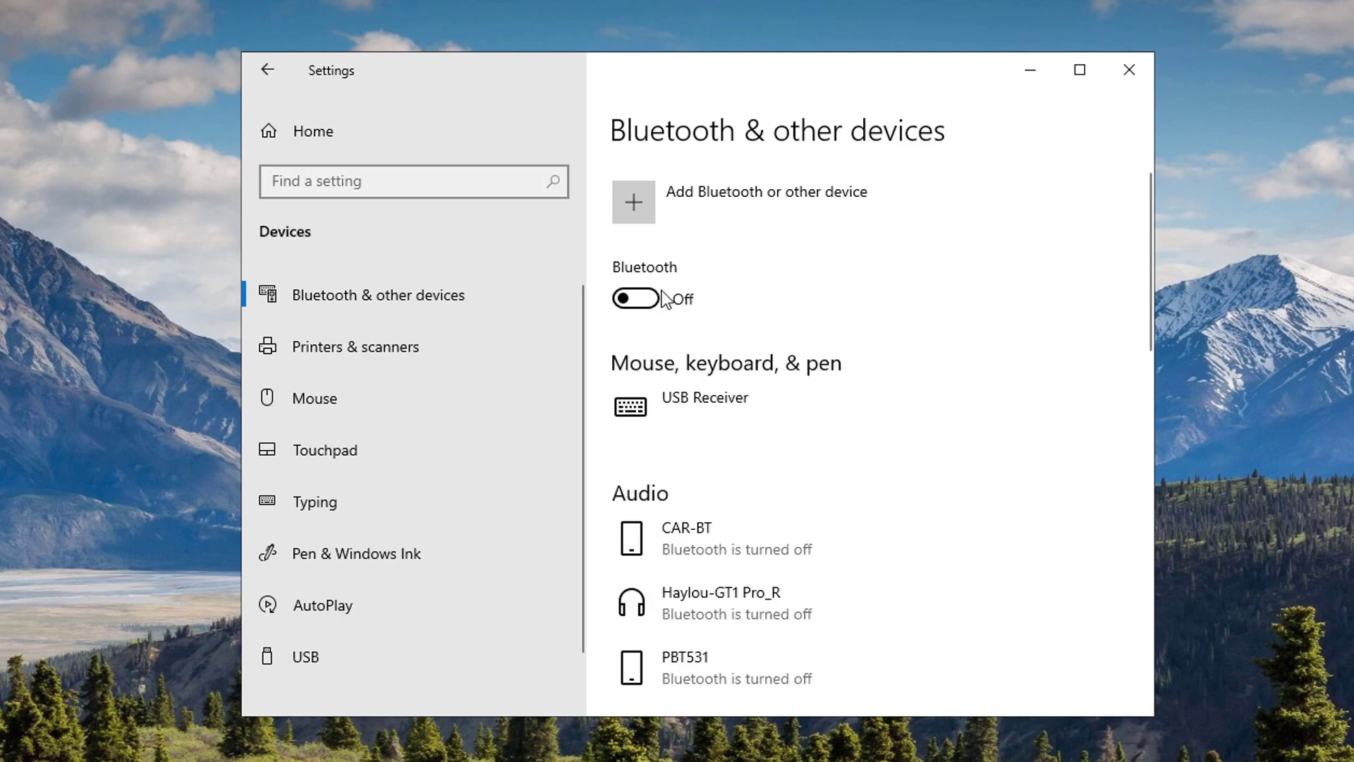
left_click(1128, 70)
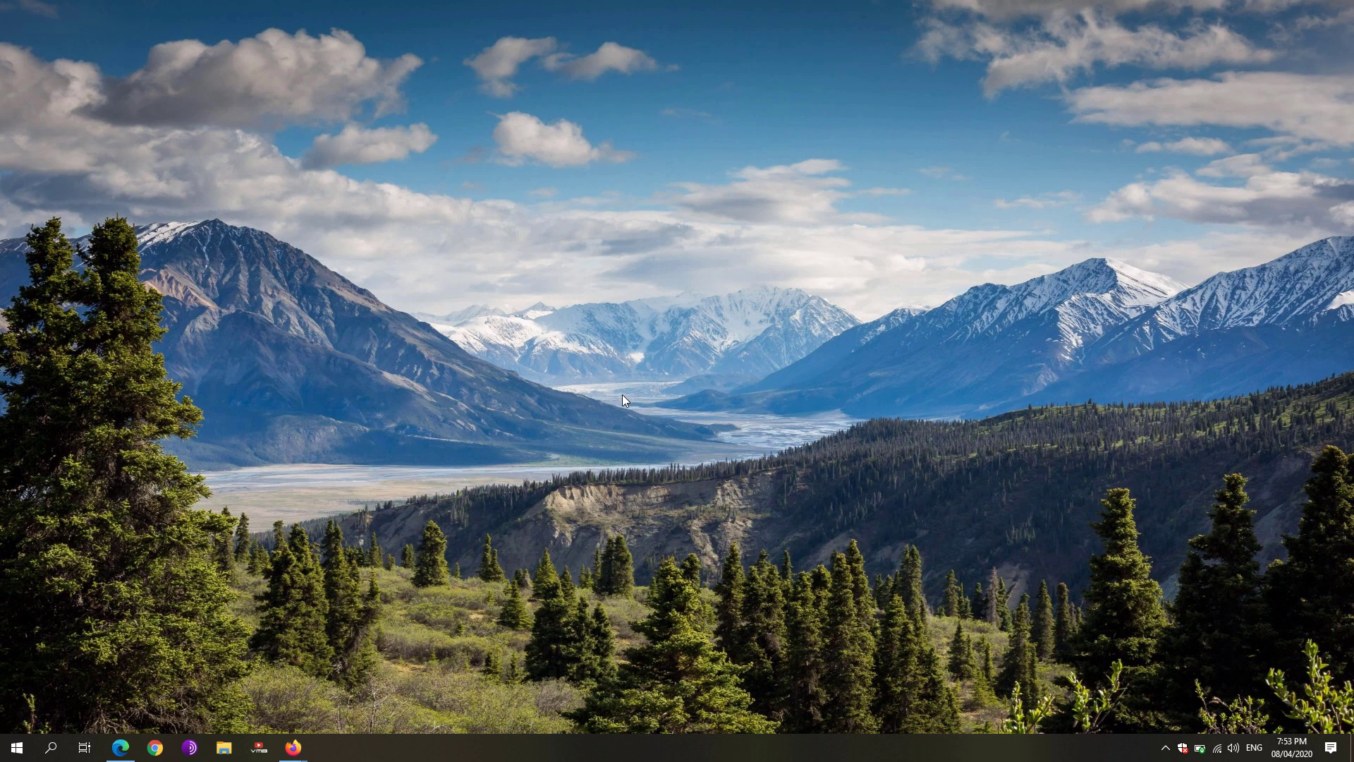
Step: Reach this PC's About page via Settings > System and bring up Control Panel's full System info
left_click(14, 748)
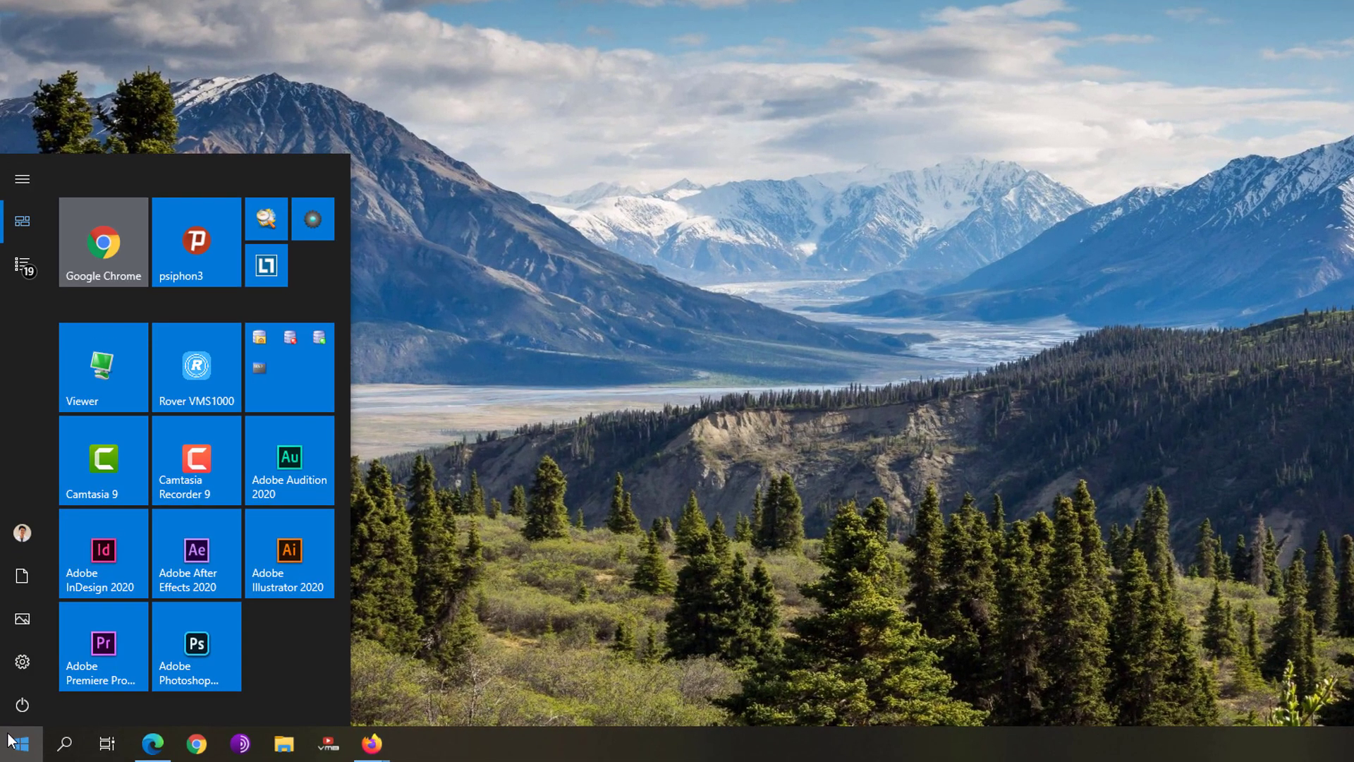
left_click(21, 661)
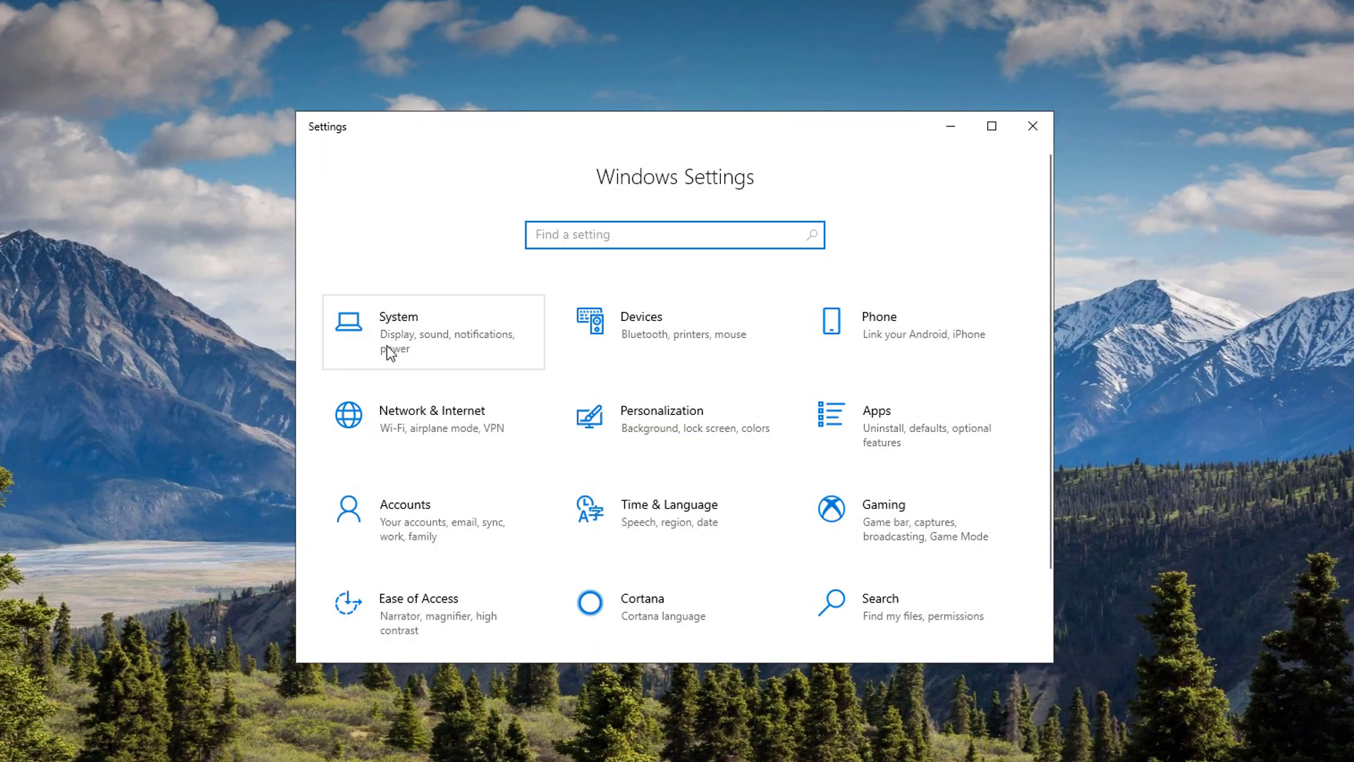
left_click(431, 331)
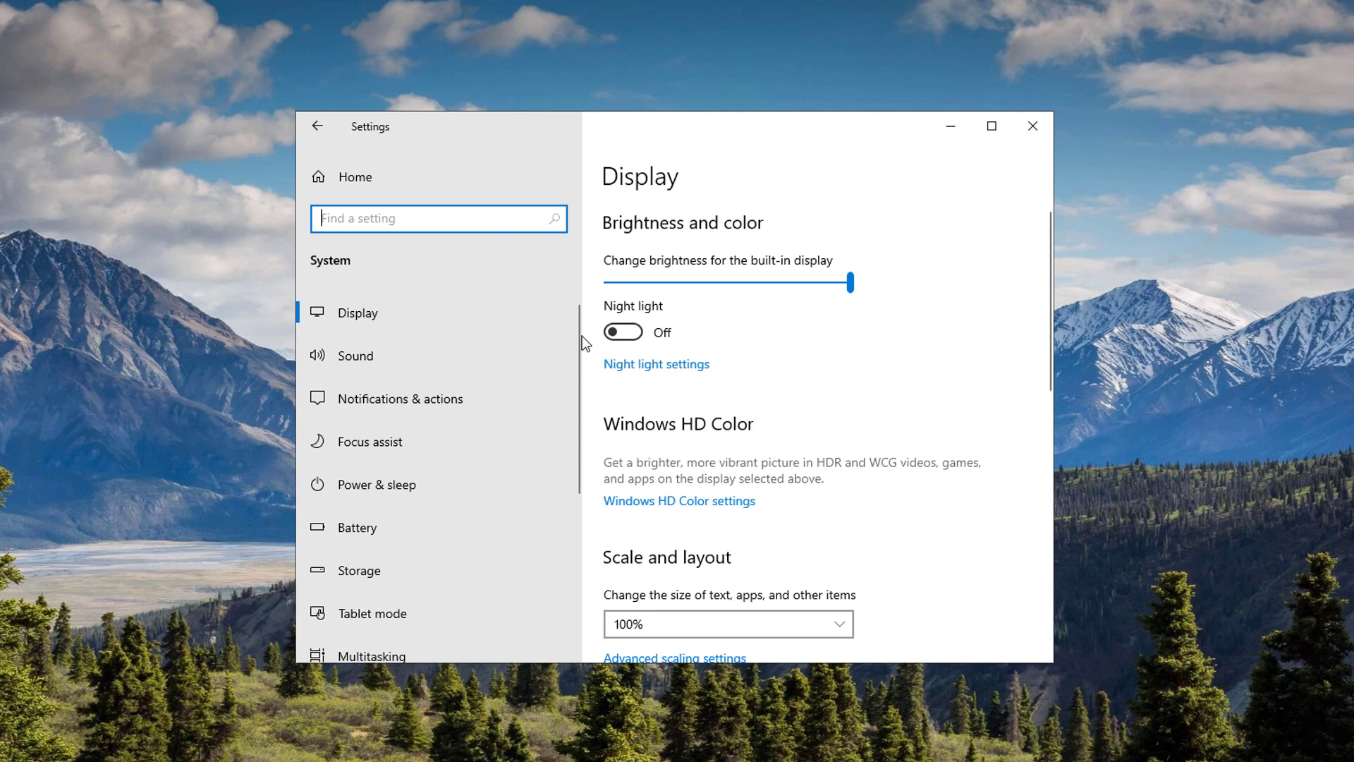
scroll("down", 3)
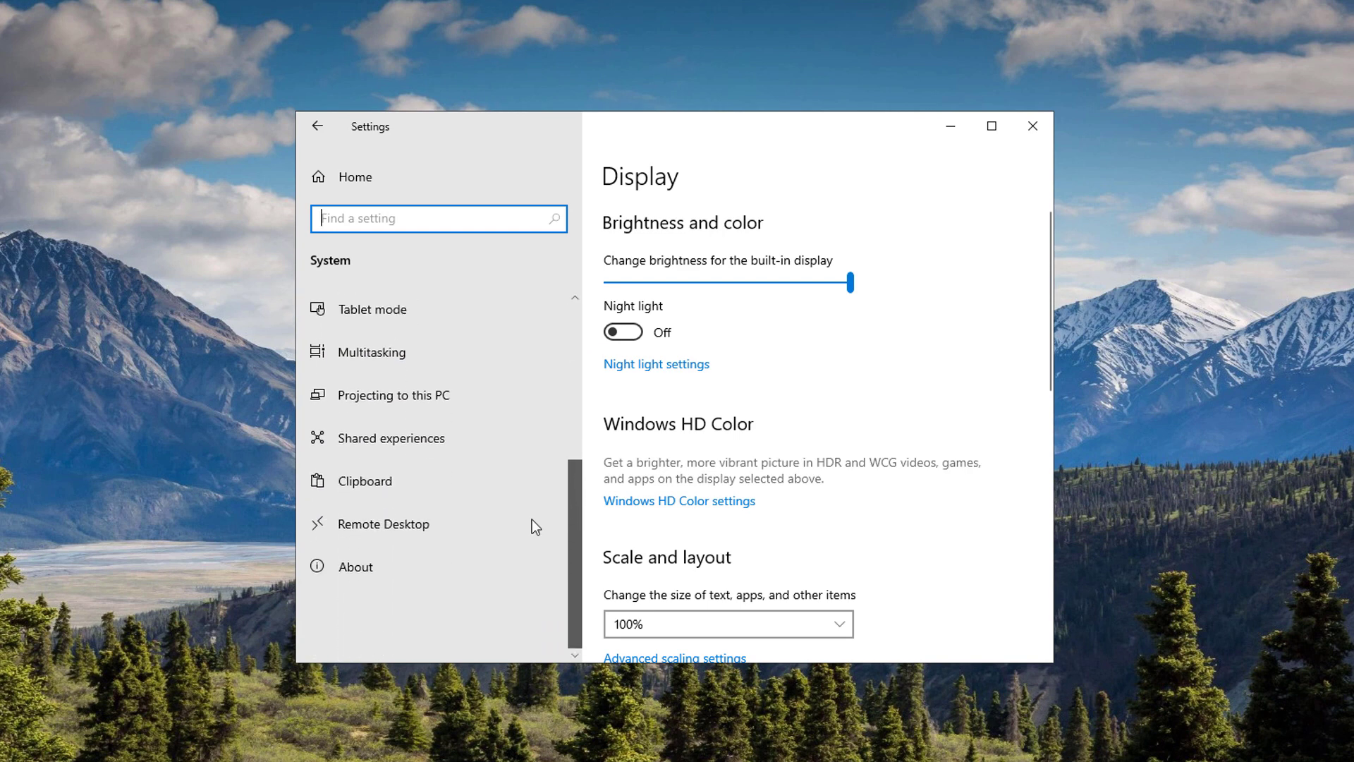
left_click(354, 567)
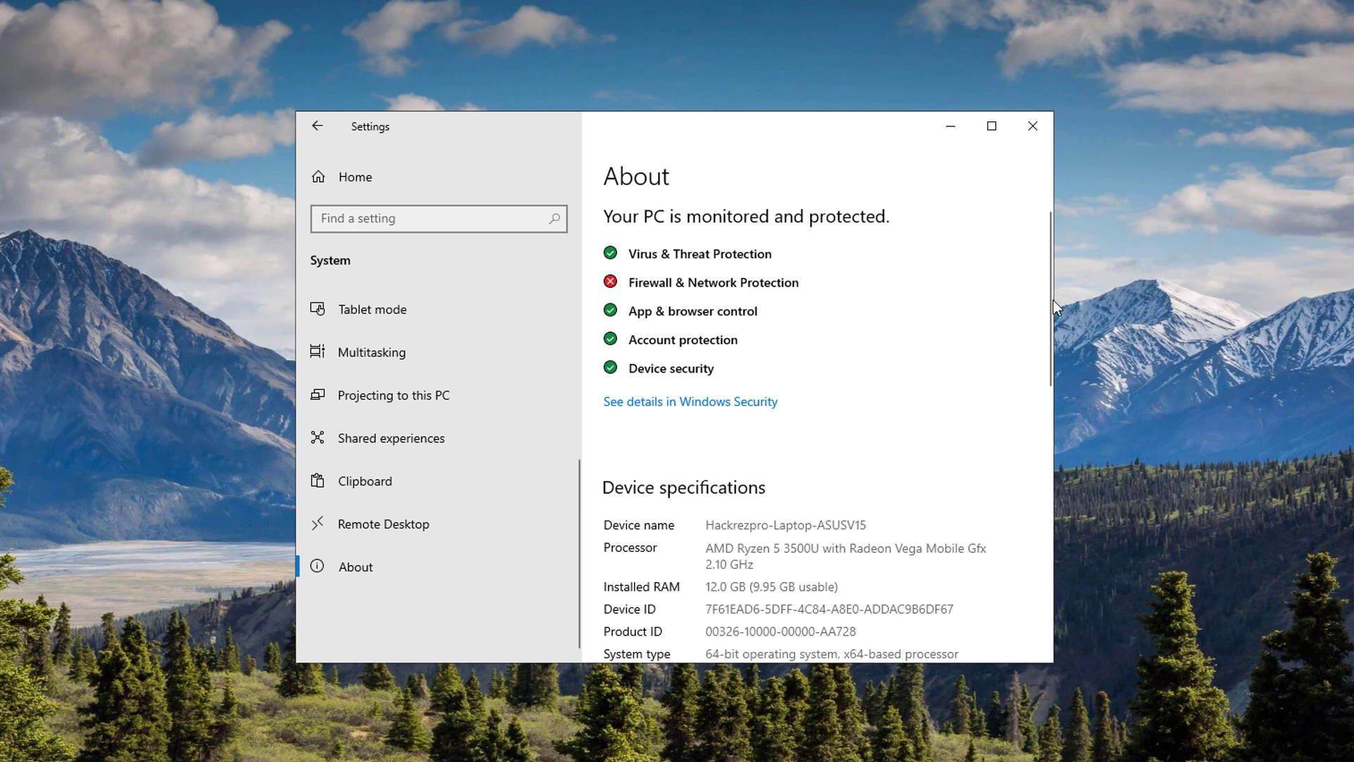
scroll("down", 3)
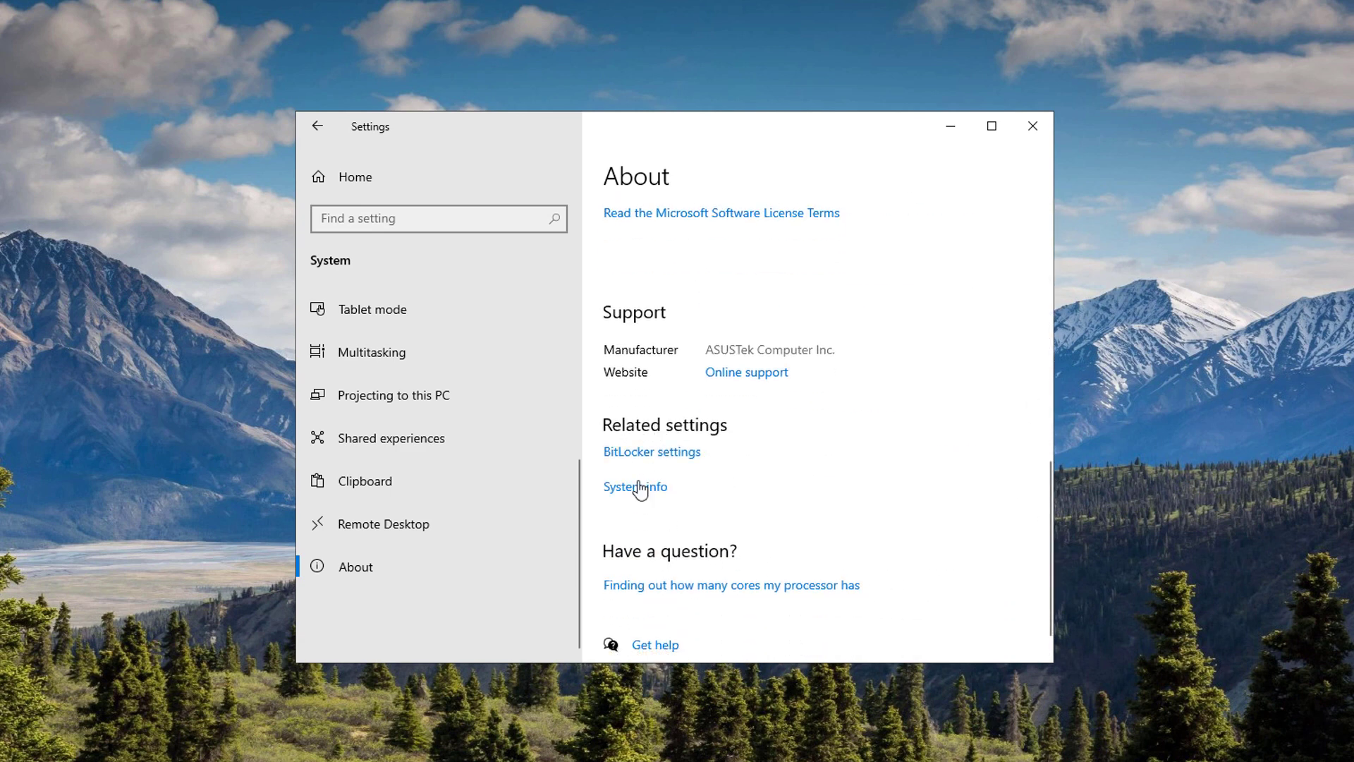
left_click(633, 487)
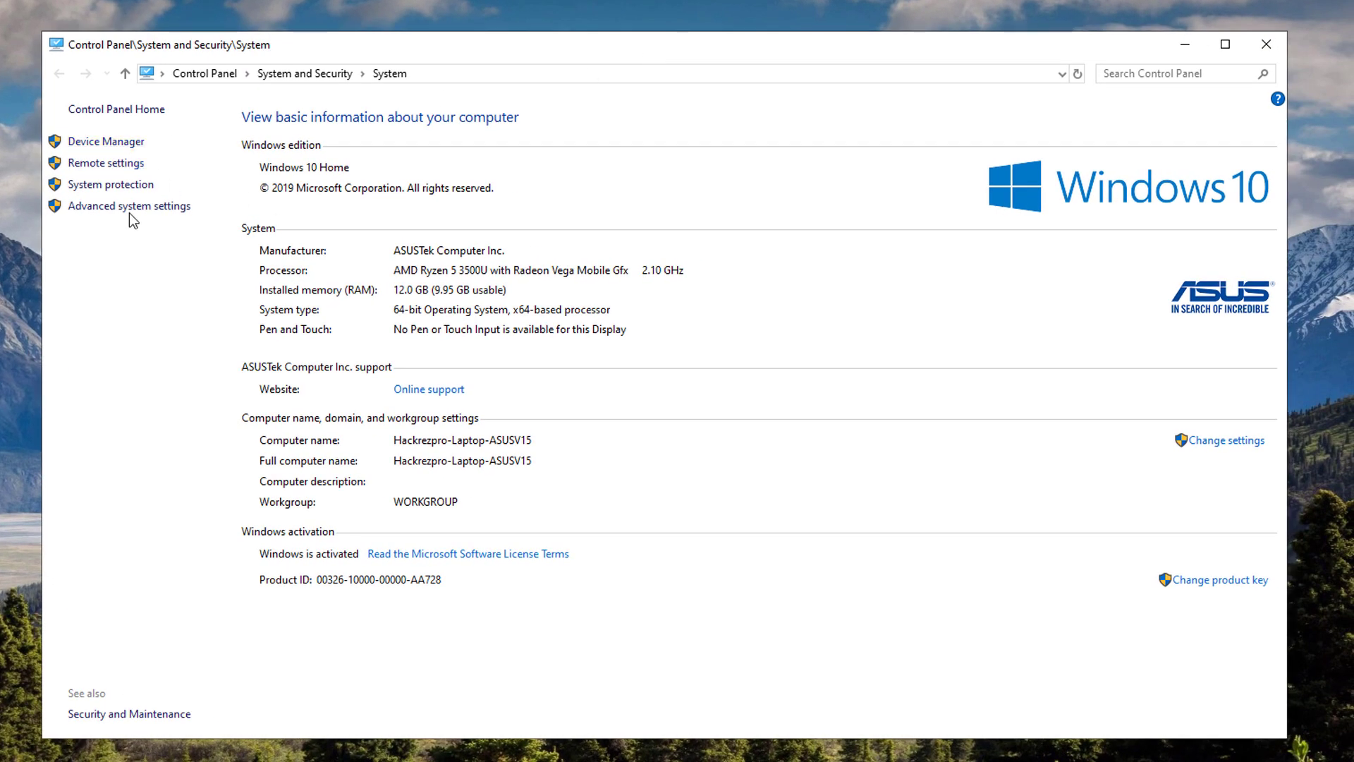
mouse_move(129, 206)
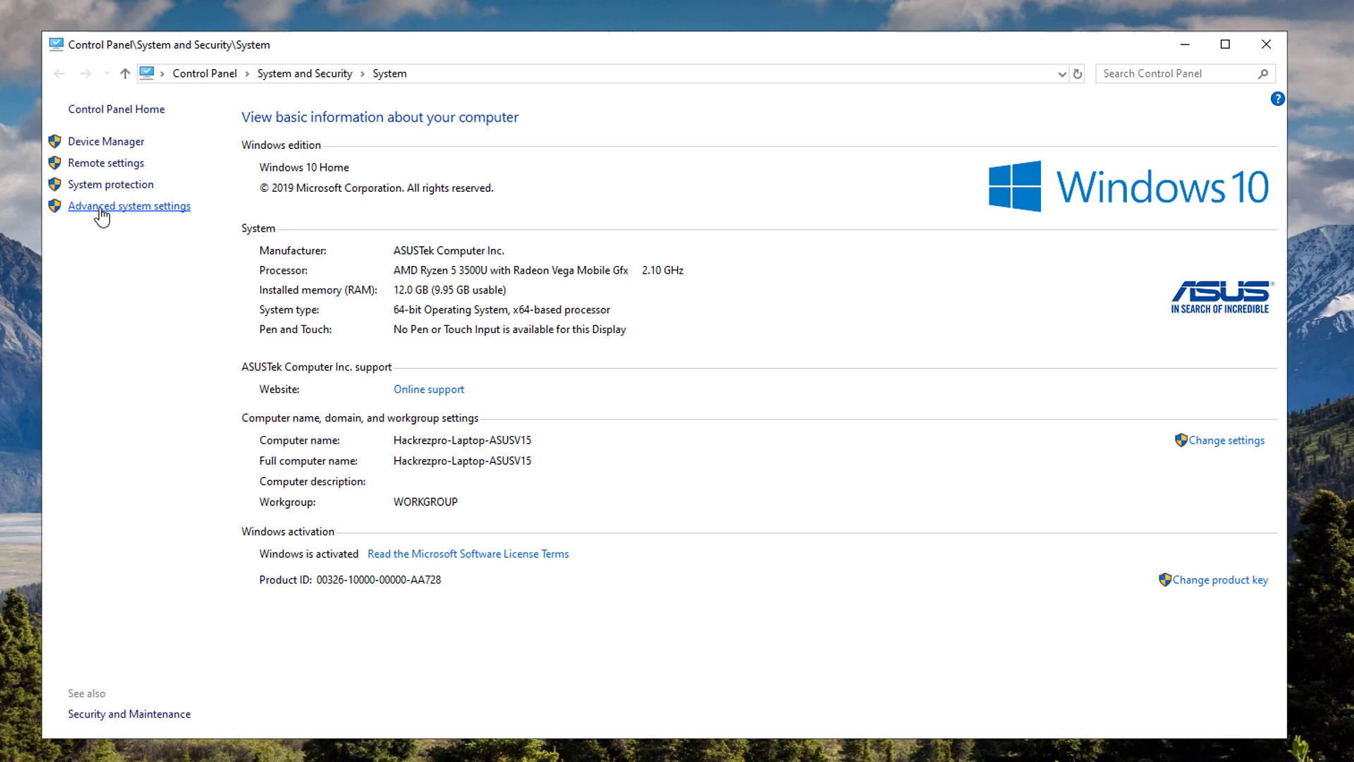
Step: In Advanced system settings' Performance Options, turn off visual effects such as Enable Peek
left_click(130, 206)
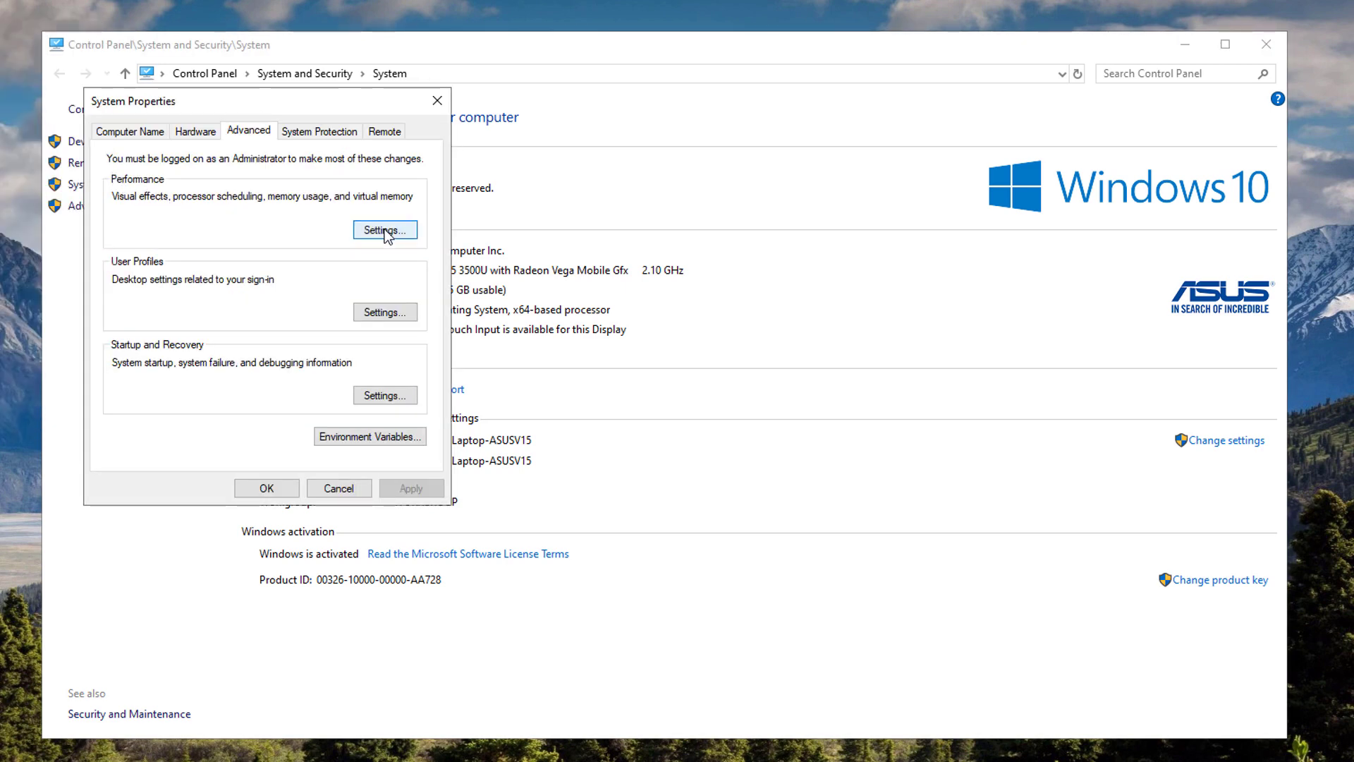
left_click(383, 230)
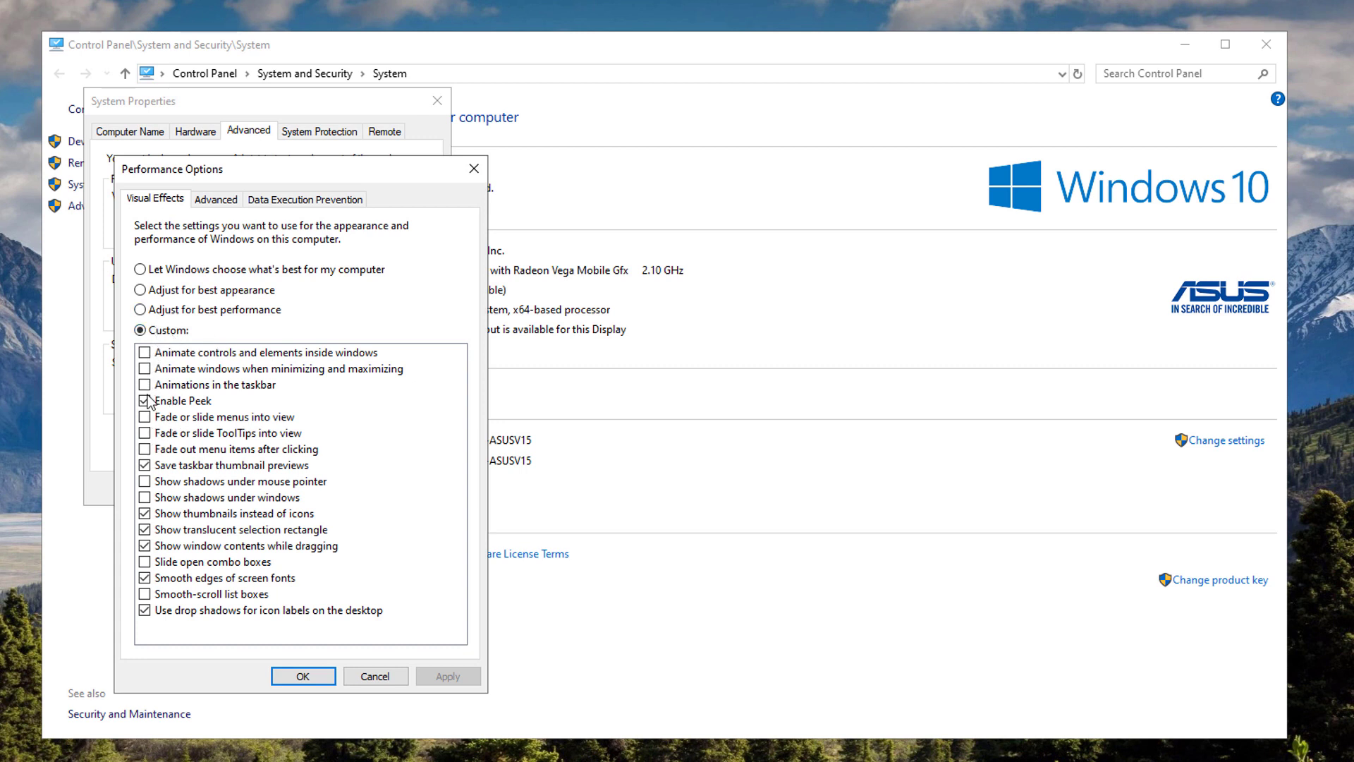
left_click(302, 676)
type("device manager")
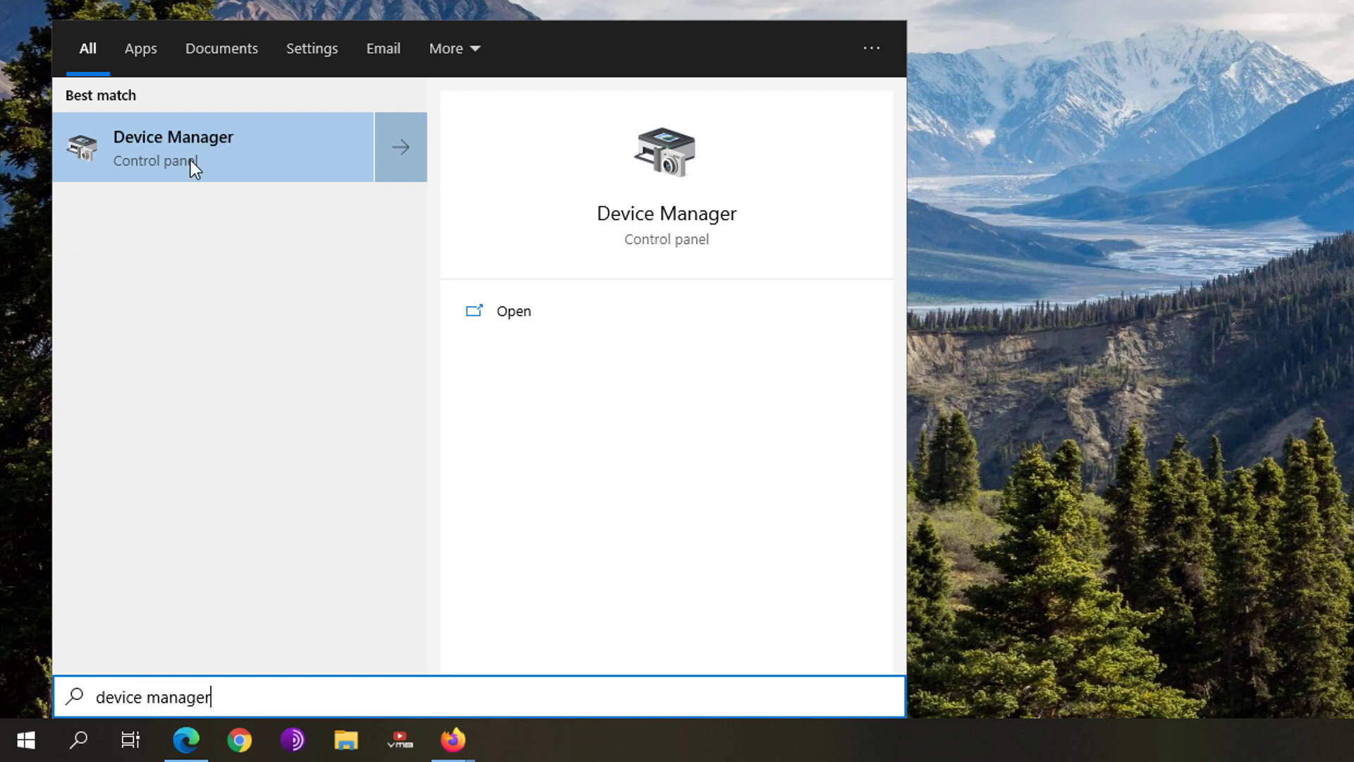
Step: Expand Network adapters and bring up the context menu for Intel Dual Band Wireless-AC 8265
left_click(173, 147)
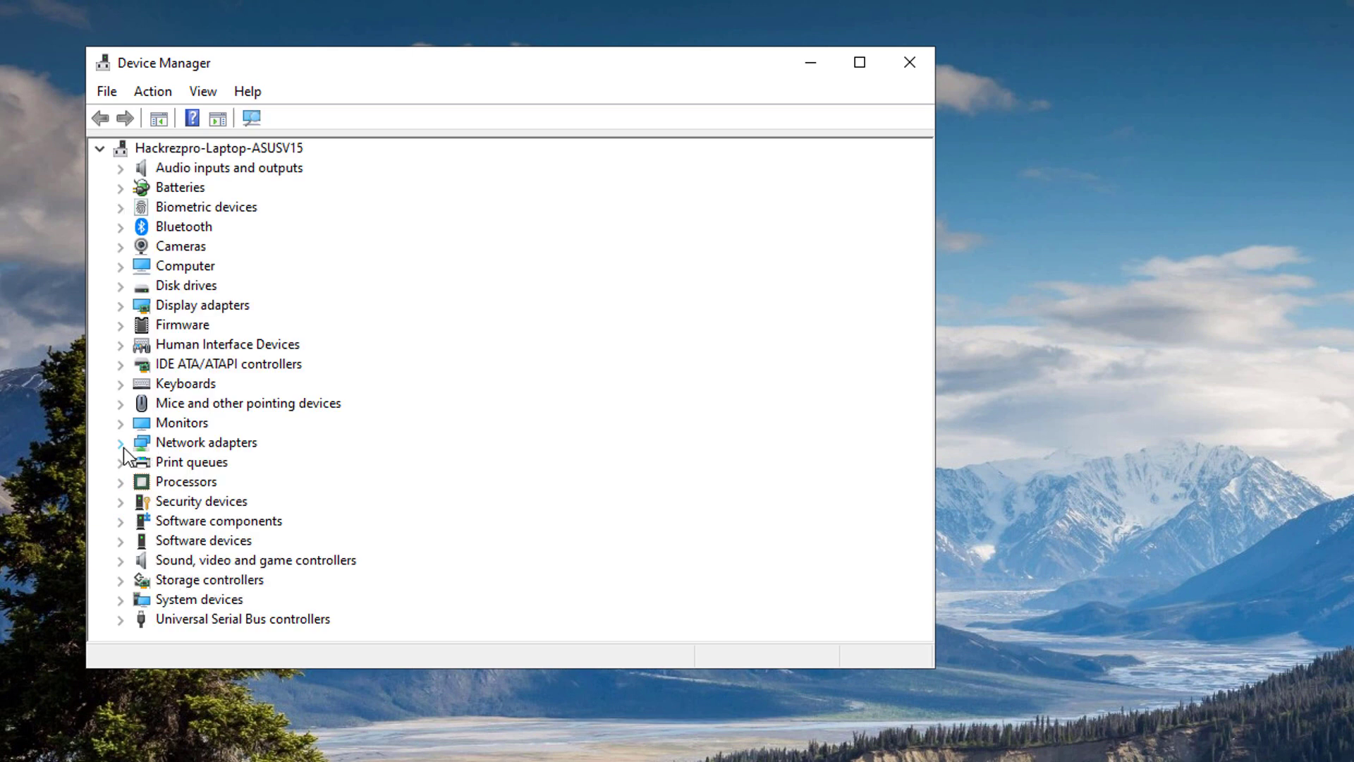
left_click(120, 442)
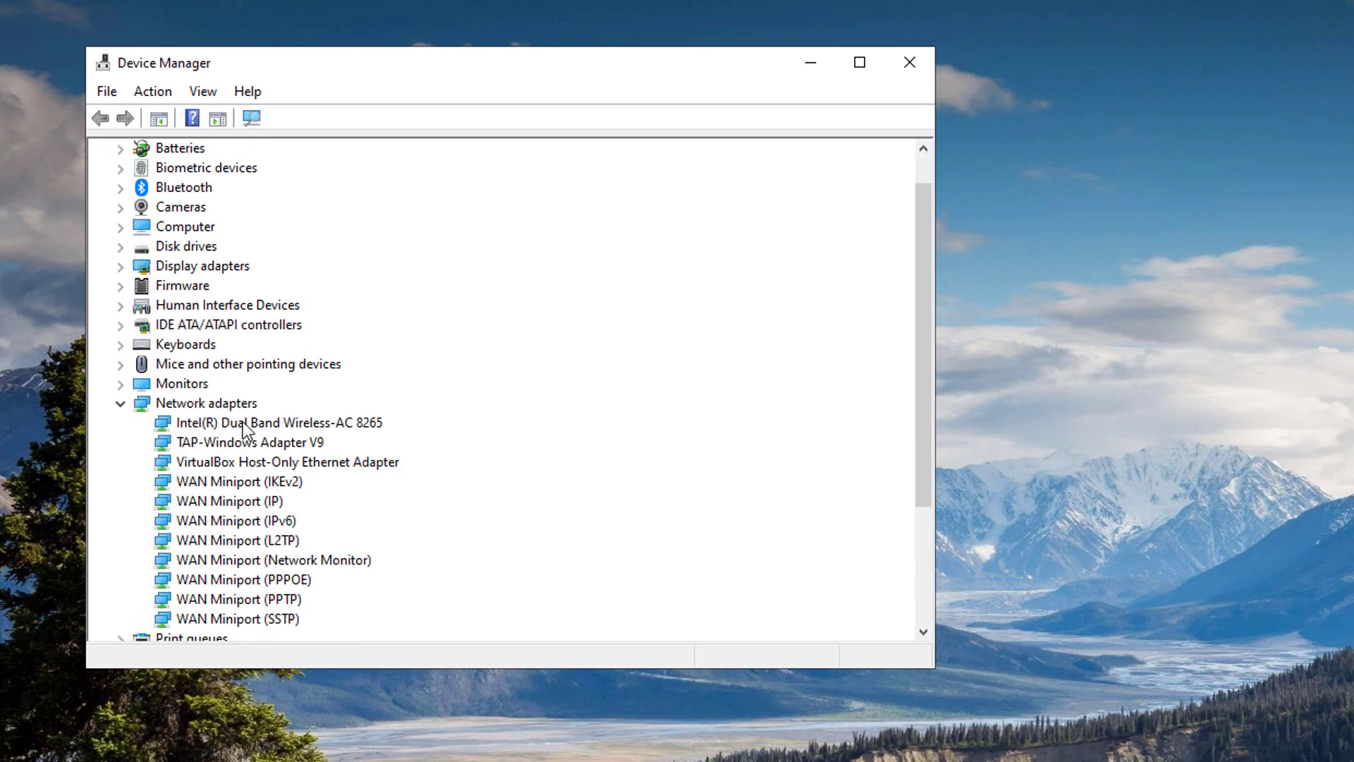
mouse_move(313, 433)
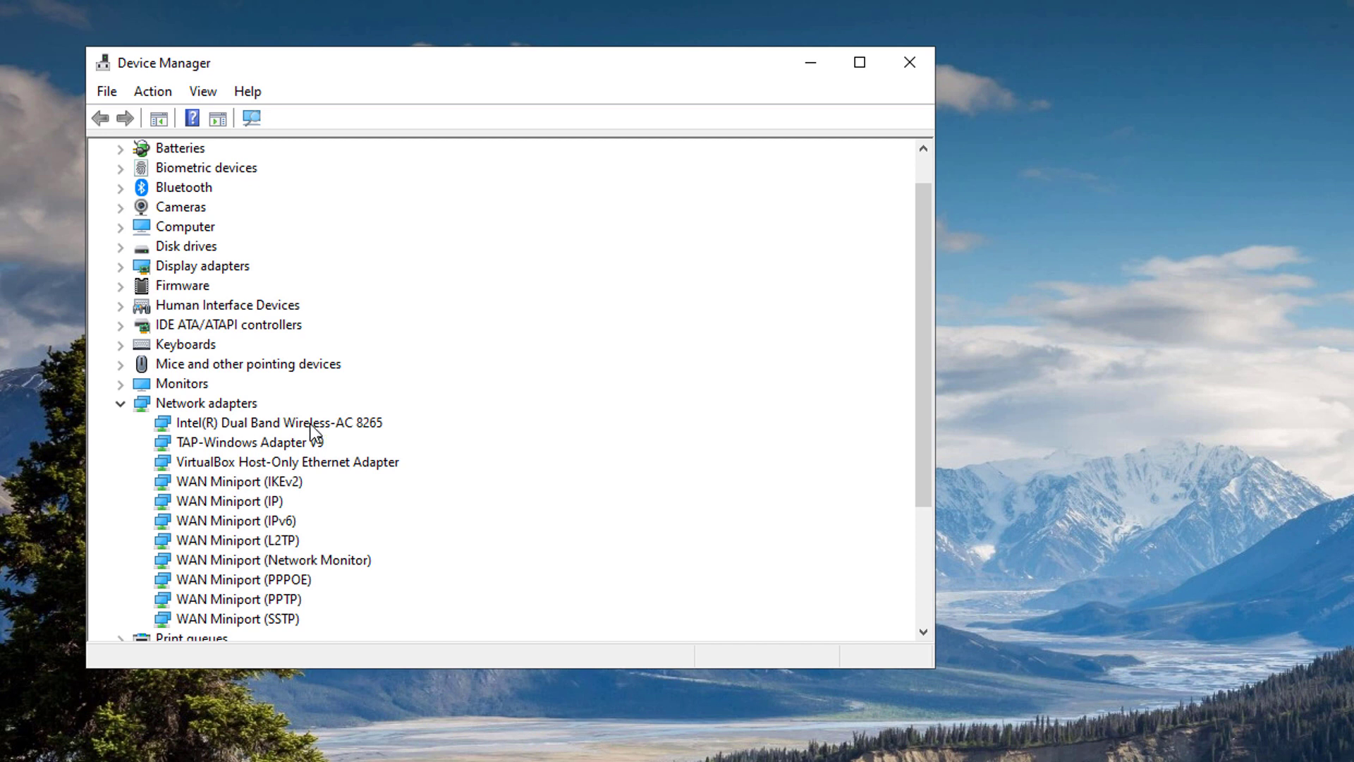
right_click(278, 422)
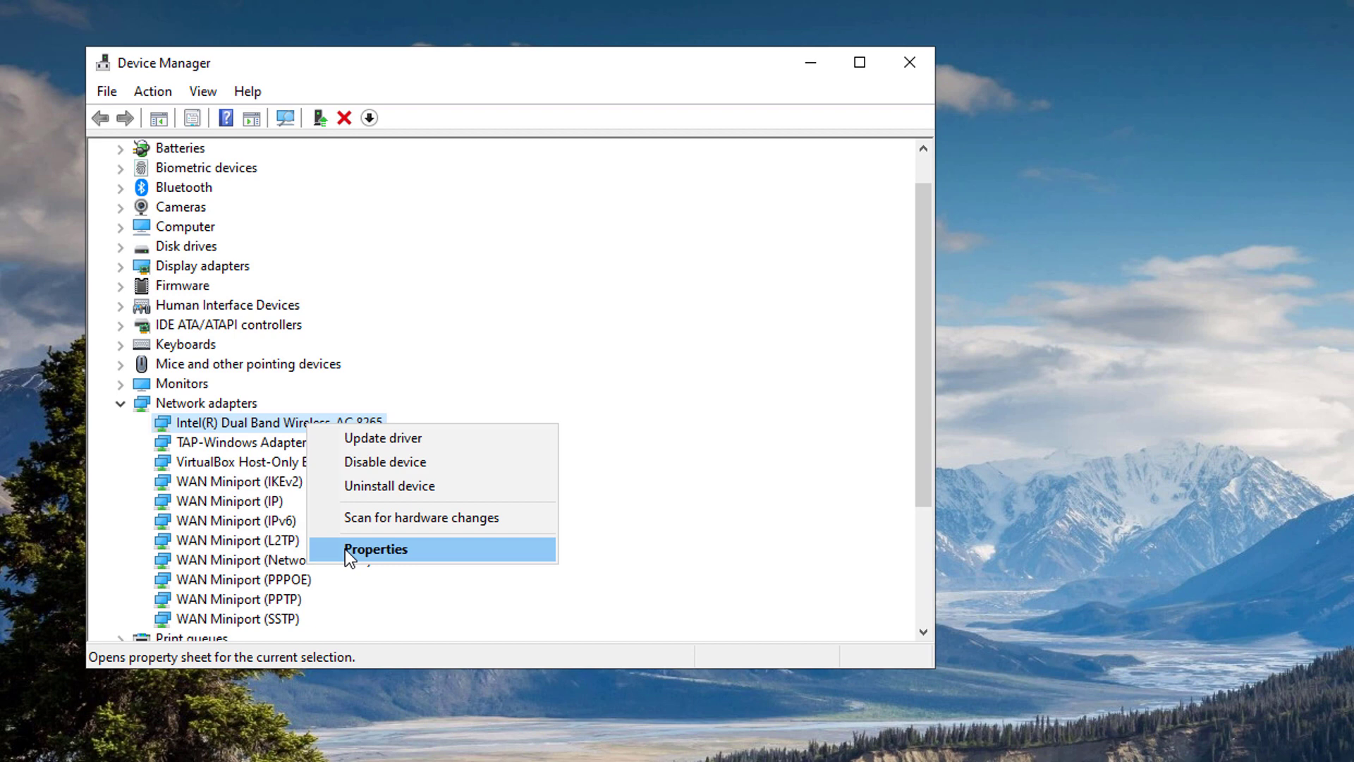
Step: In the adapter's Advanced properties, set Transmit Power to 2. Medium-low and confirm with OK
left_click(376, 549)
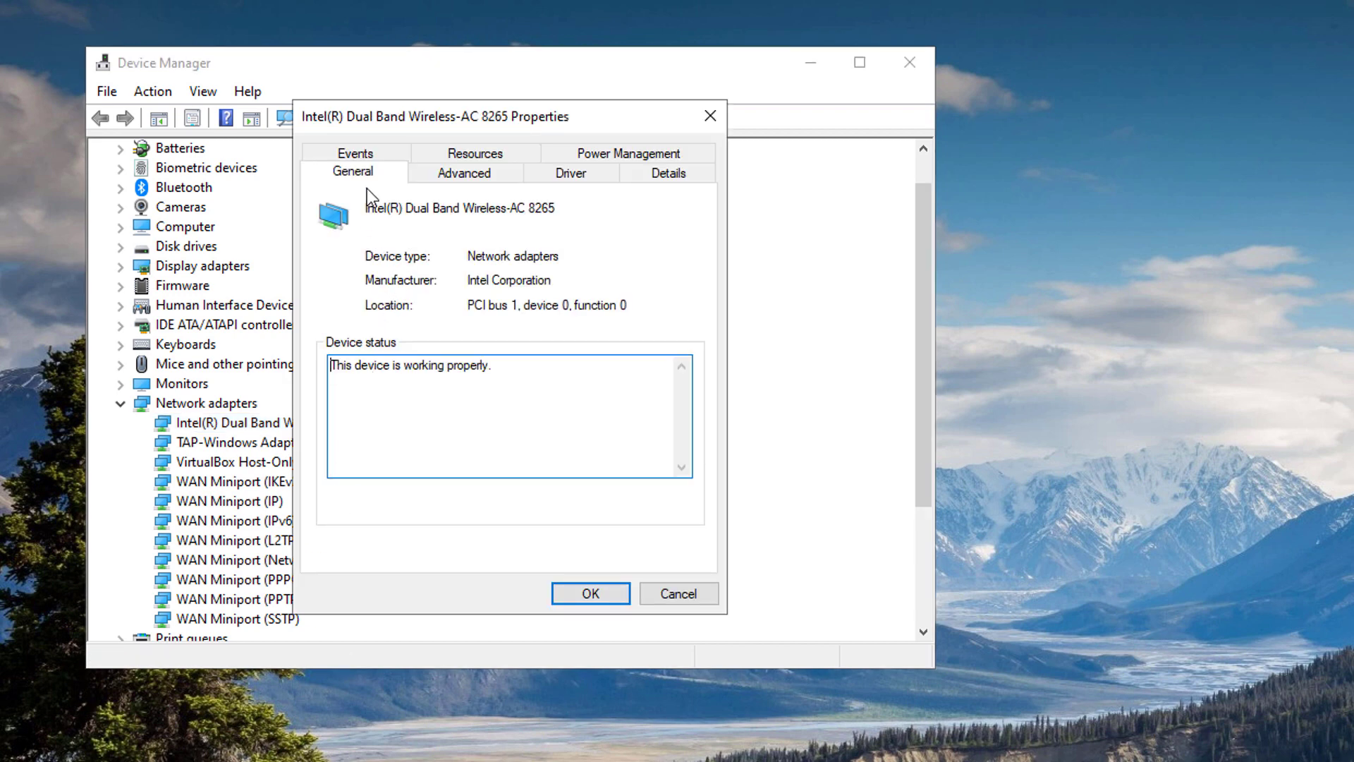
left_click(464, 172)
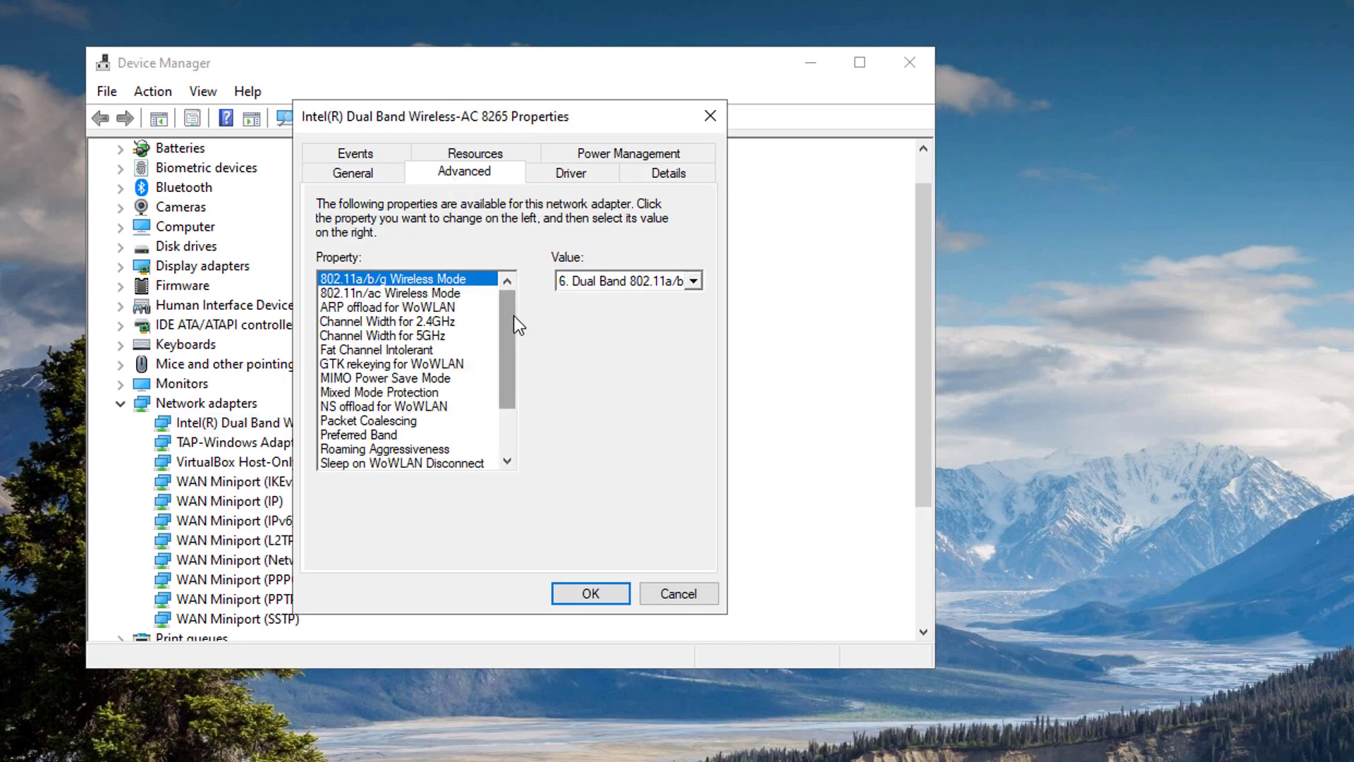
scroll("down", 3)
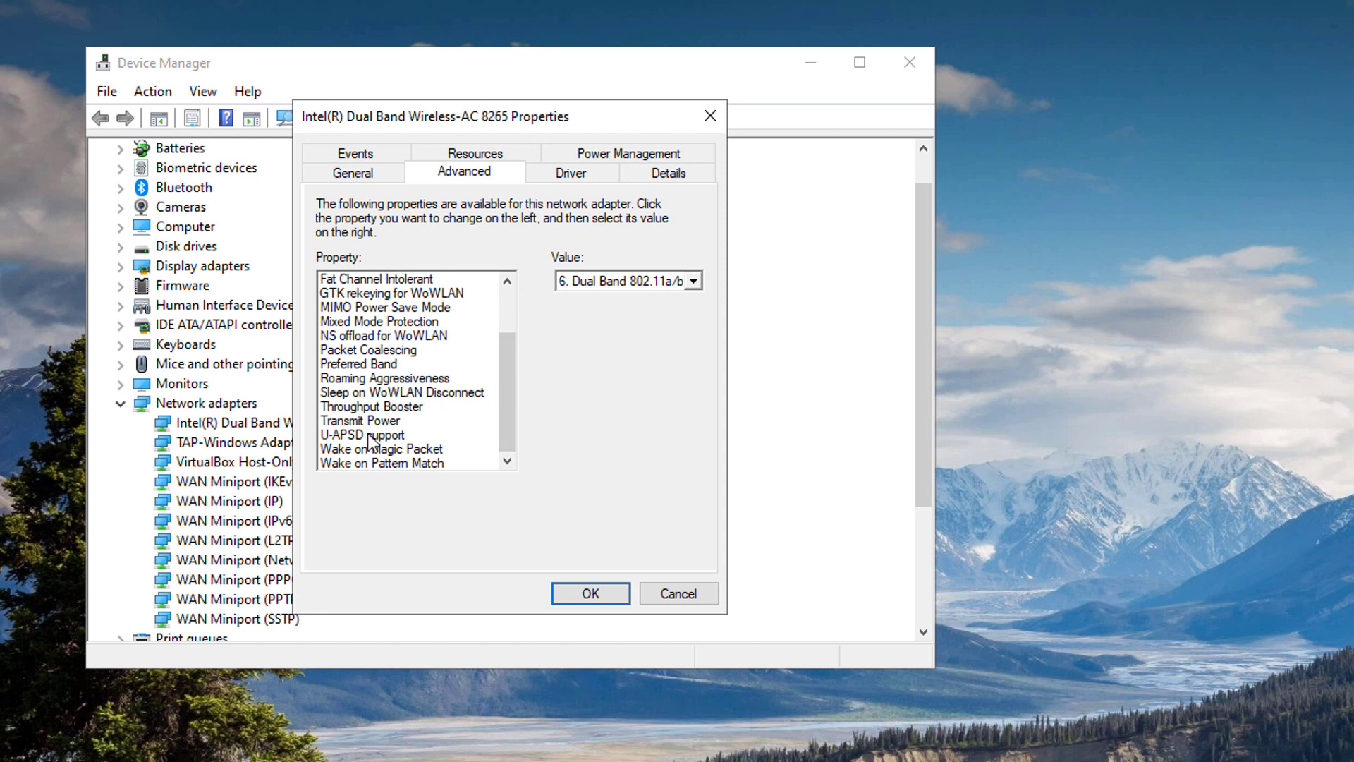
left_click(360, 421)
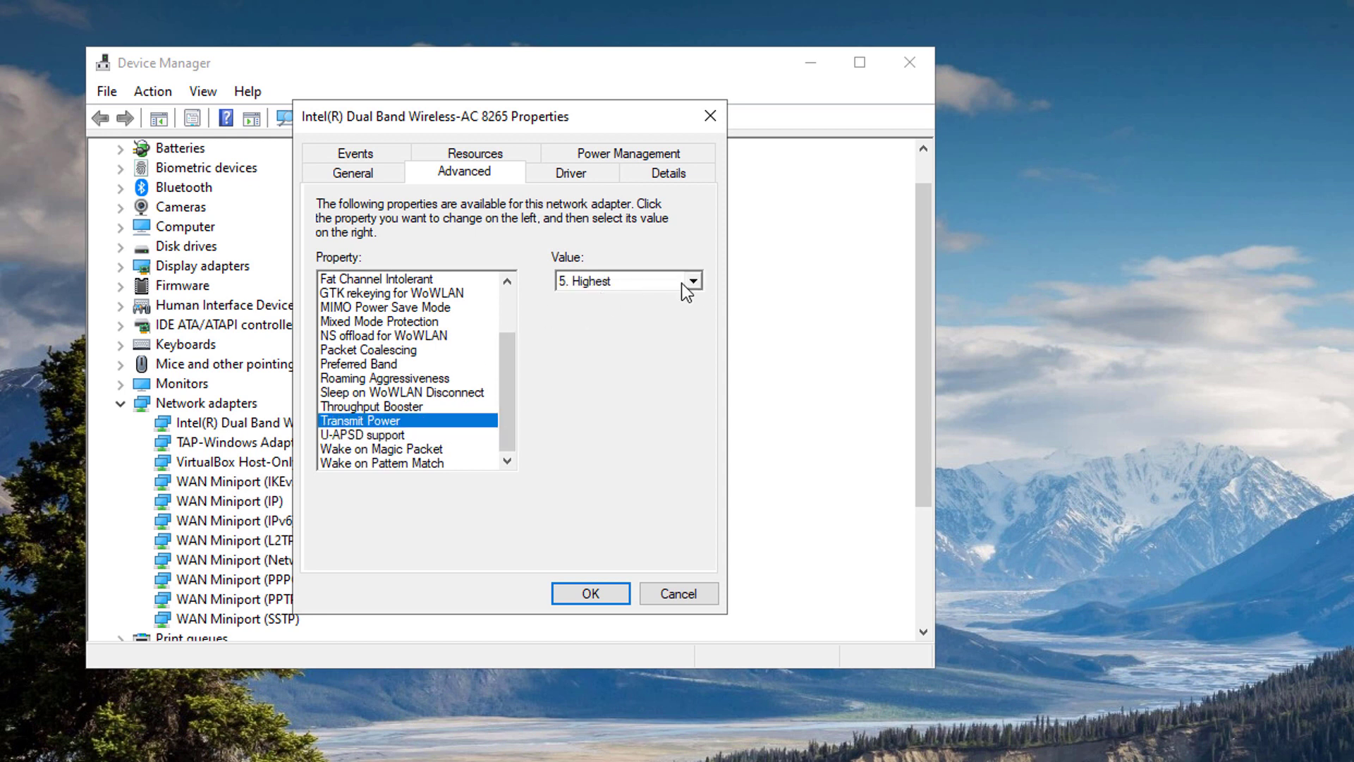
left_click(691, 279)
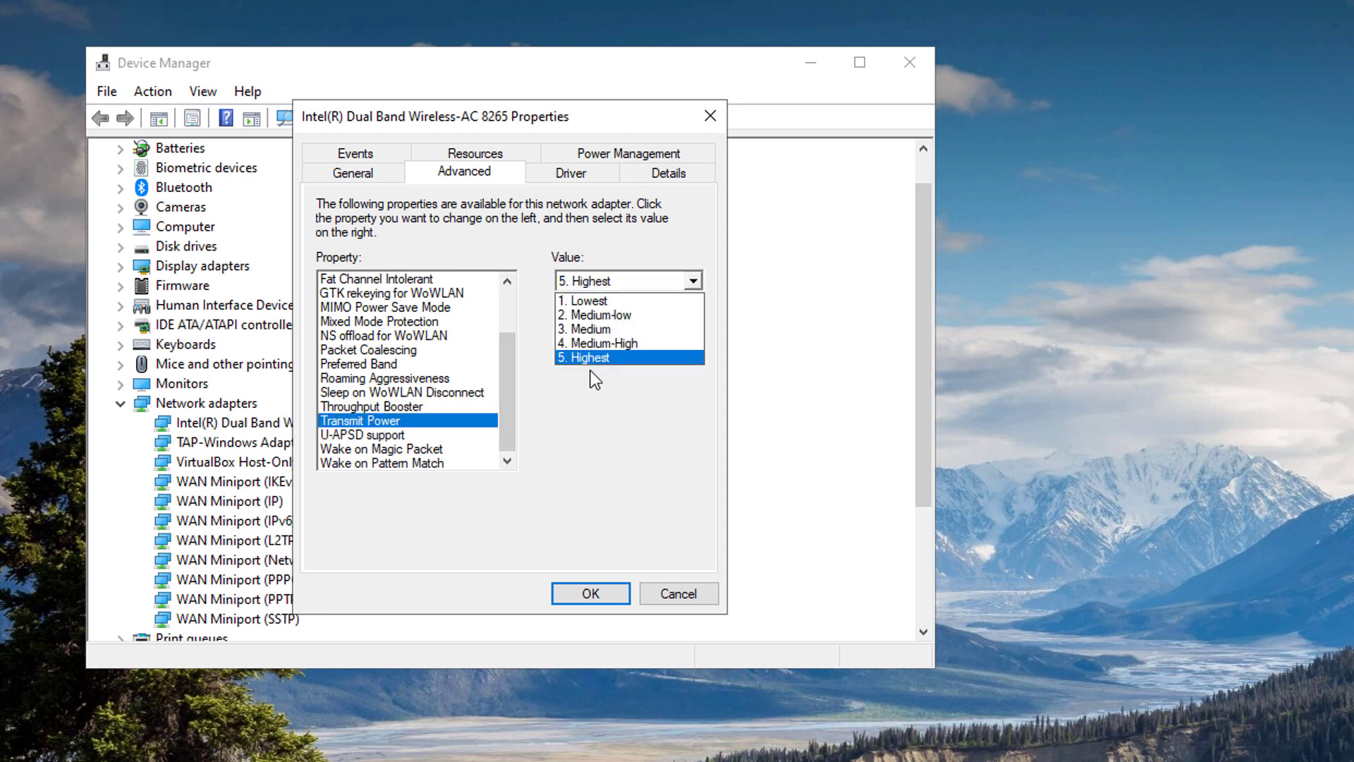
left_click(591, 329)
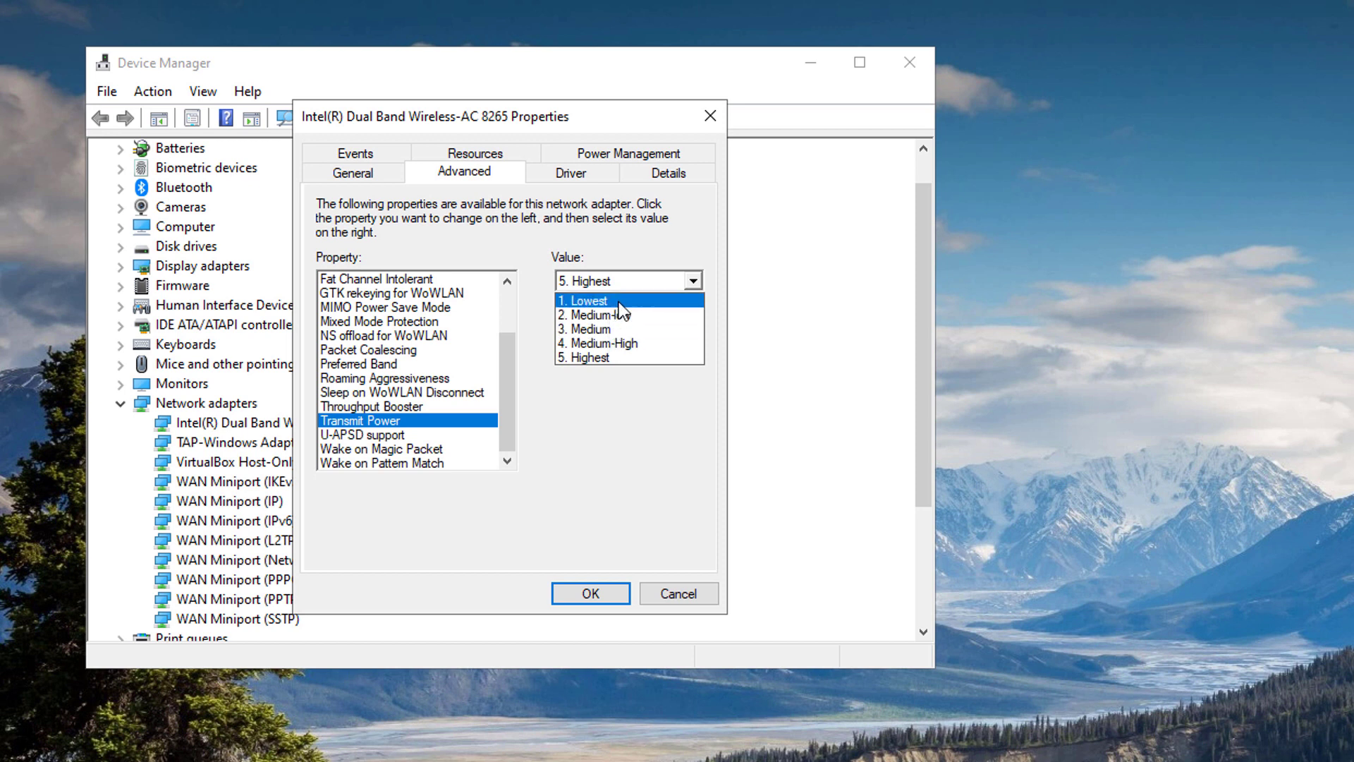
left_click(587, 299)
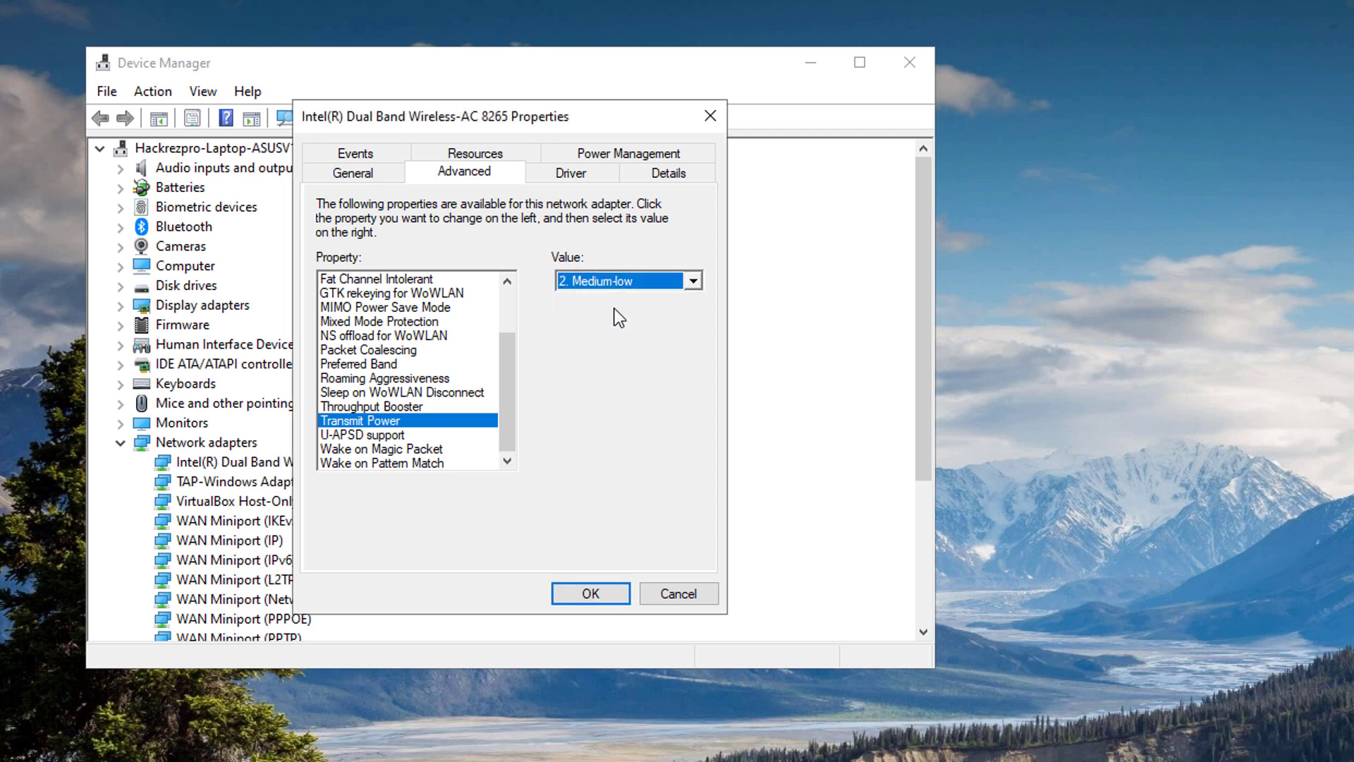
mouse_move(626, 290)
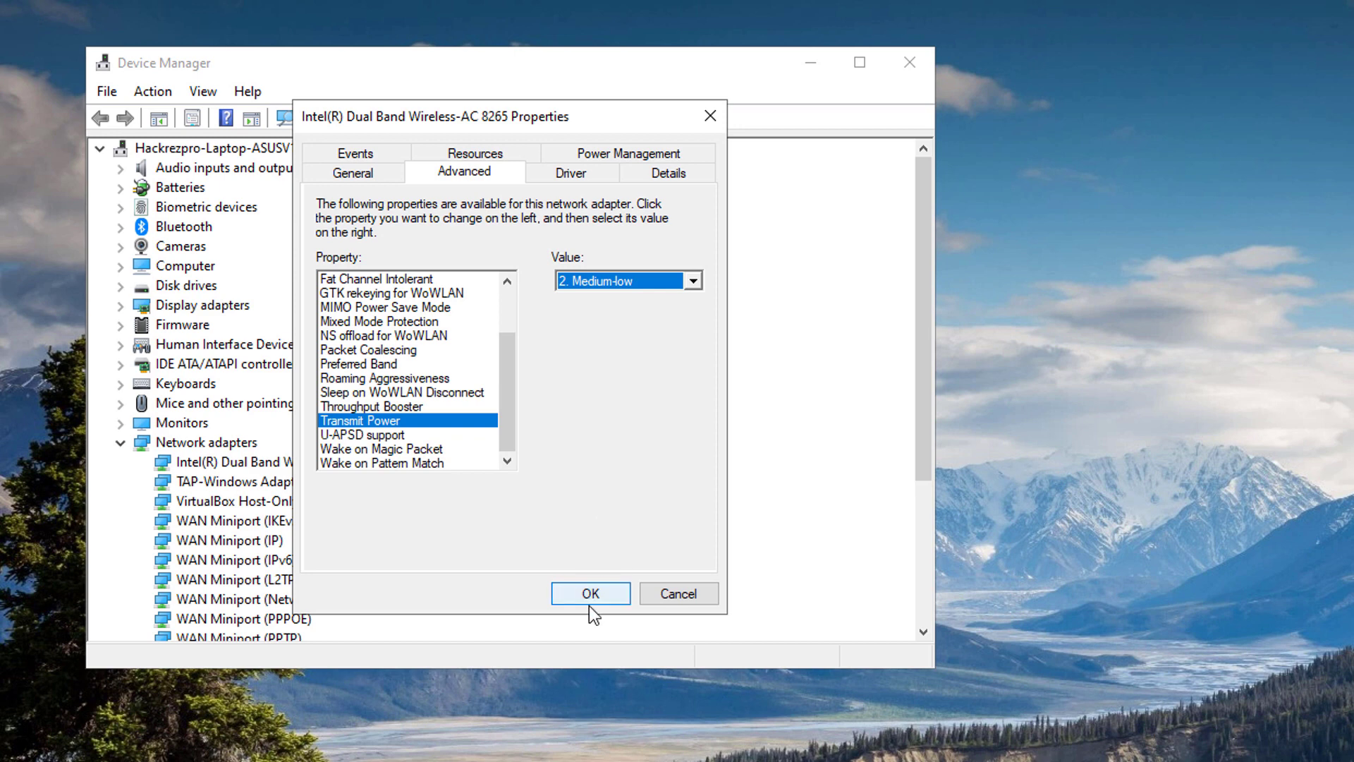
left_click(590, 594)
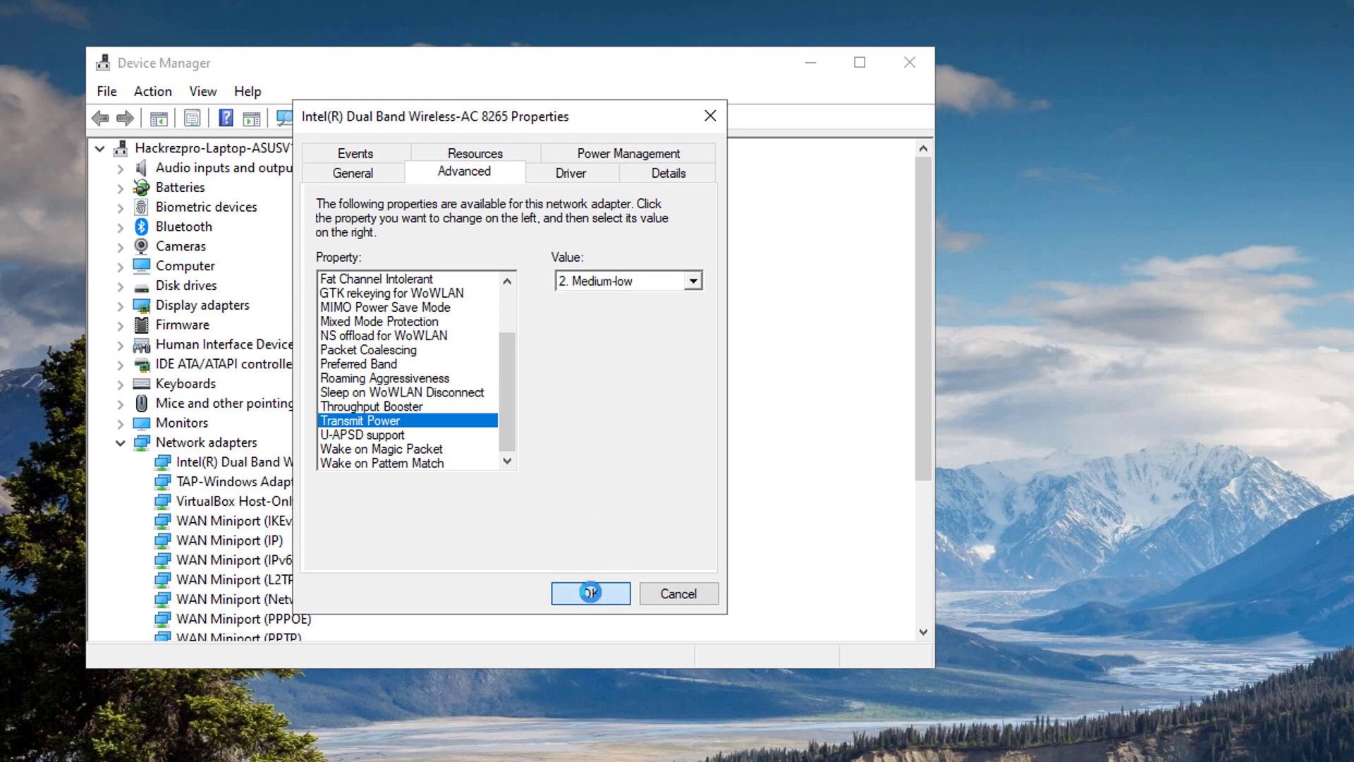
left_click(589, 594)
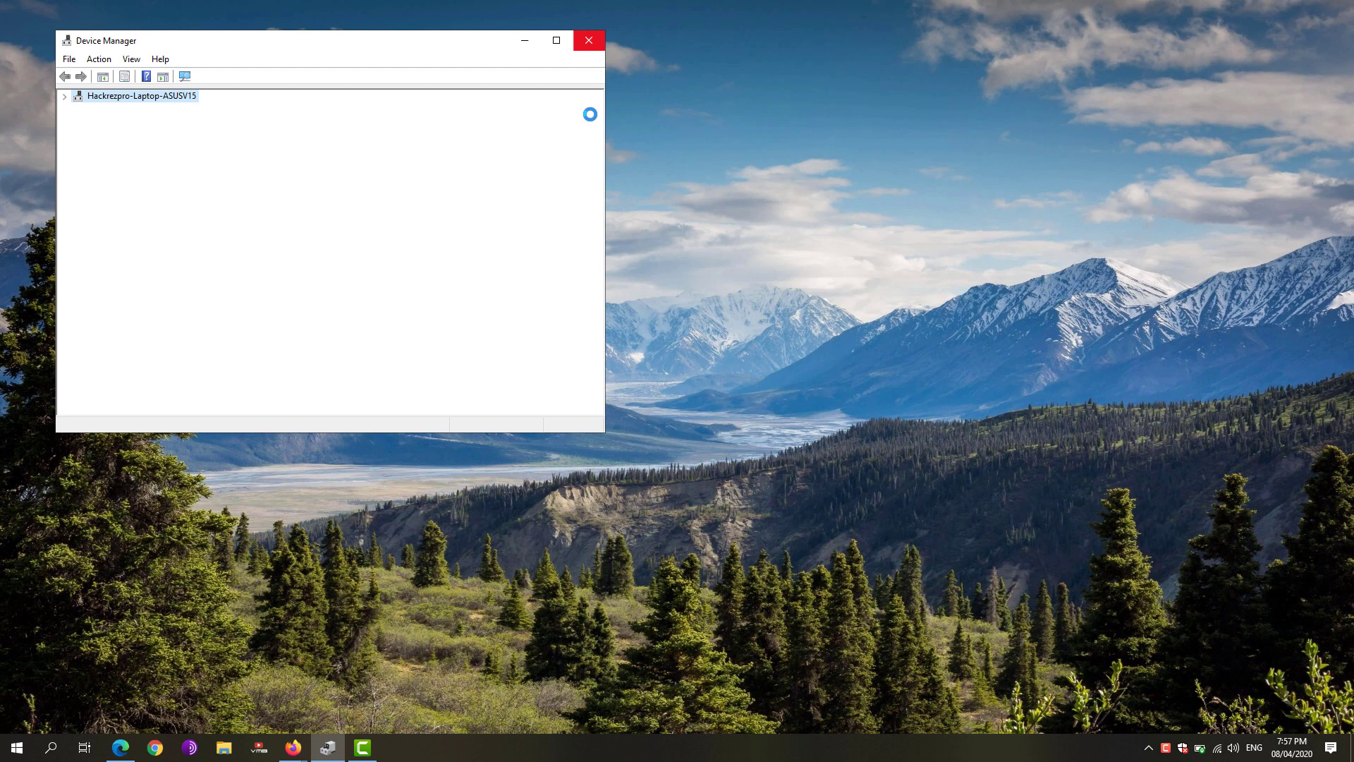
Step: Close the Device Manager window
left_click(588, 39)
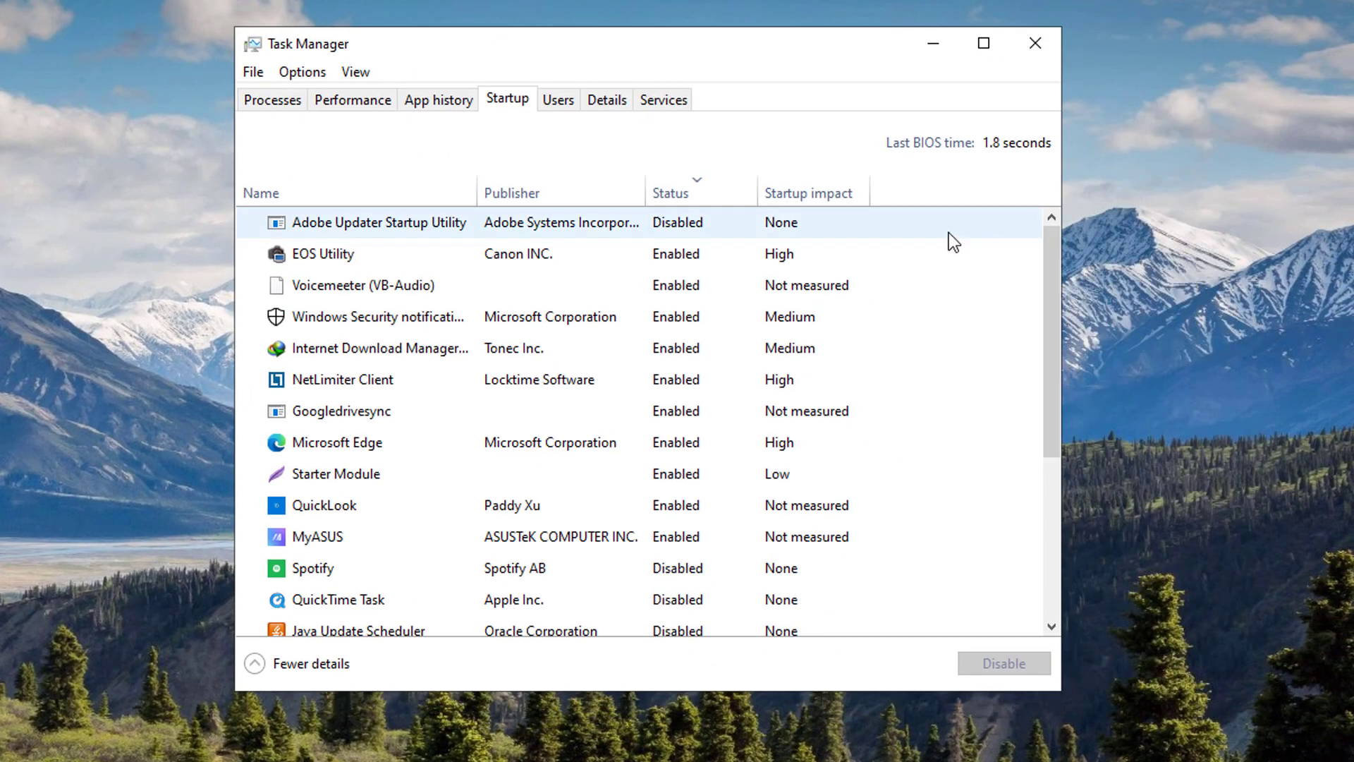
Step: Sort Startup by impact, disable Microsoft Edge, EOS Utility and Googledrivesync, and close Task Manager
left_click(322, 252)
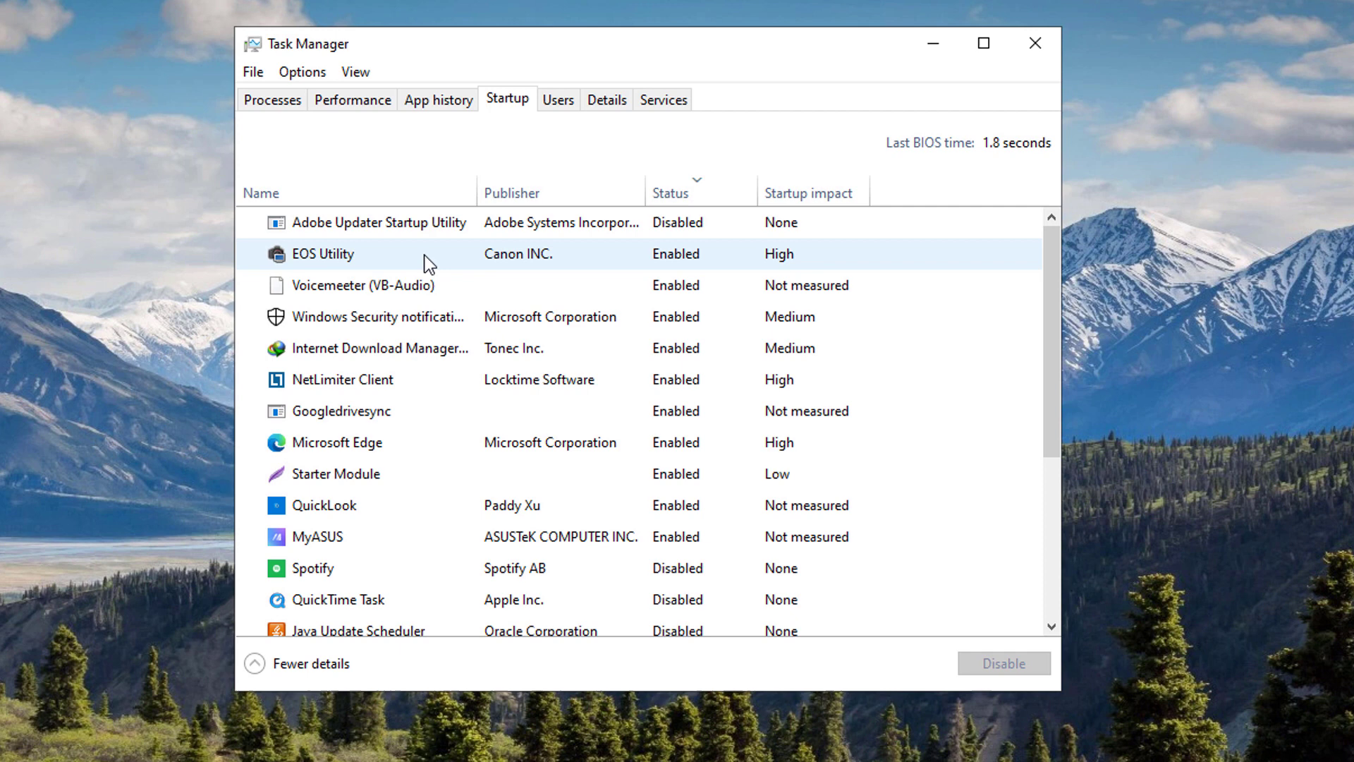
left_click(321, 253)
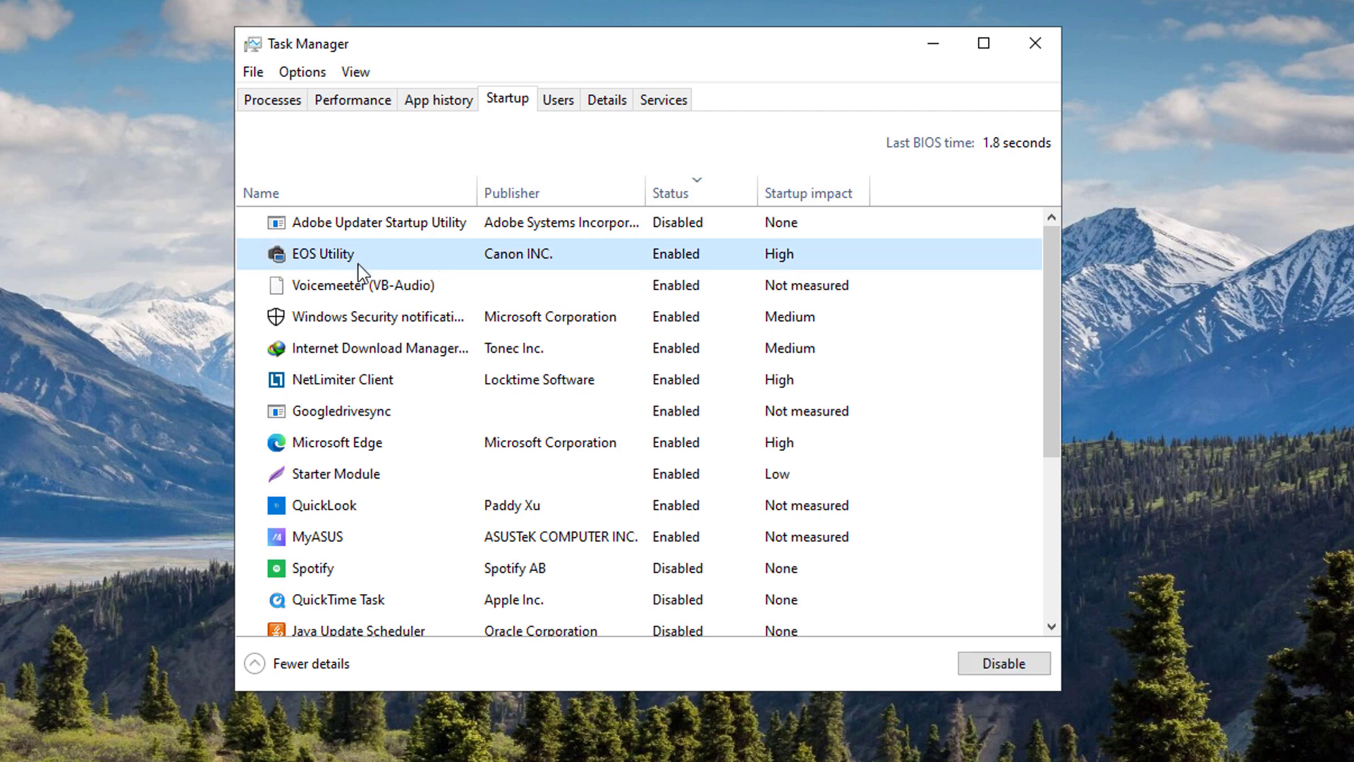
left_click(802, 192)
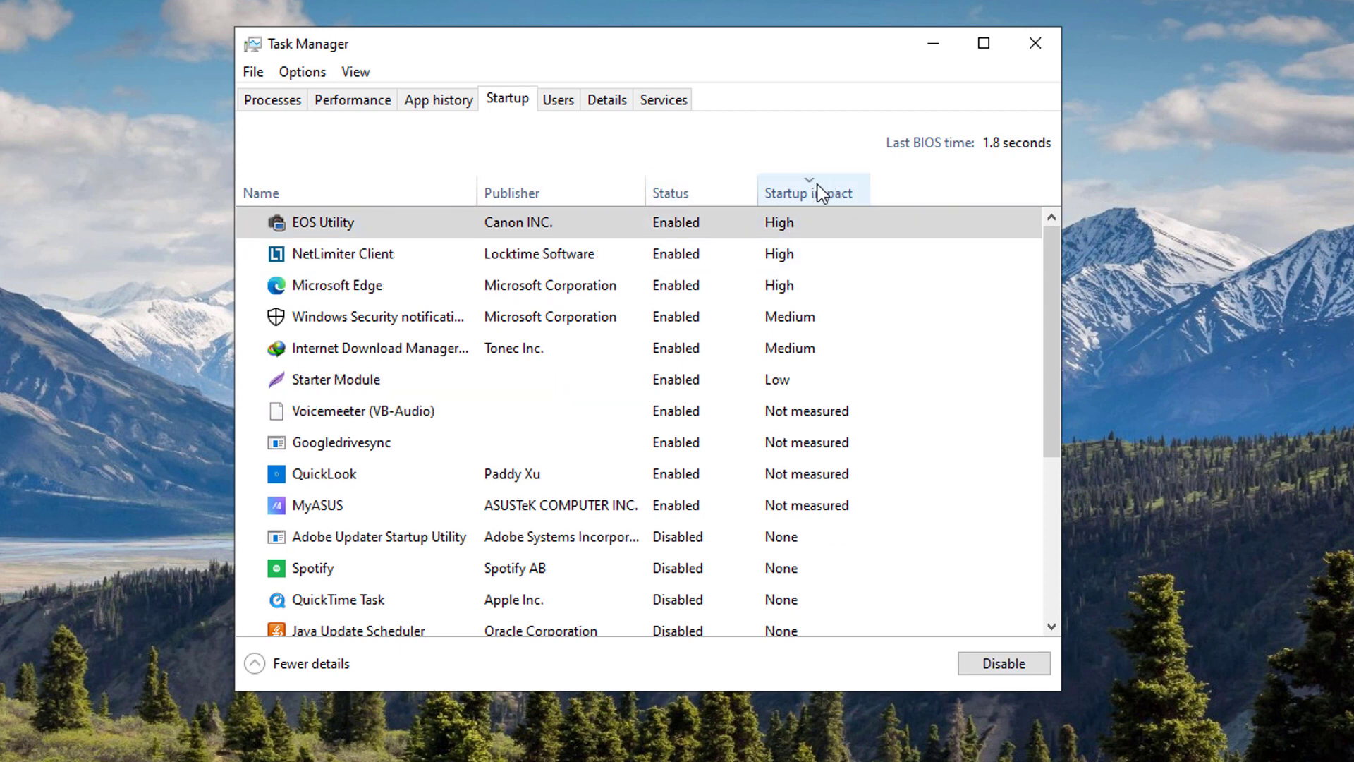
left_click(799, 192)
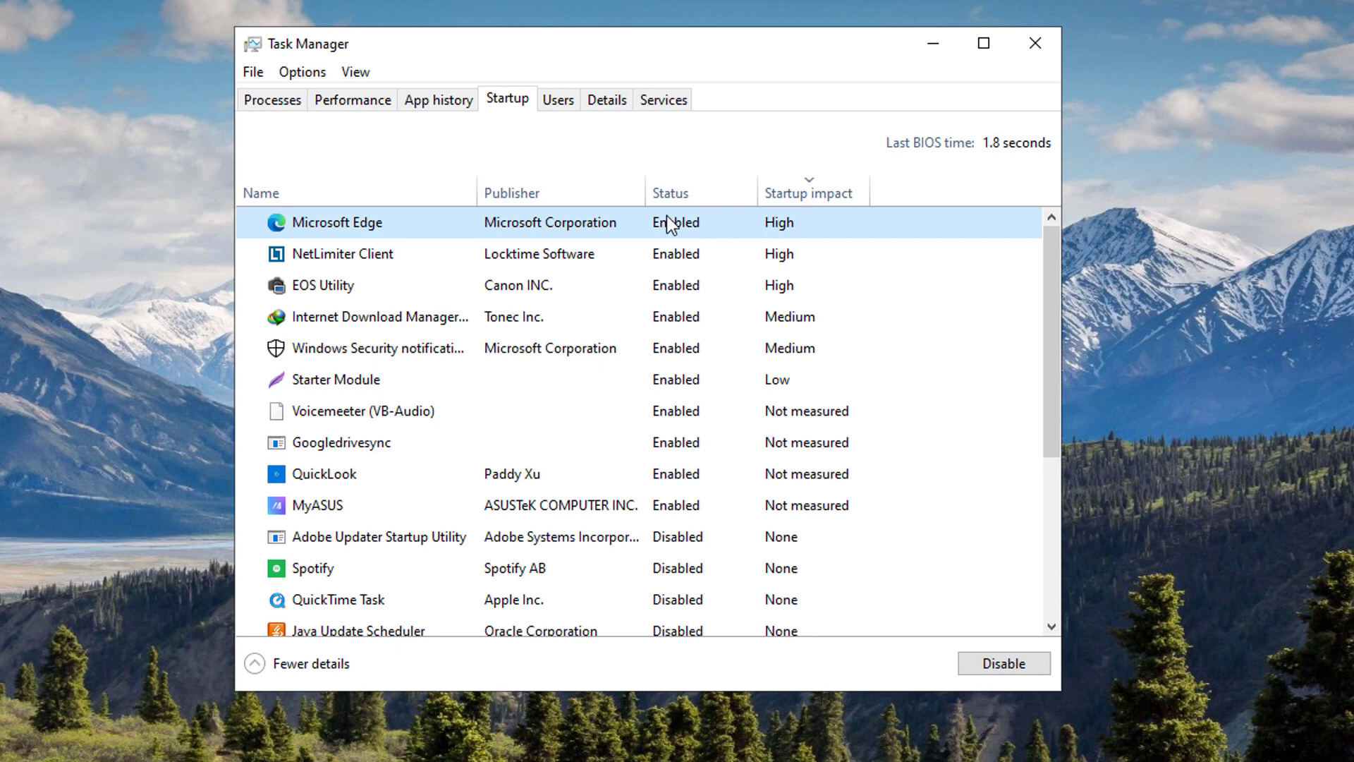
mouse_move(370, 253)
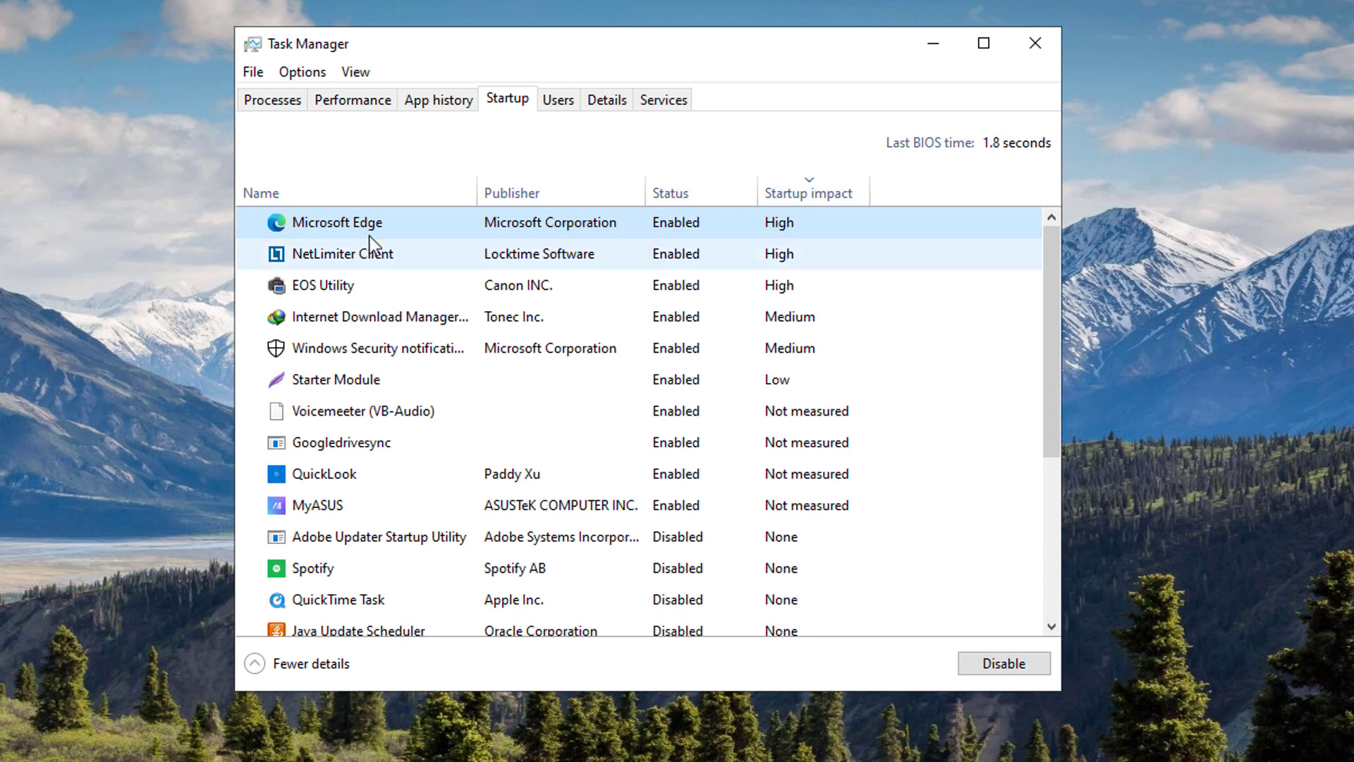
right_click(337, 222)
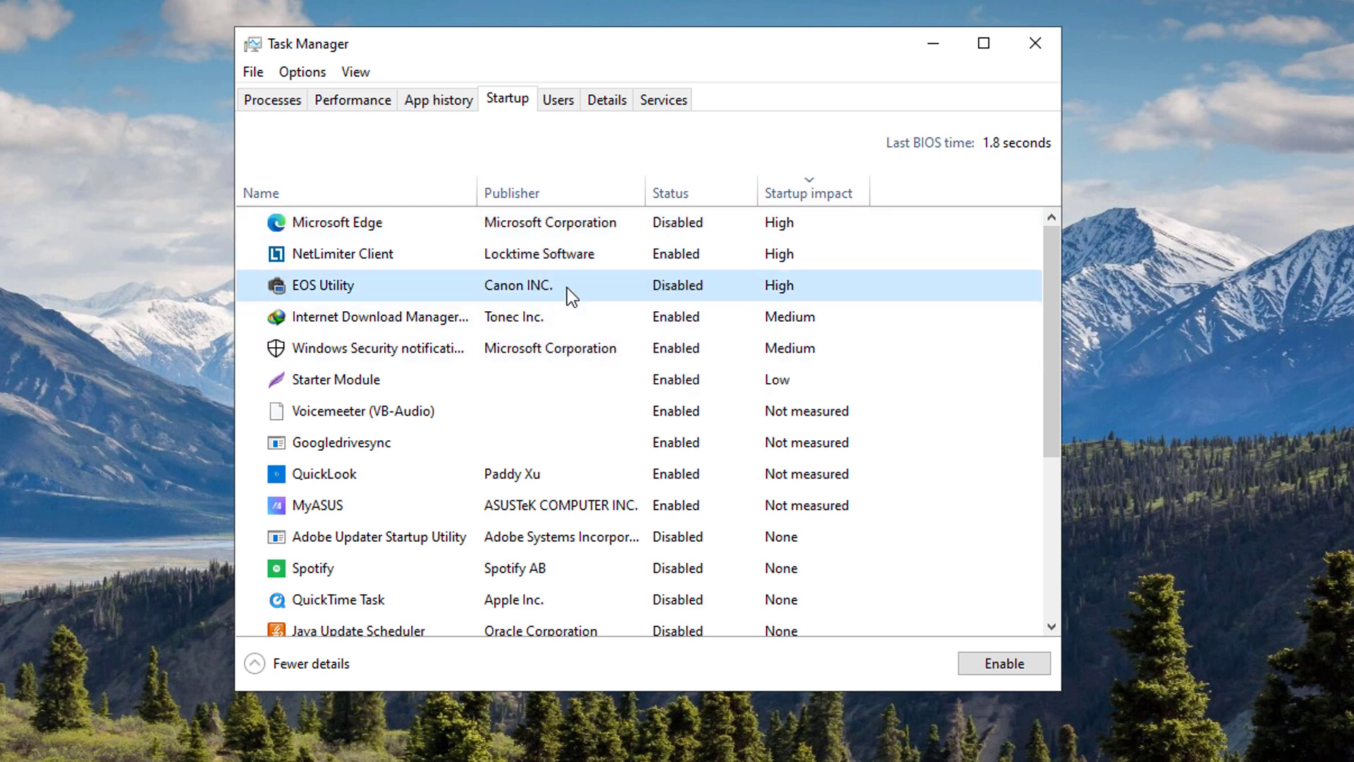
scroll("down", 3)
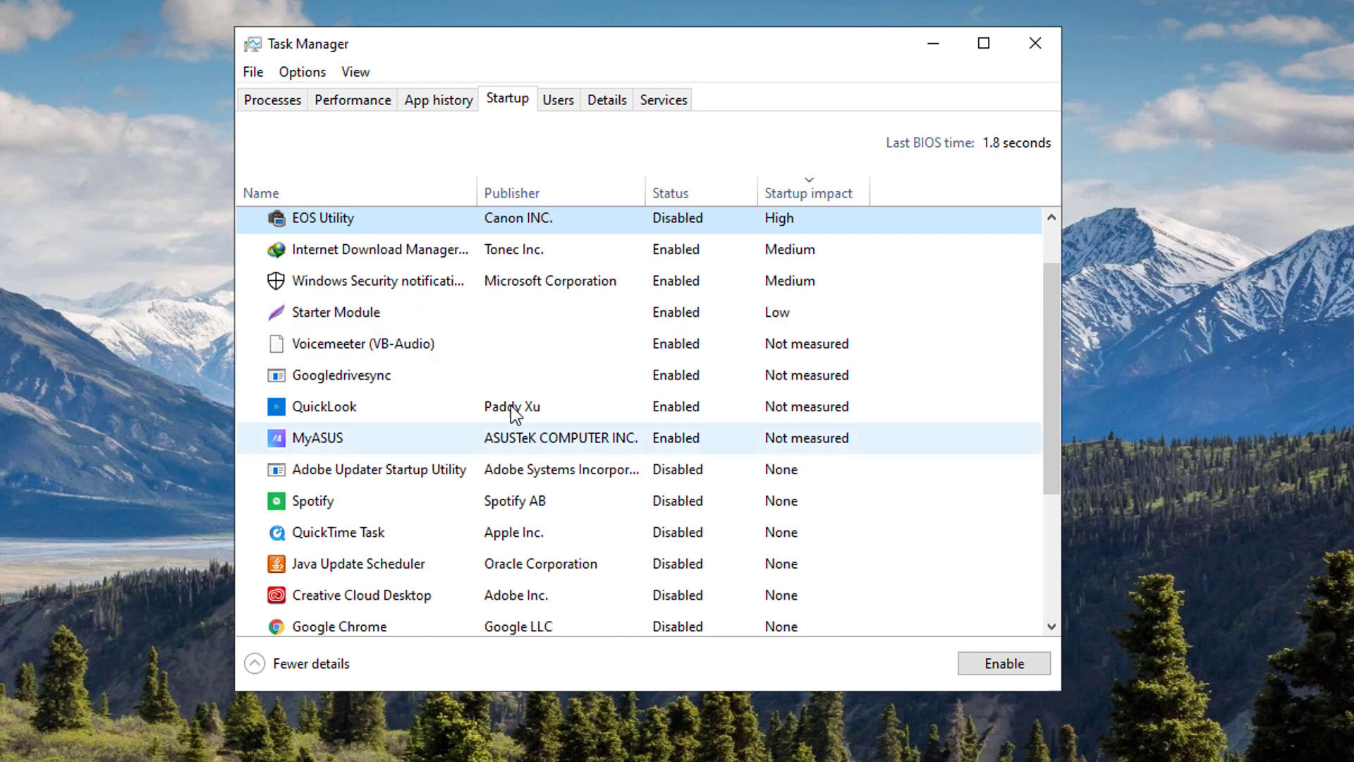
right_click(341, 375)
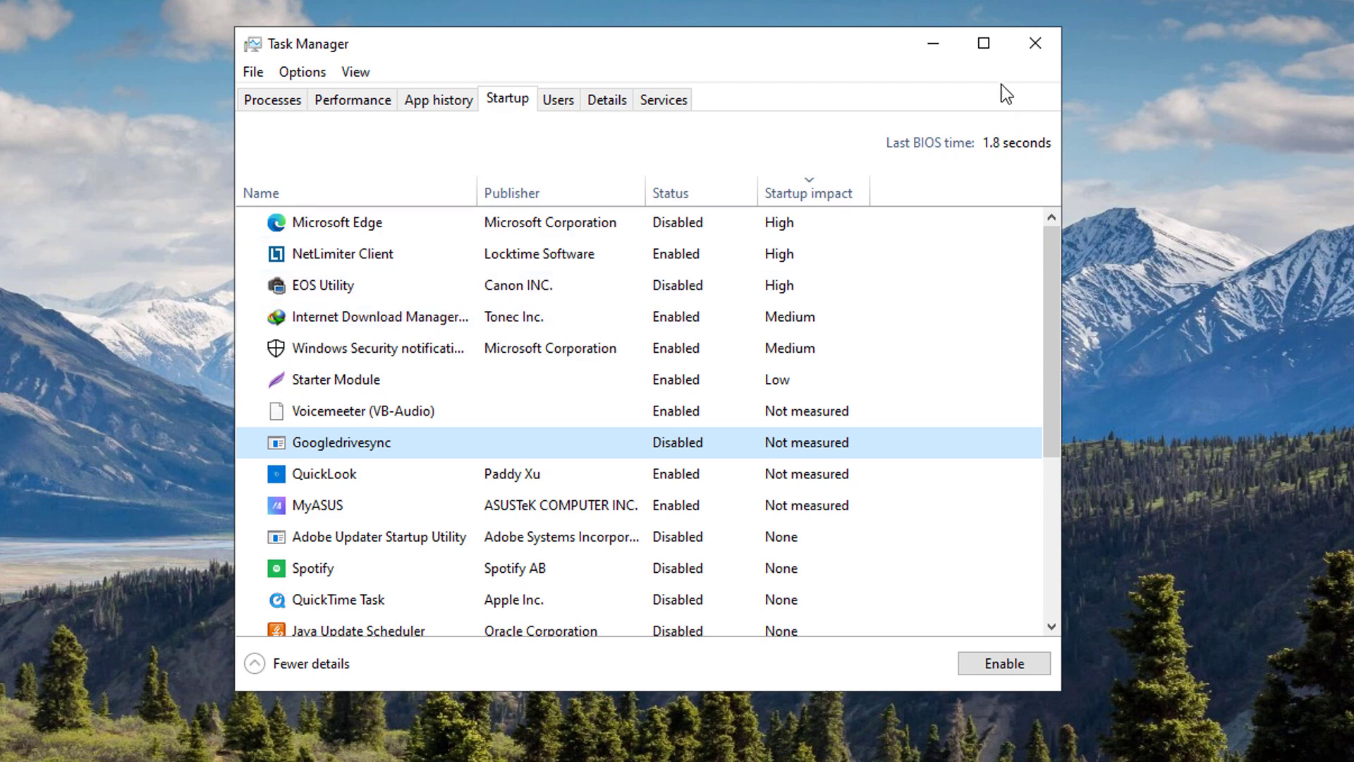
left_click(1035, 44)
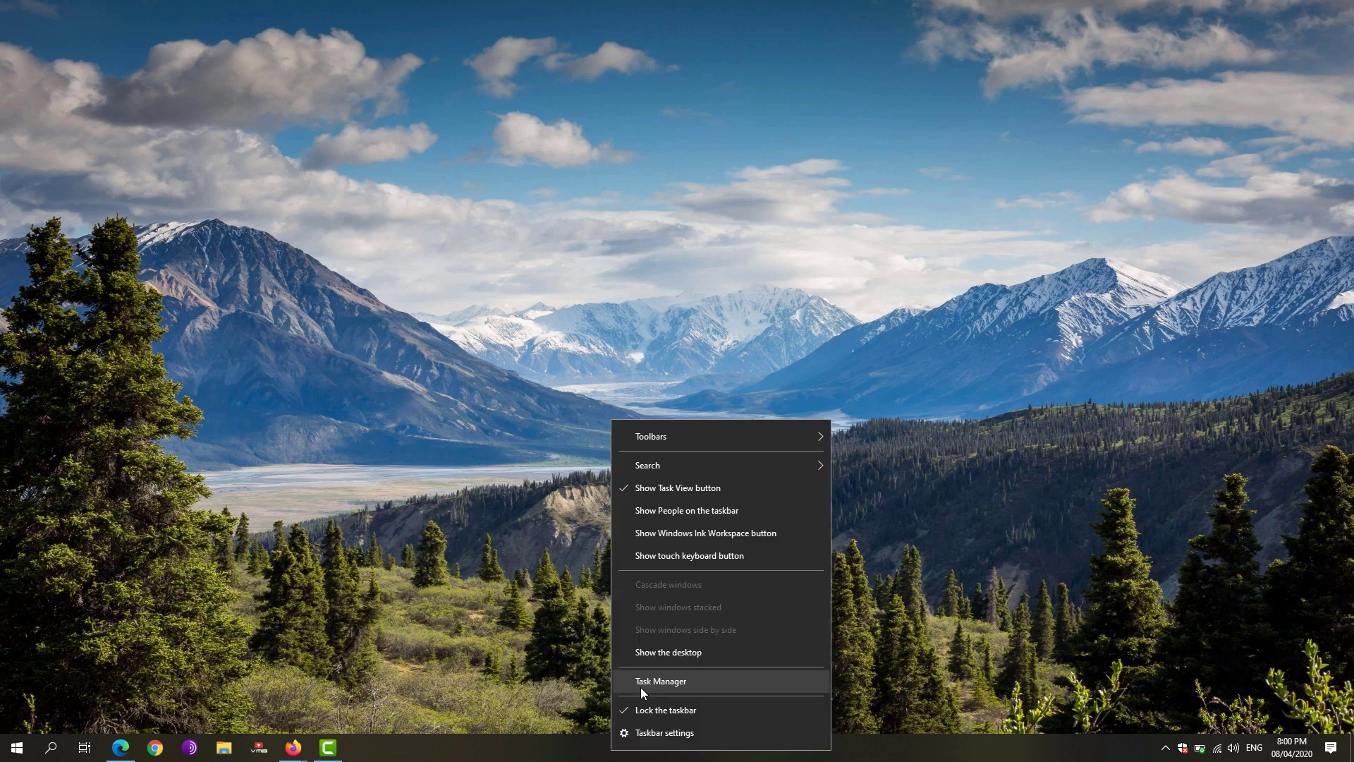
Step: Reopen Task Manager, look through the running processes sorted by name, and close it
left_click(660, 680)
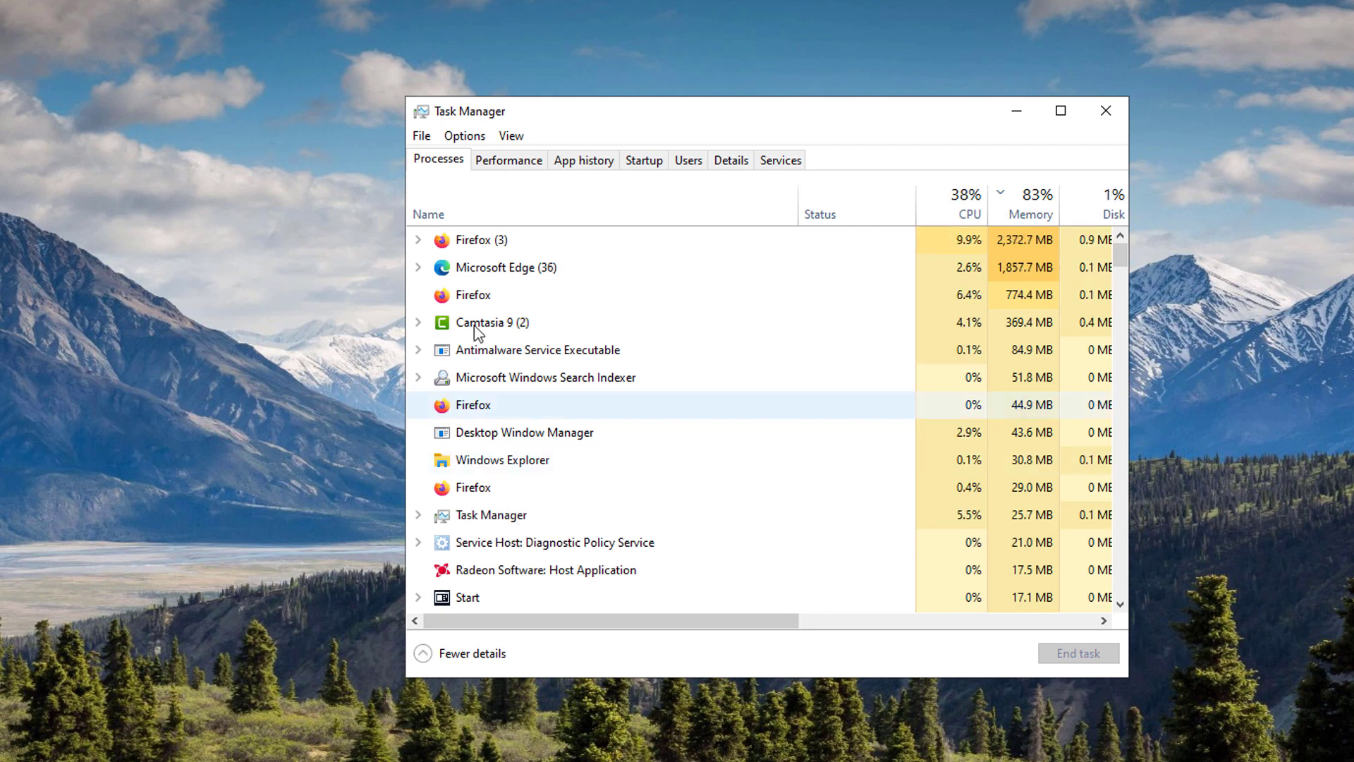
left_click(428, 214)
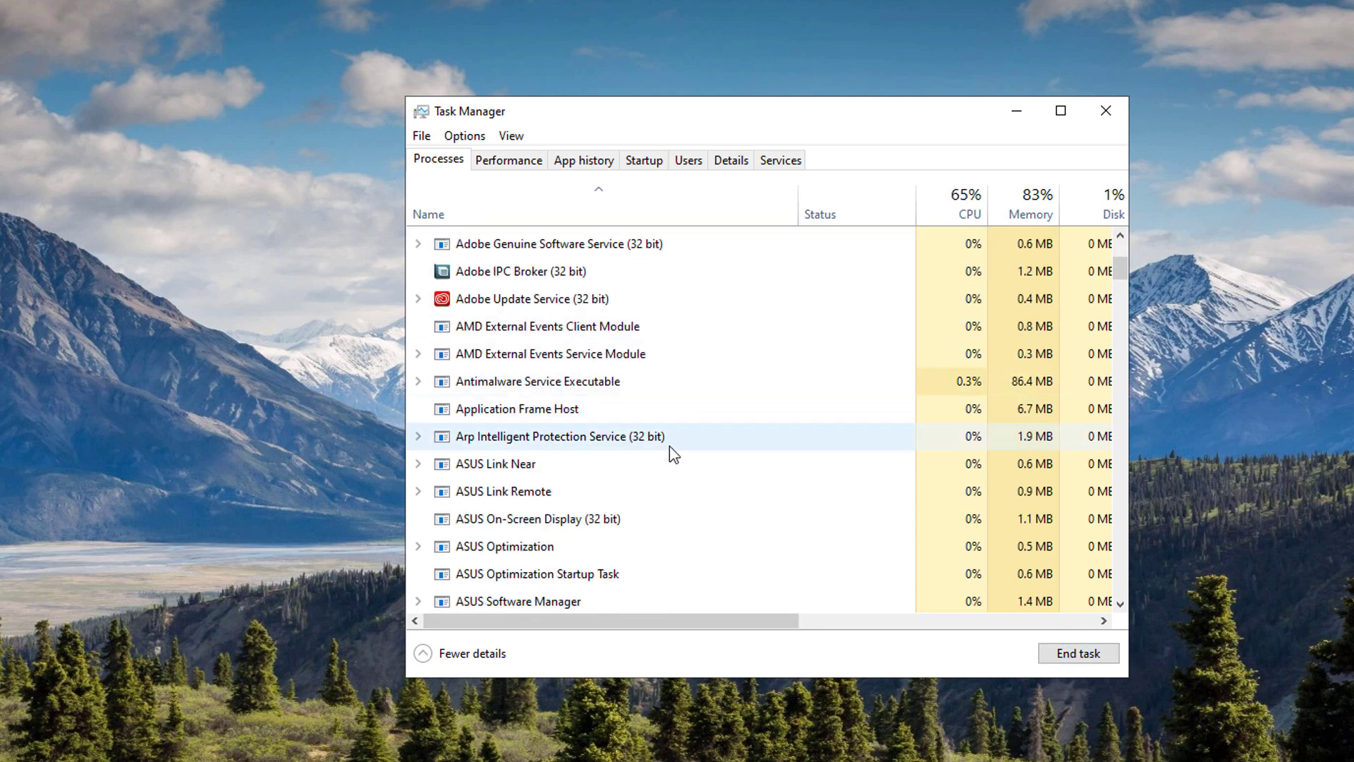
scroll("down", 3)
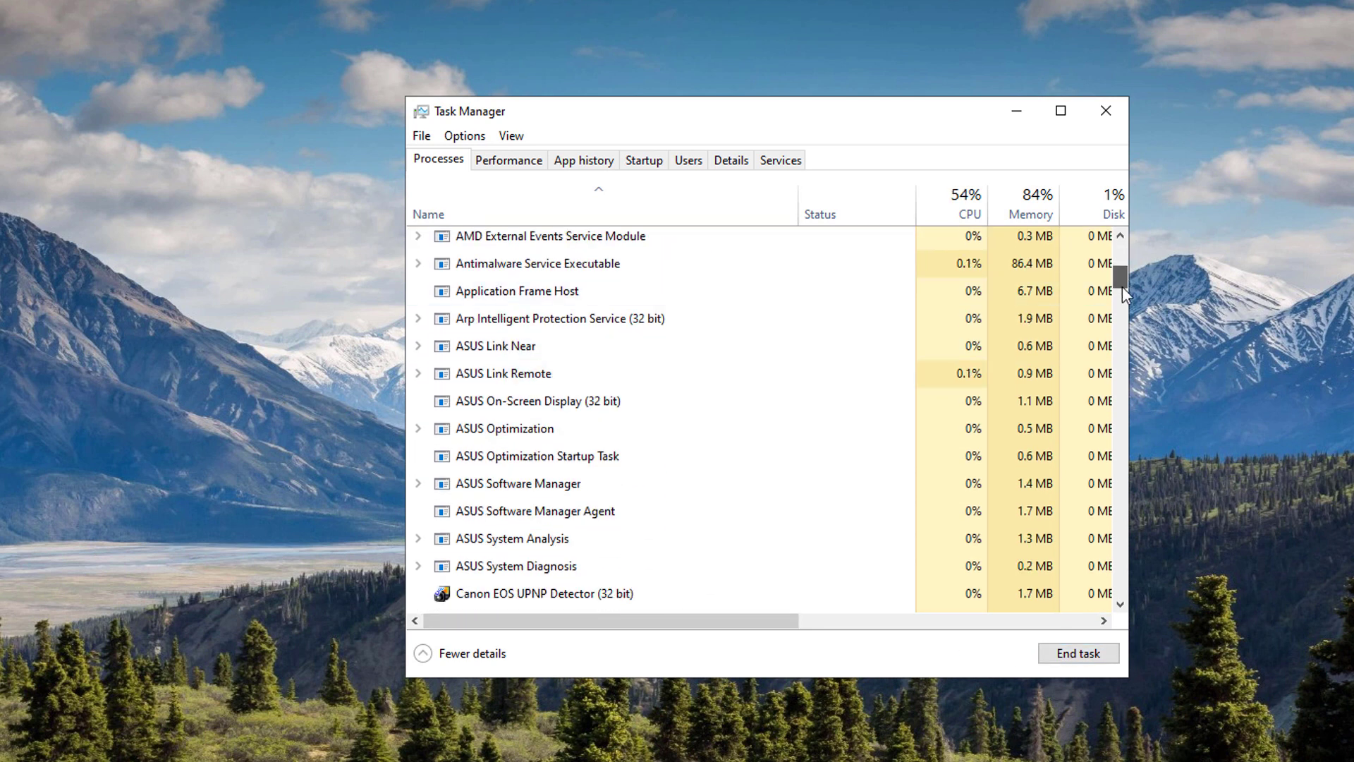
scroll("down", 3)
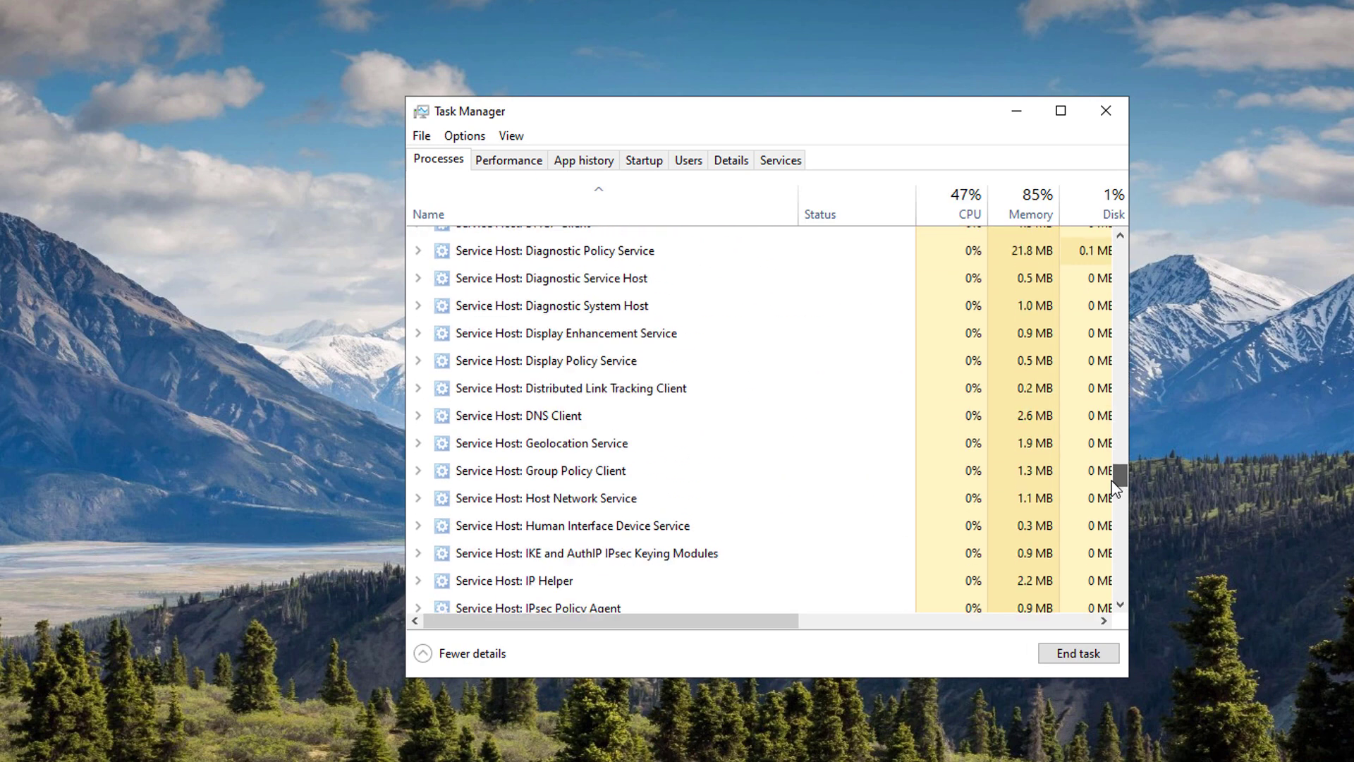
scroll("down", 3)
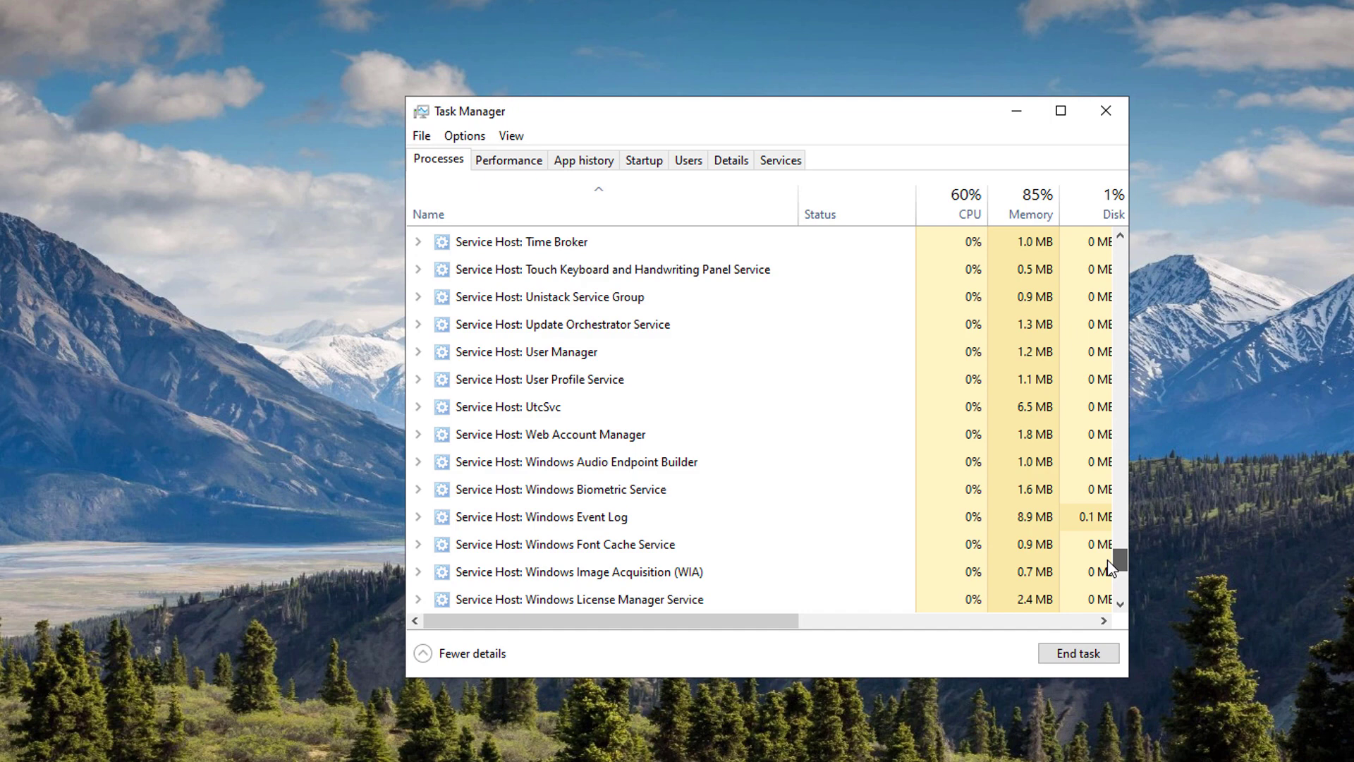
scroll("down", 3)
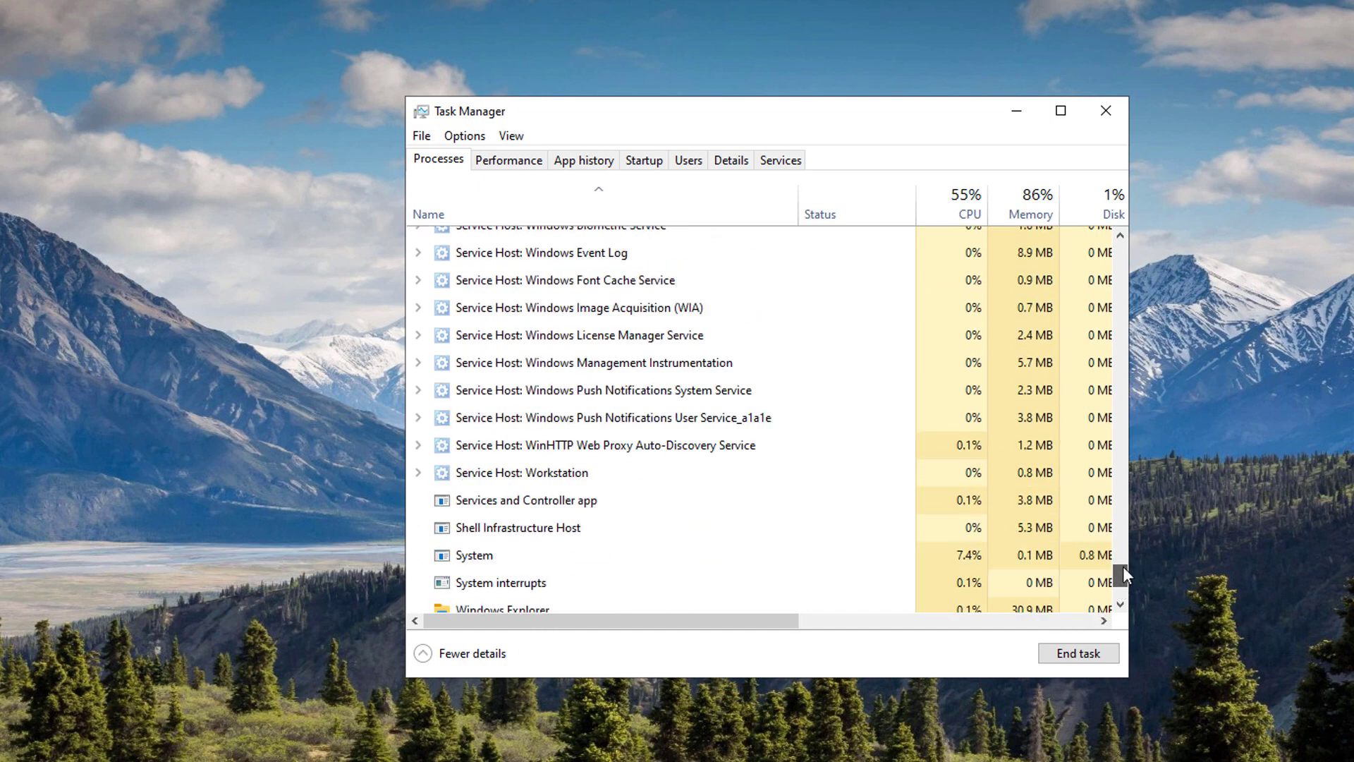
left_click_drag(1118, 570, 1119, 277)
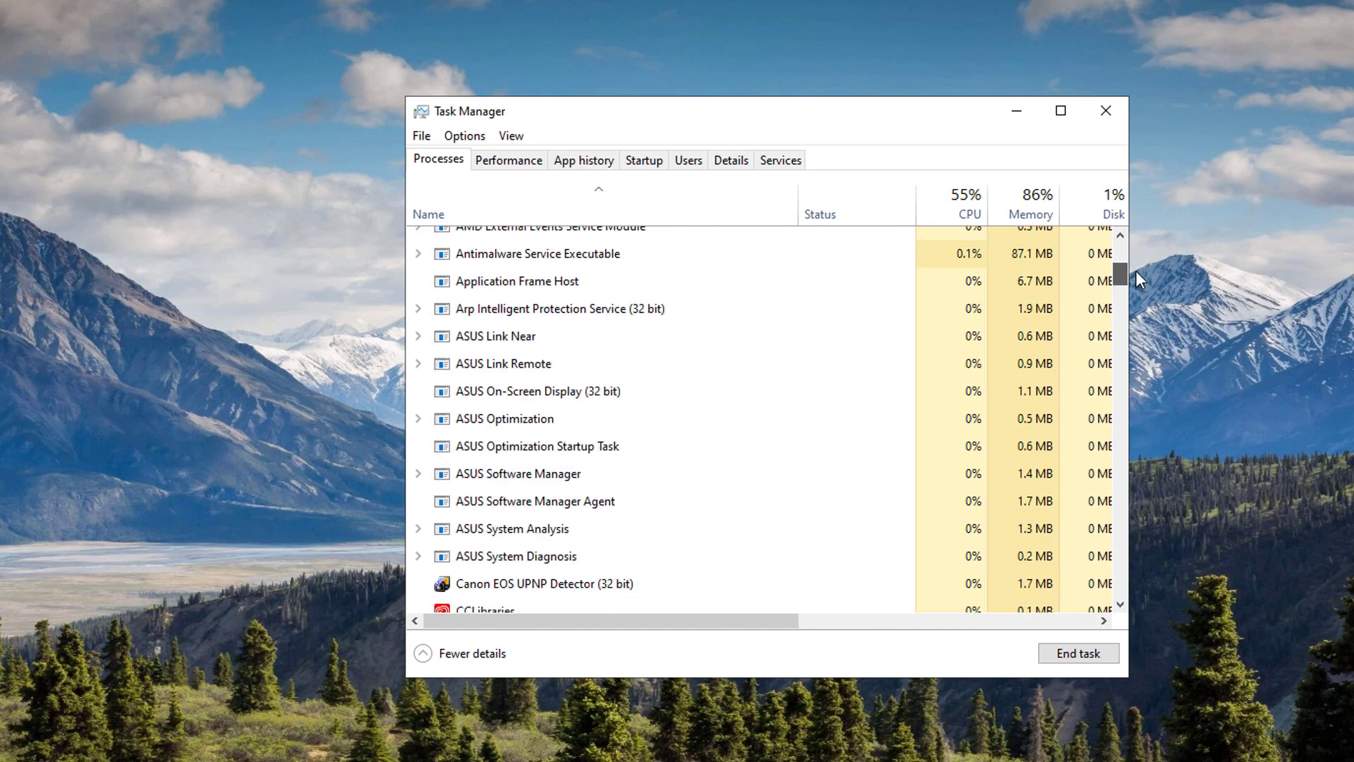
left_click(1106, 110)
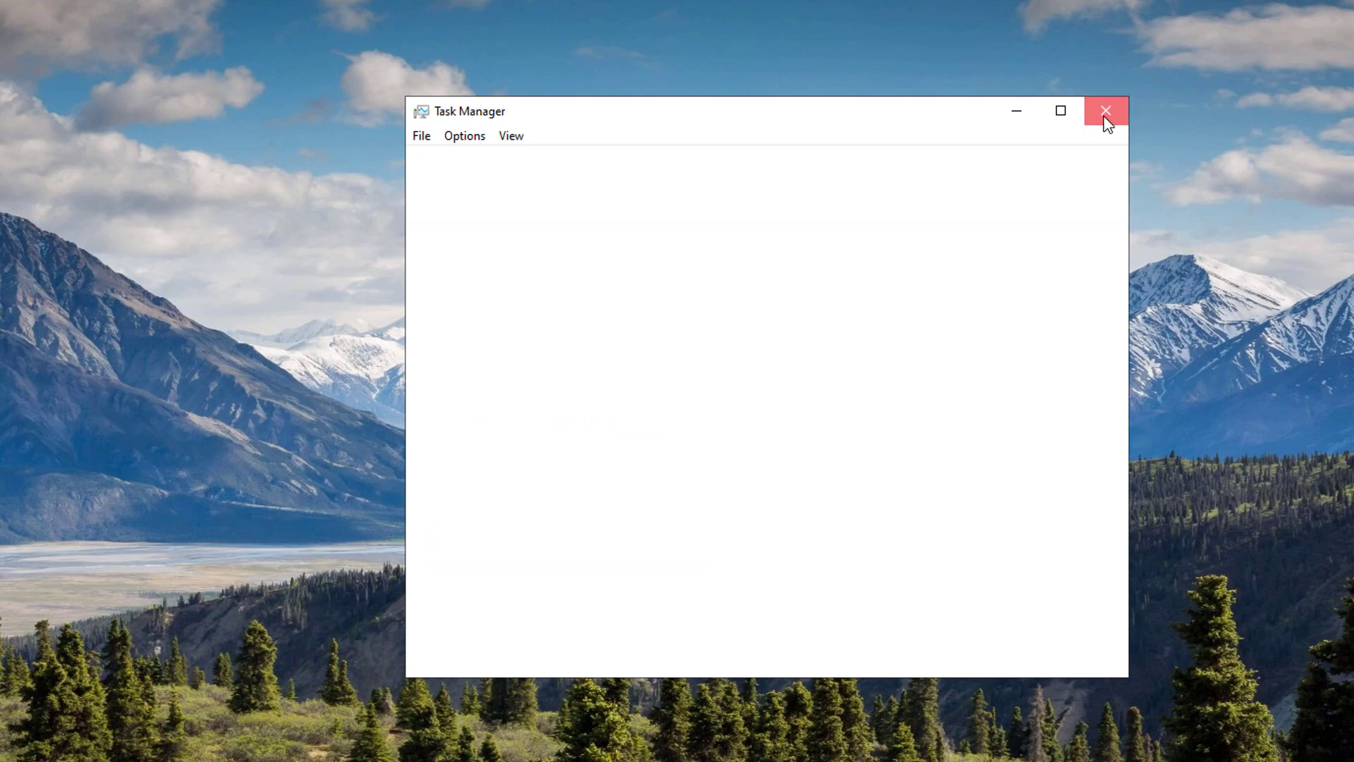
Step: Bring up Edge and close extra tabs, confirming Leave on the Gmail prompt
left_click(1105, 110)
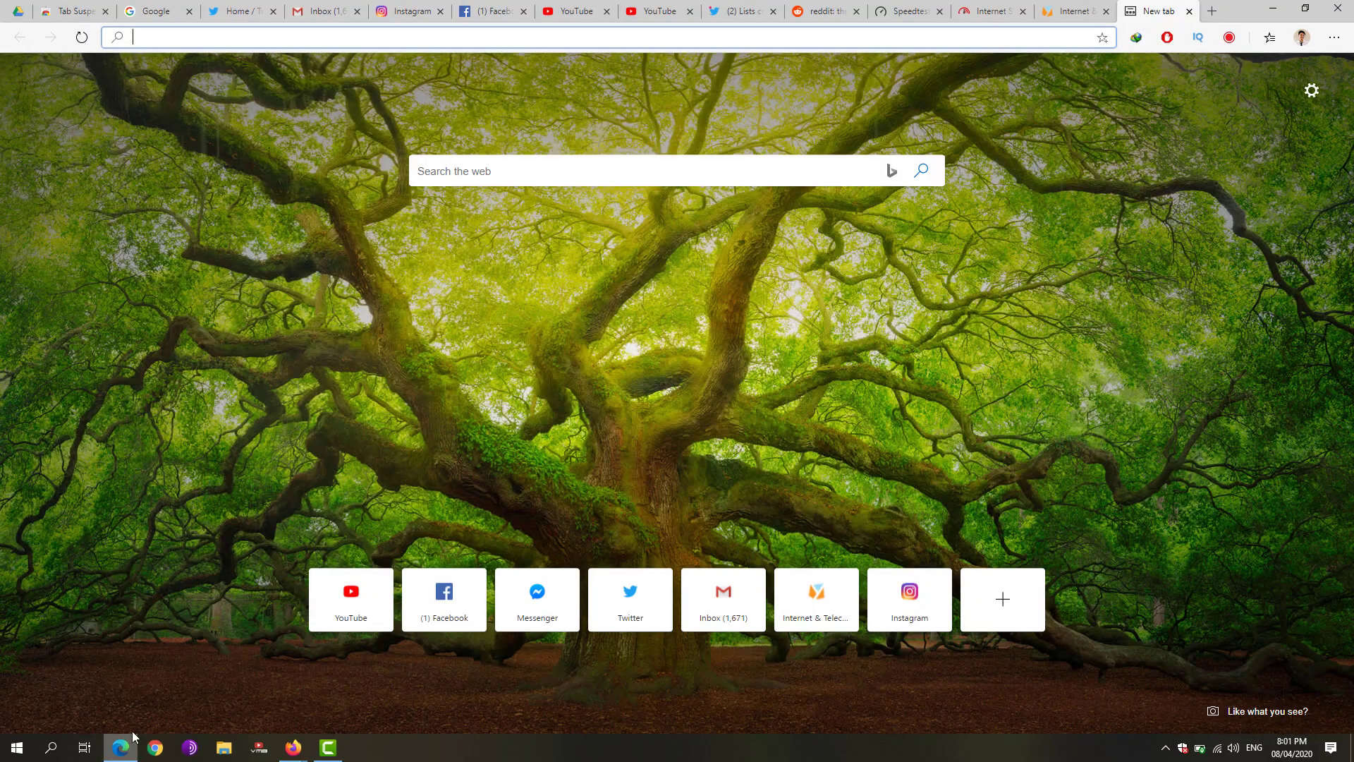
mouse_move(337, 71)
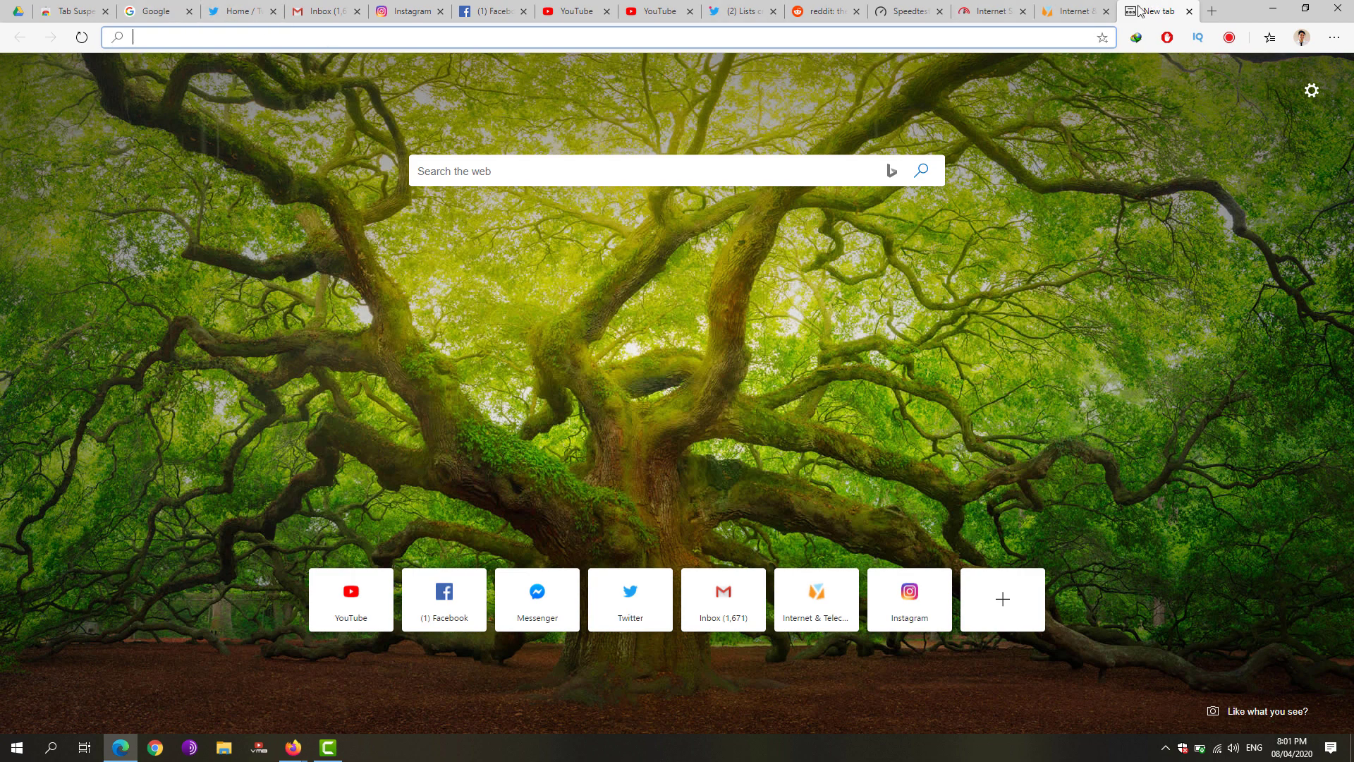
mouse_move(811, 84)
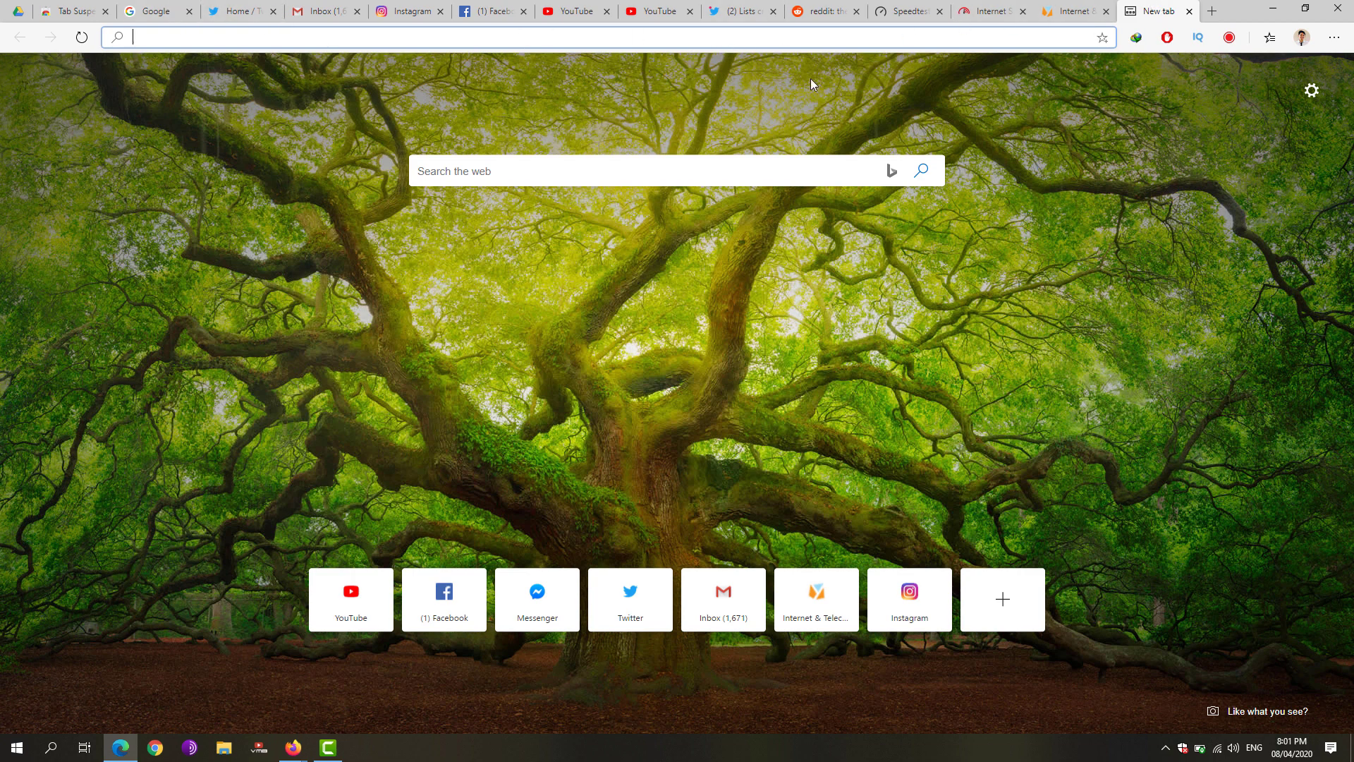
mouse_move(980, 63)
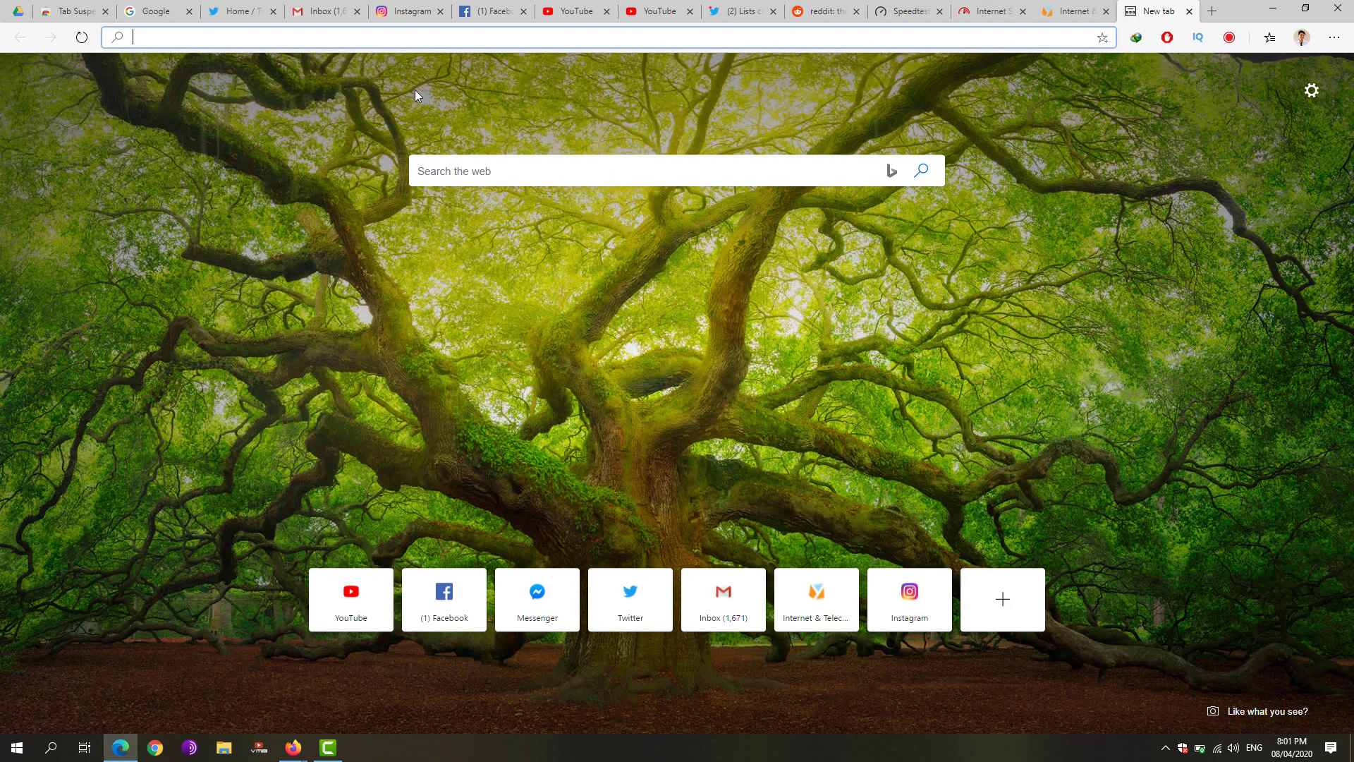
mouse_move(316, 113)
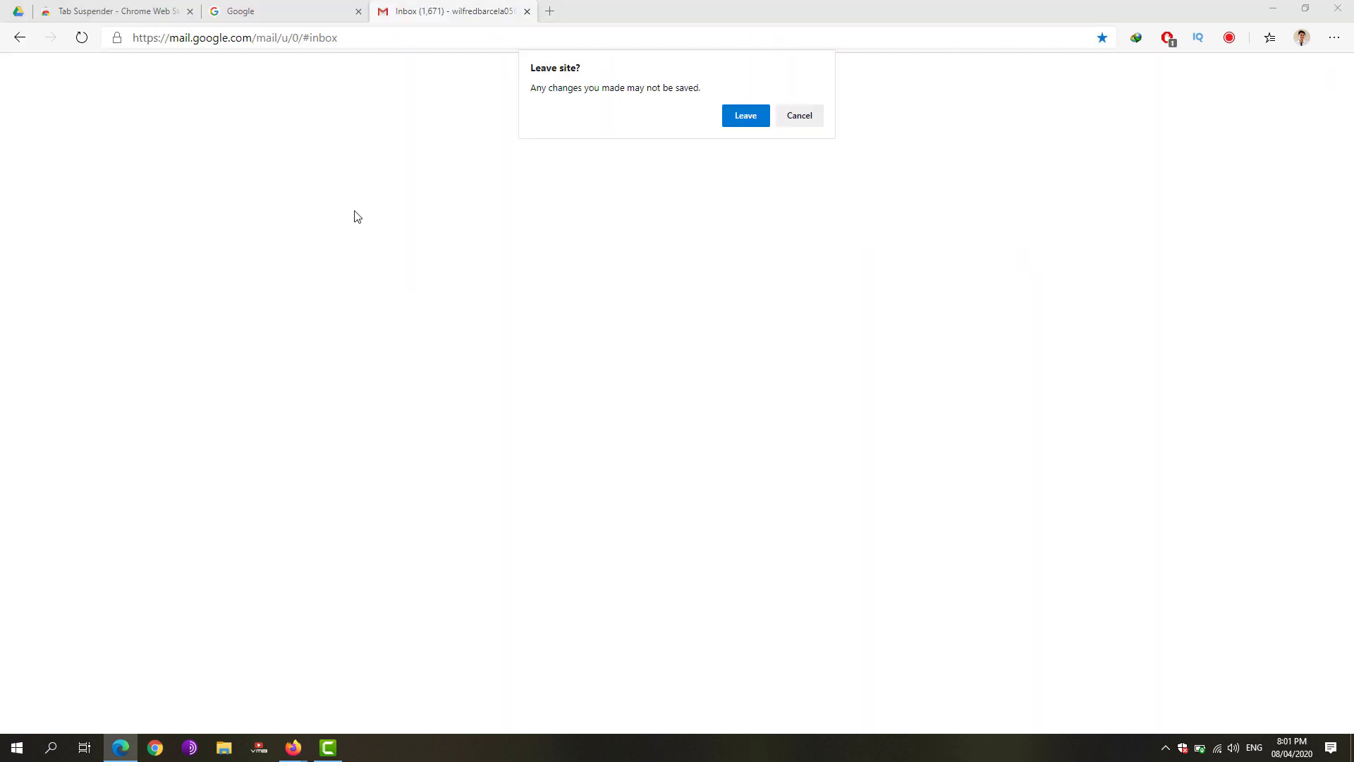
left_click(744, 114)
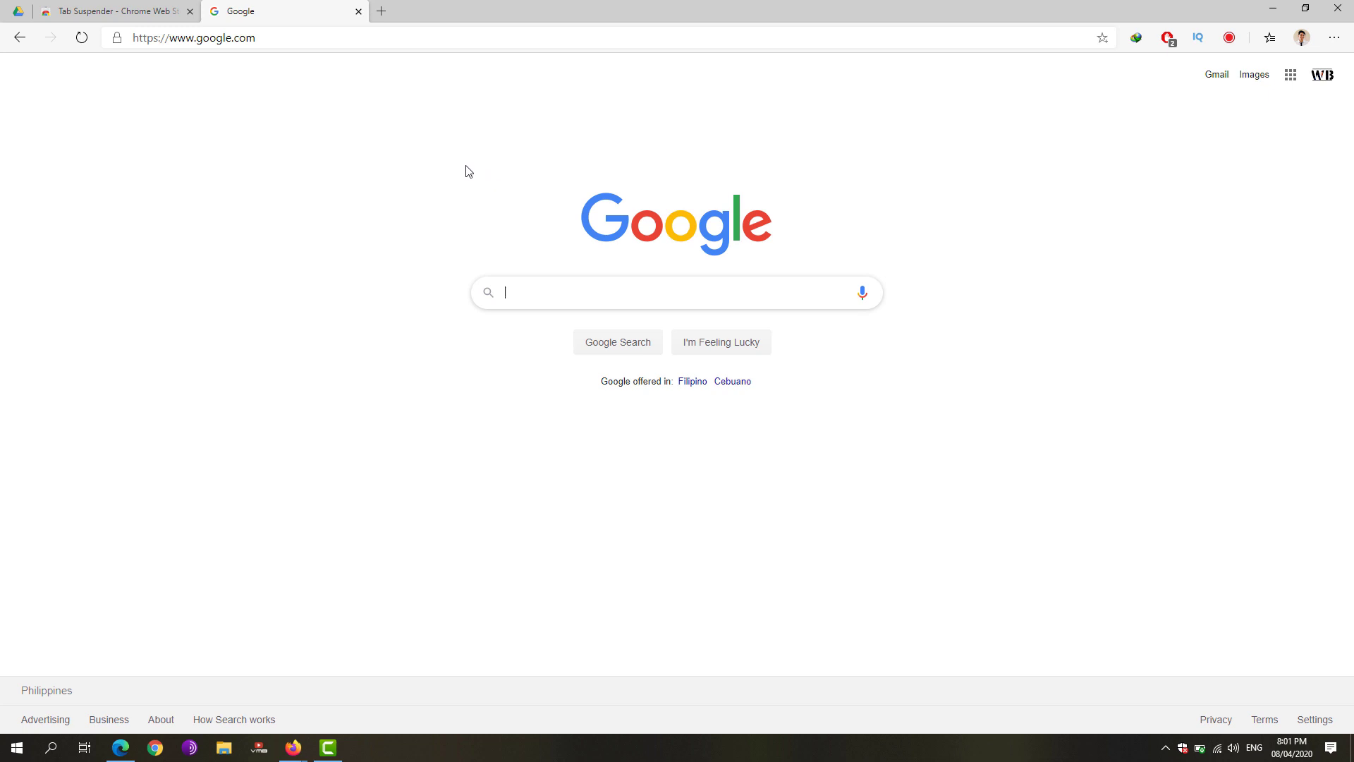
mouse_move(82, 18)
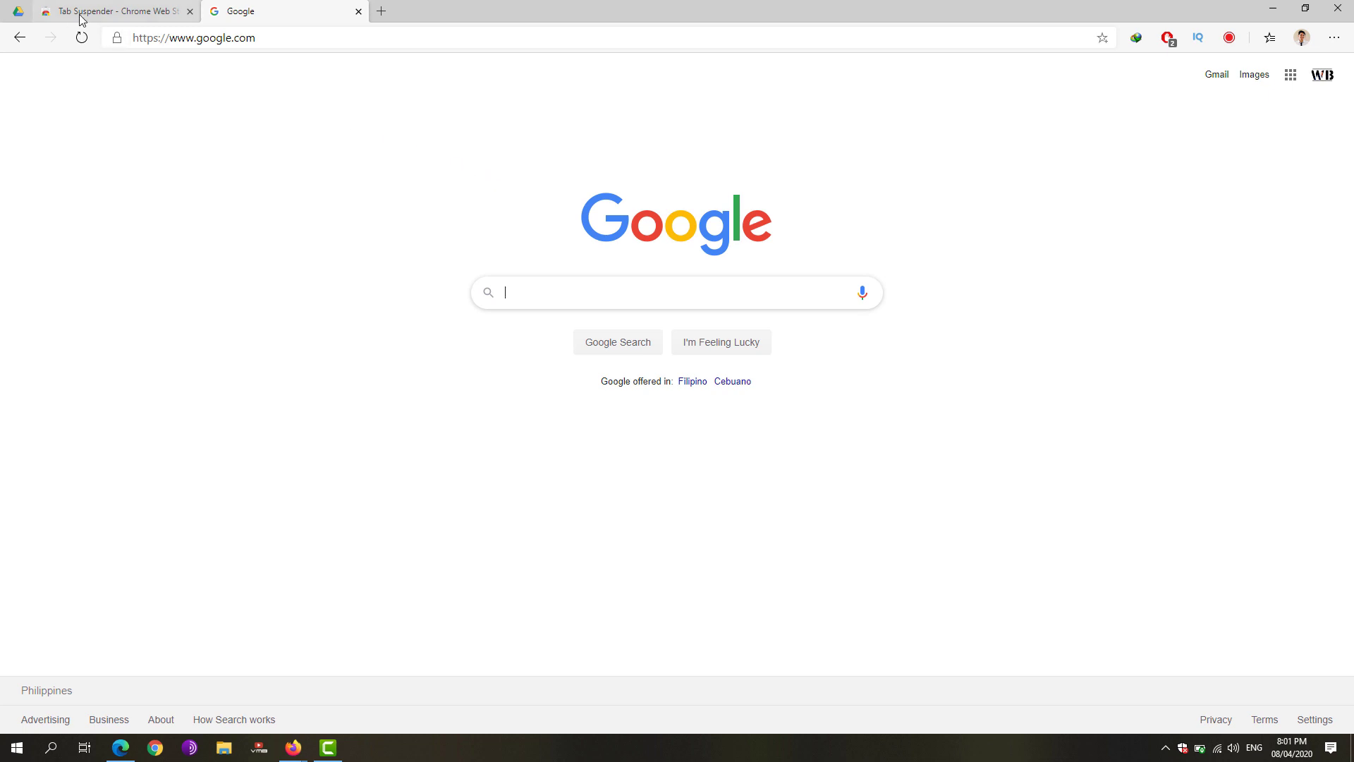
Step: Install Tab Suspender from the store with 30 min idle sleep and auto-close of rarely used tabs
left_click(103, 11)
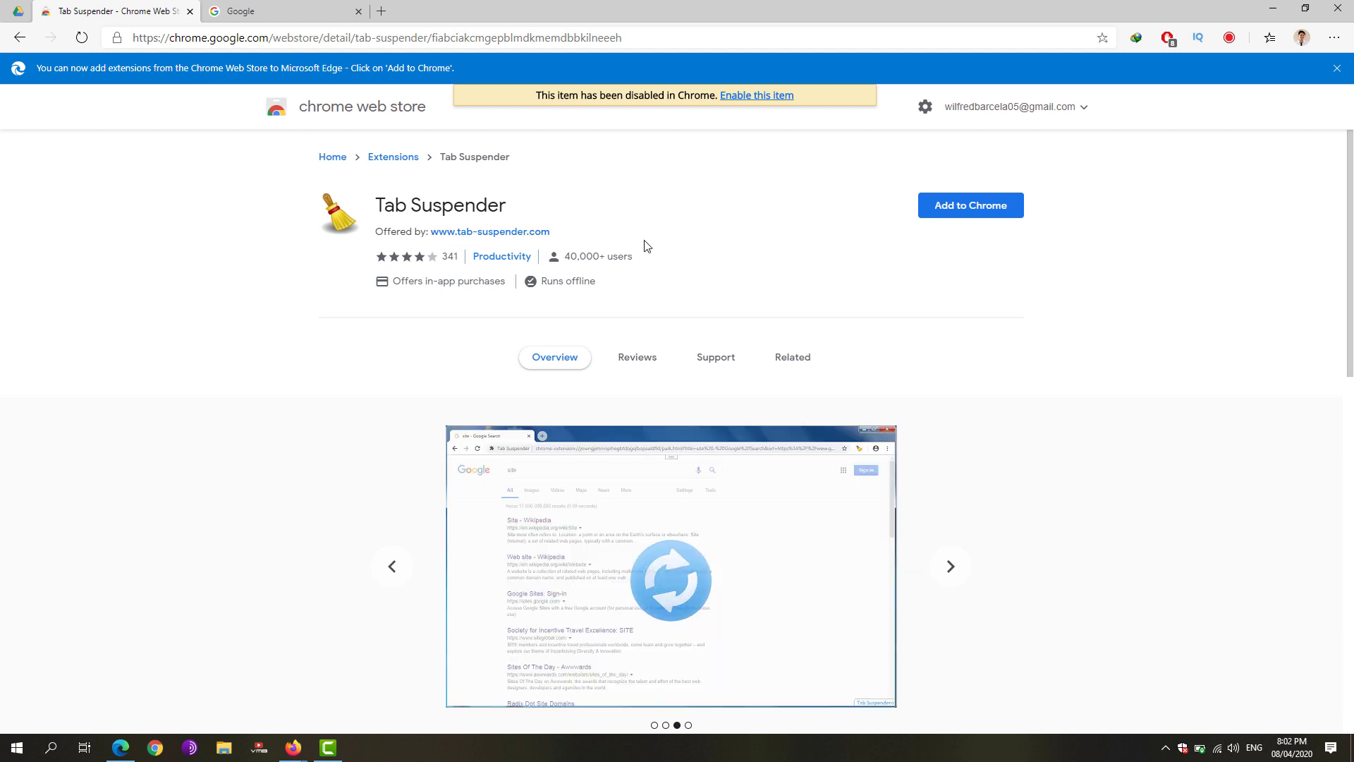
left_click(949, 565)
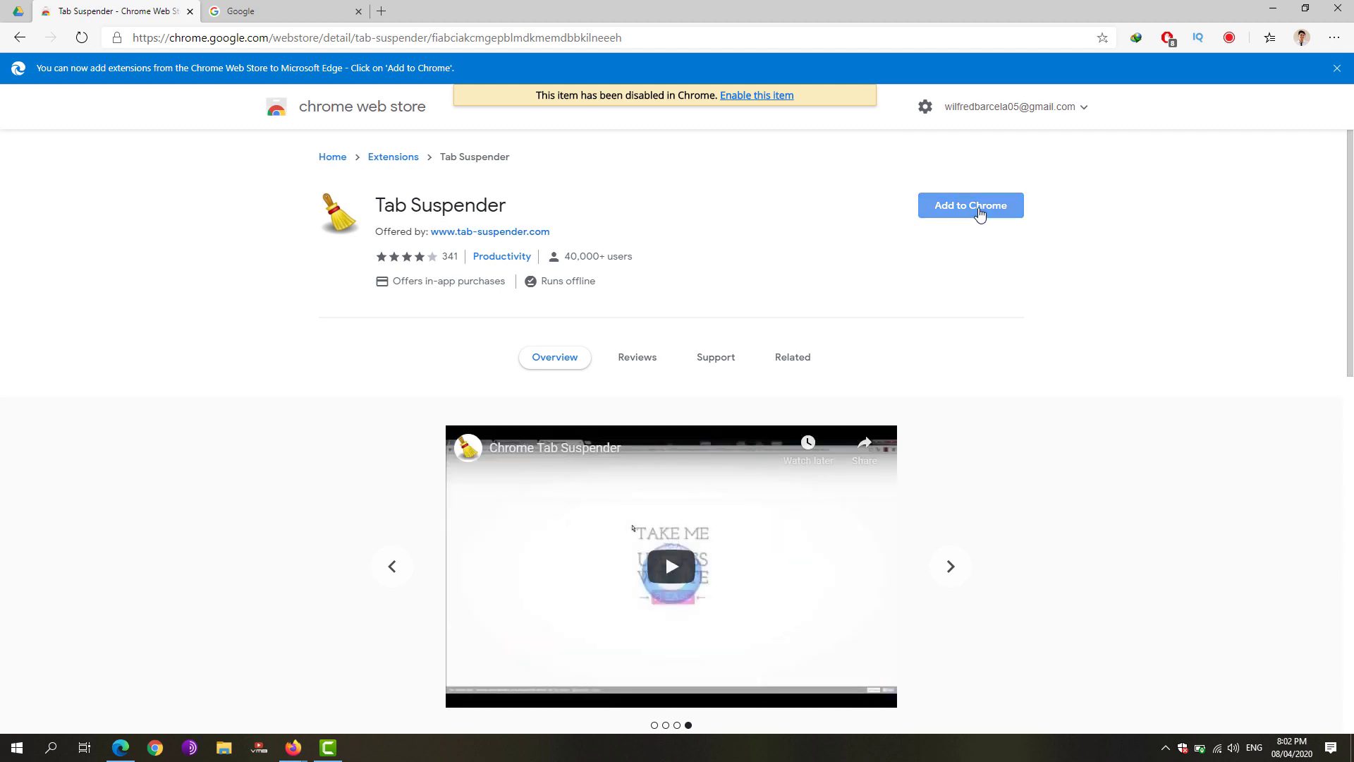
left_click(970, 205)
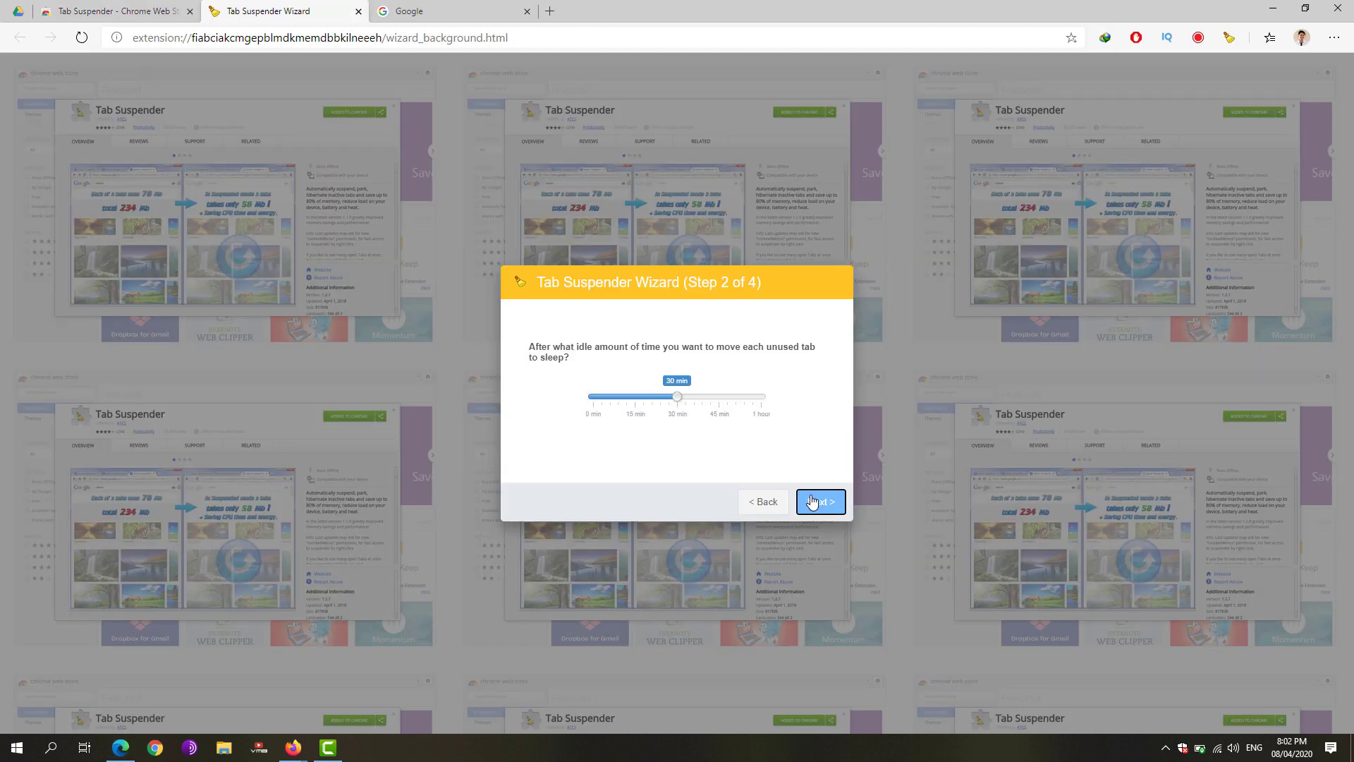
left_click(818, 503)
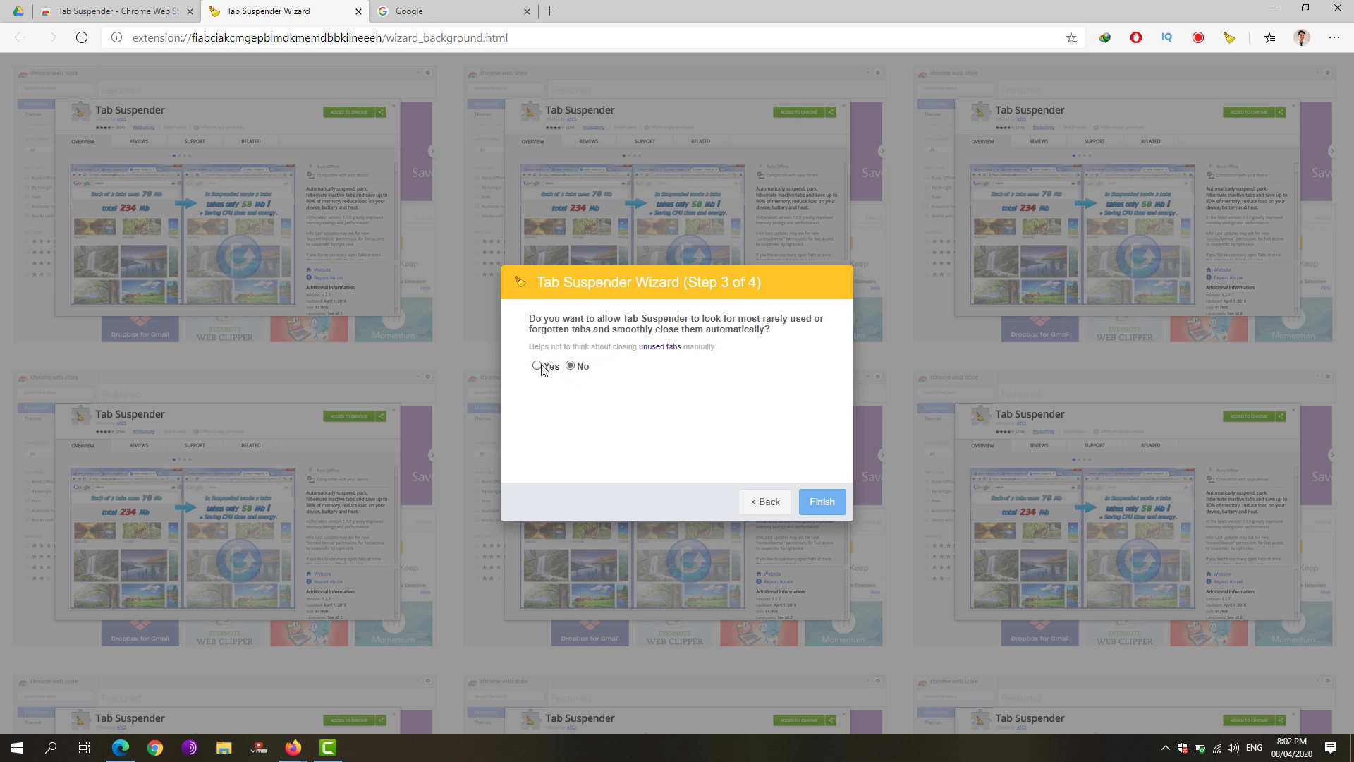
left_click(537, 367)
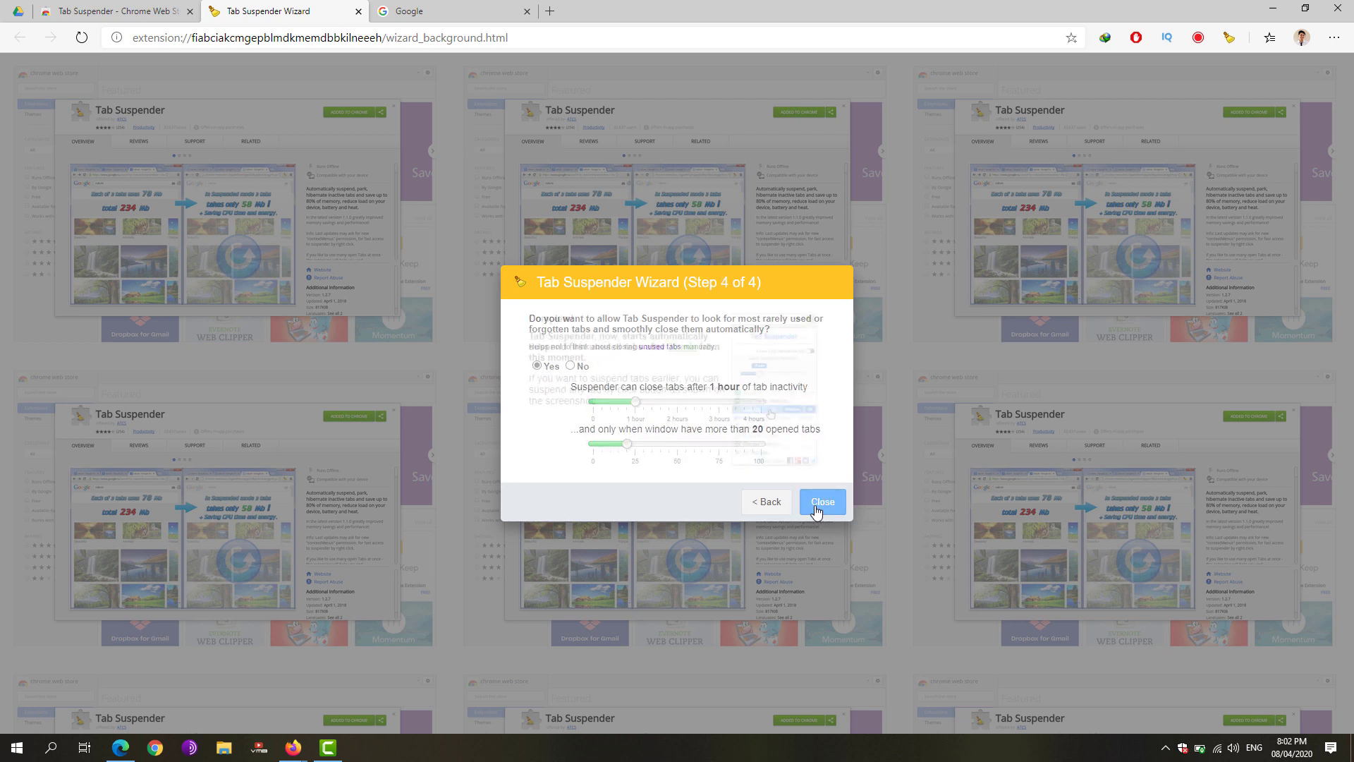
left_click(821, 502)
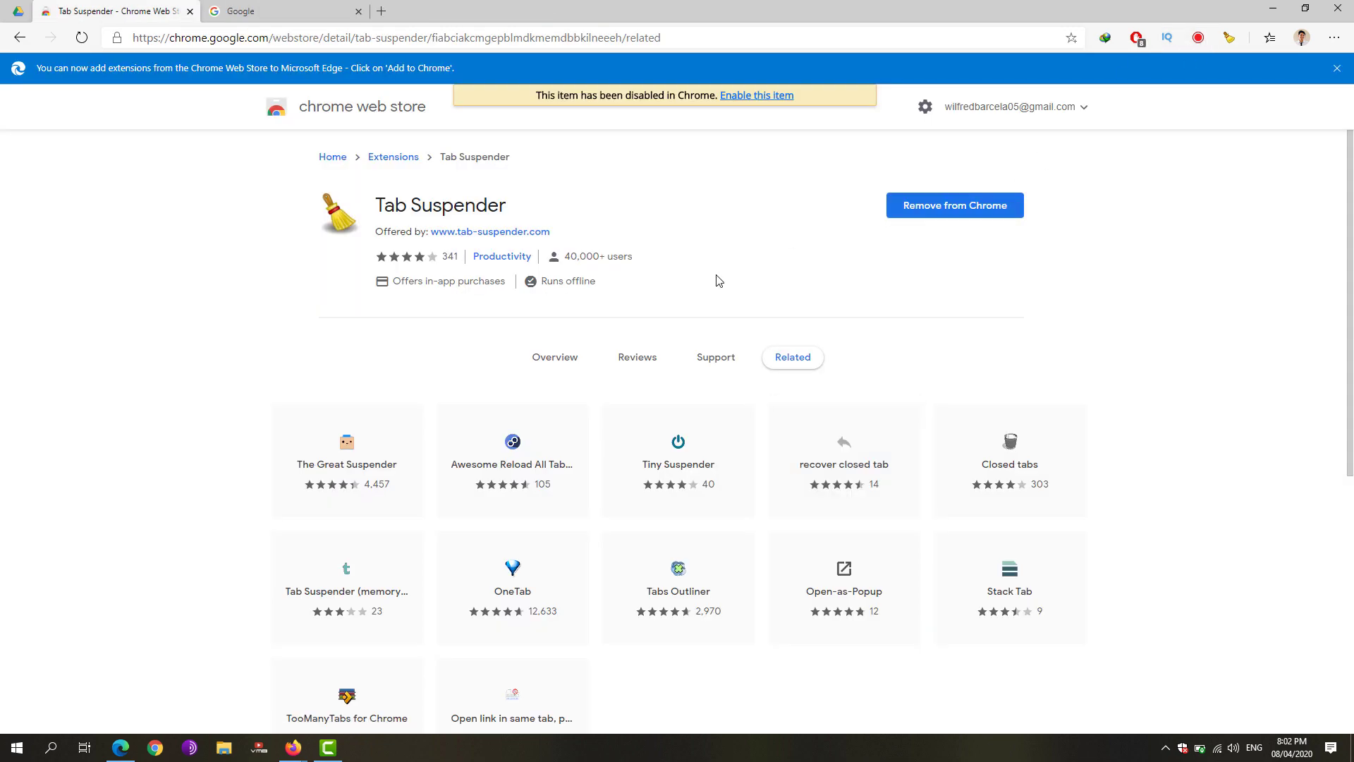
mouse_move(345, 22)
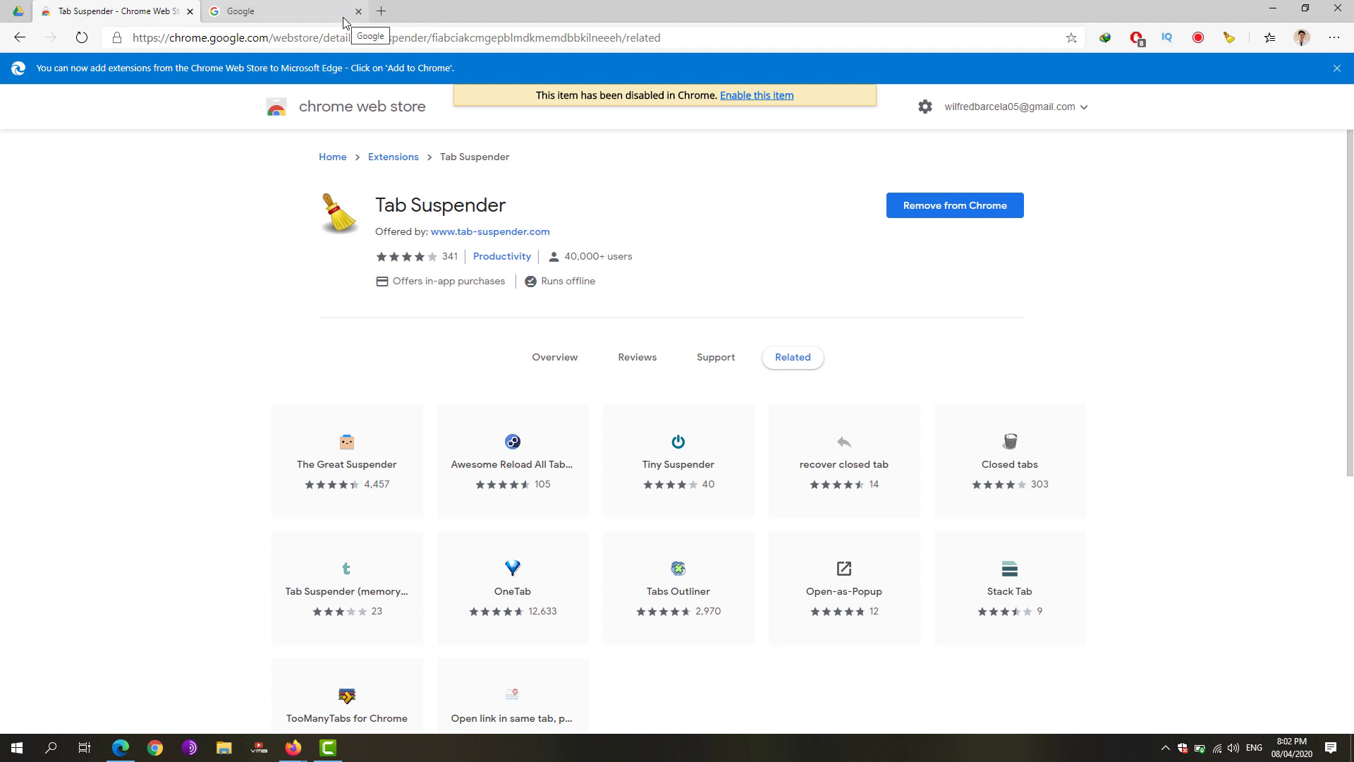
left_click(268, 12)
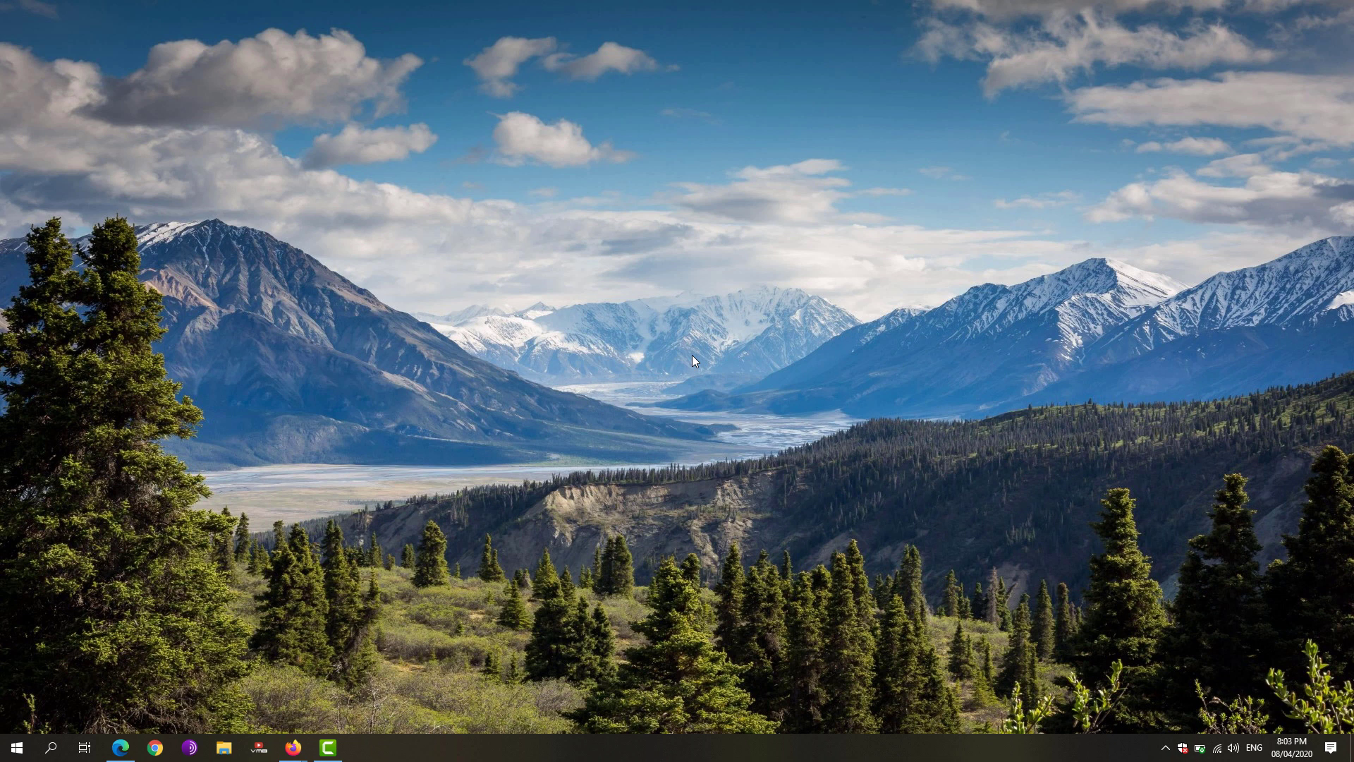
mouse_move(1134, 645)
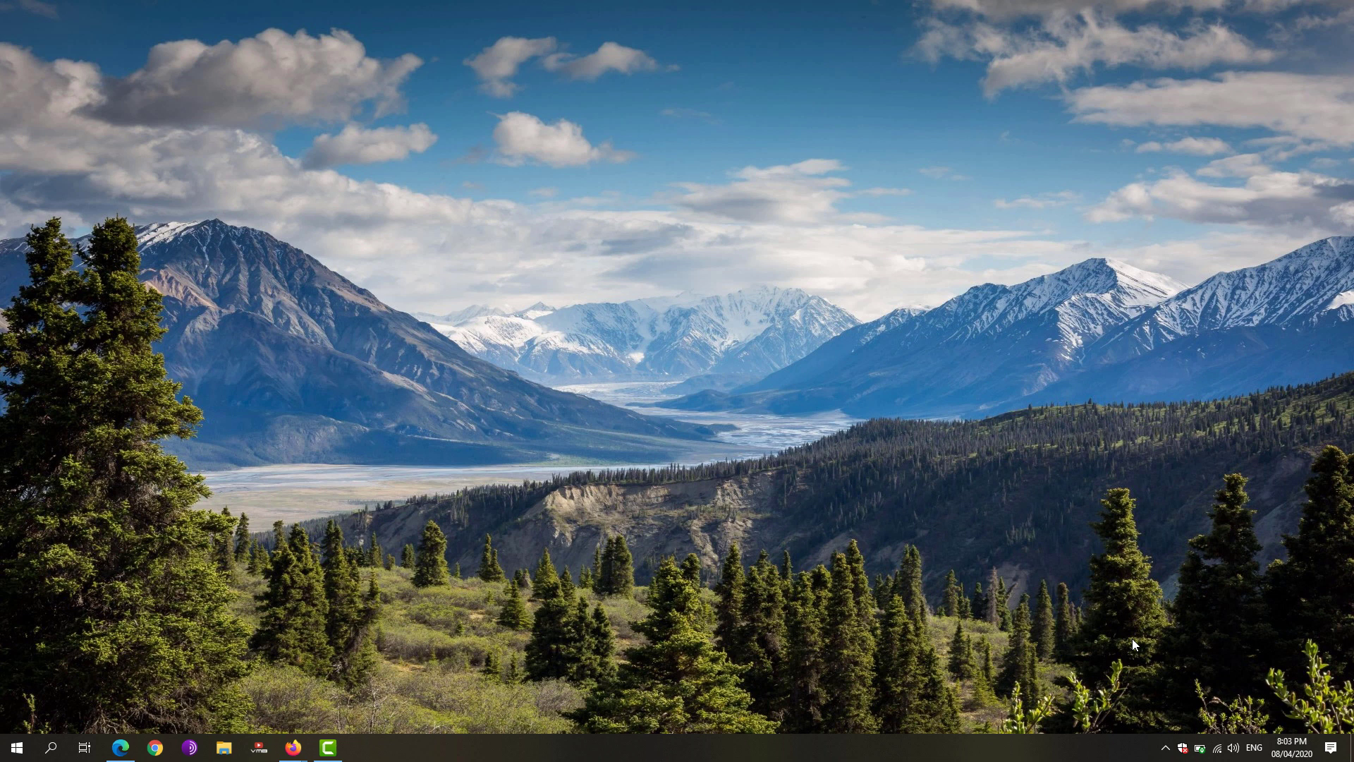
mouse_move(890, 448)
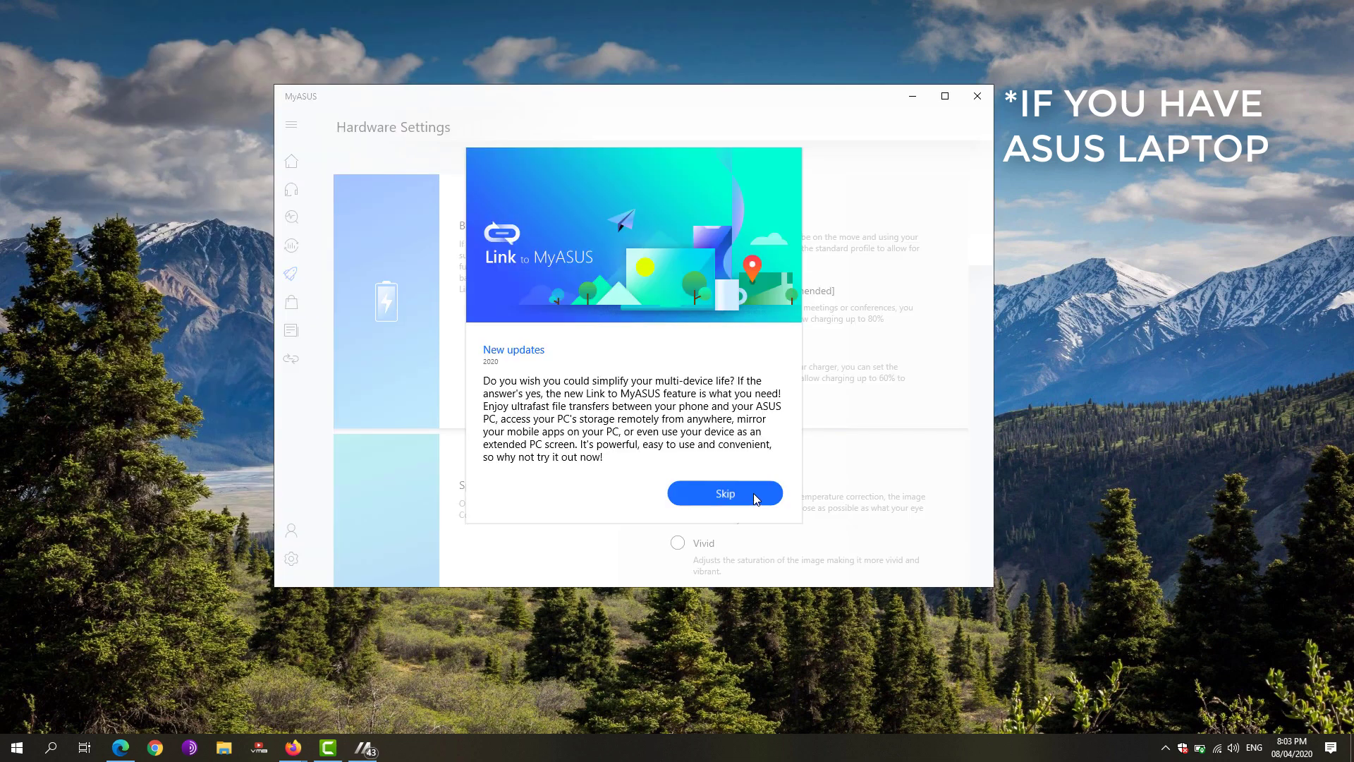
Step: Skip the Link to MyASUS notice, keep Balanced 80% charging, and close MyASUS
left_click(723, 494)
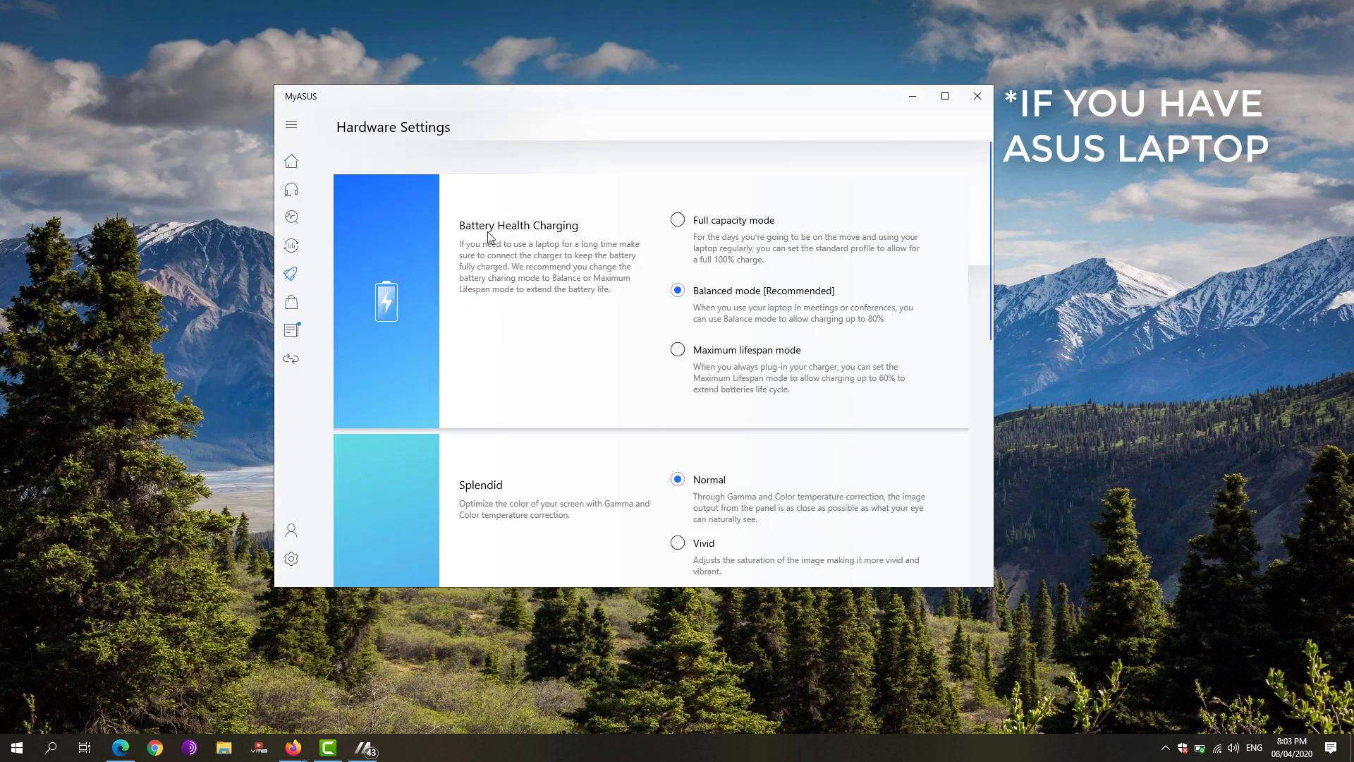
mouse_move(757, 299)
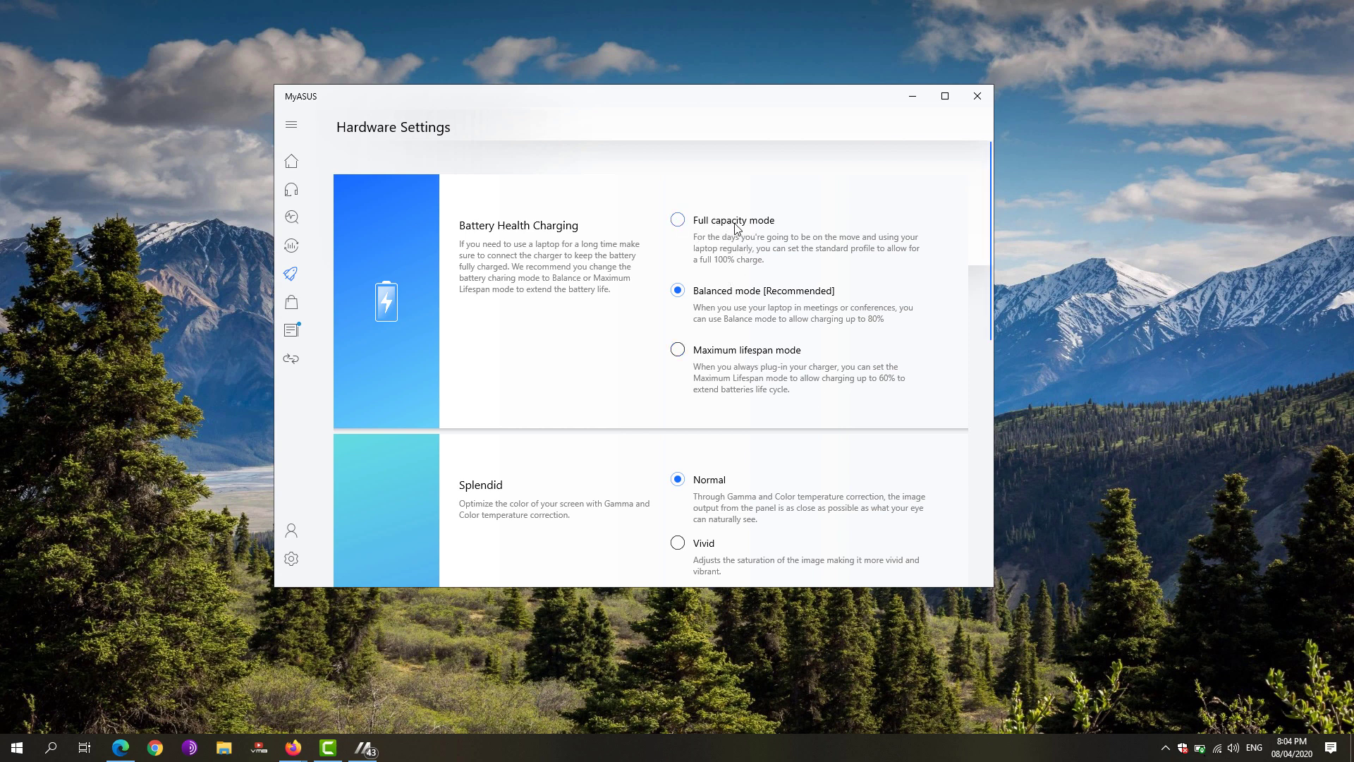
mouse_move(777, 244)
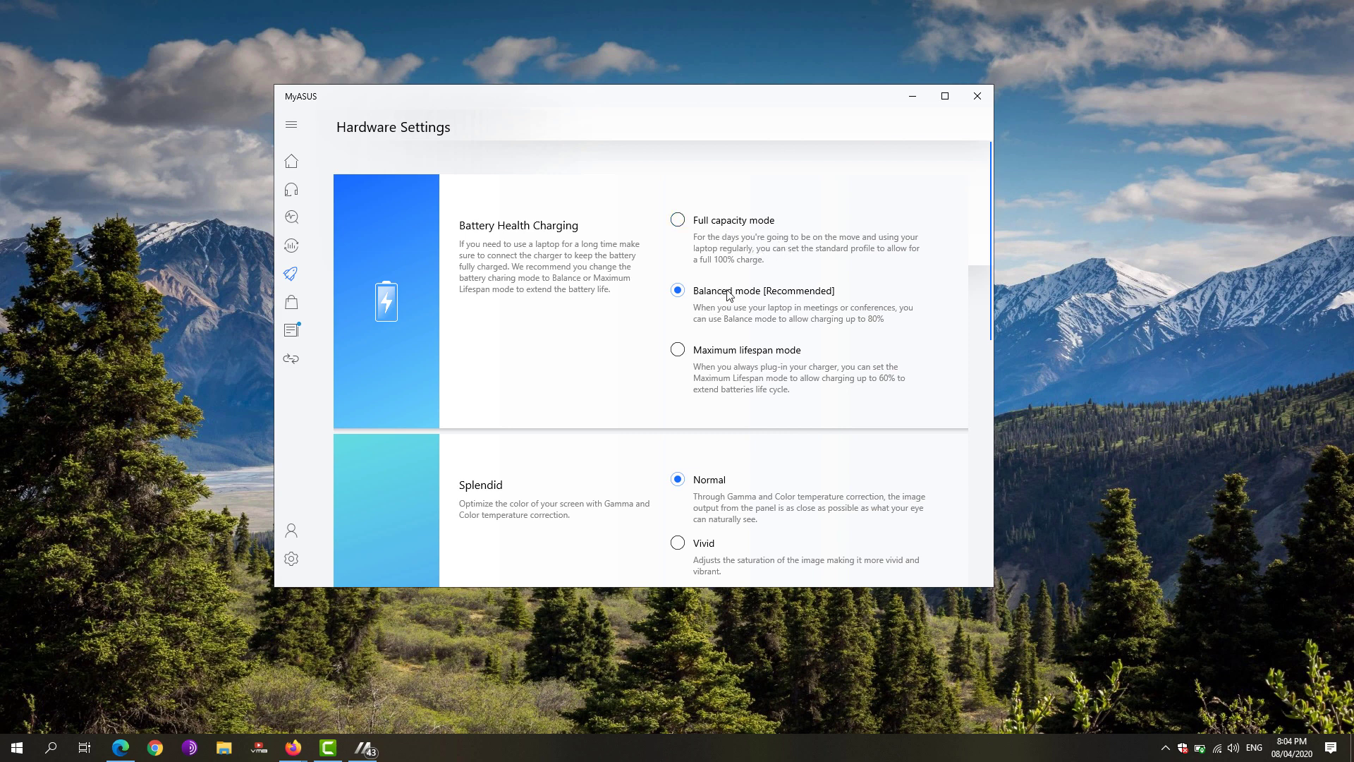
mouse_move(784, 279)
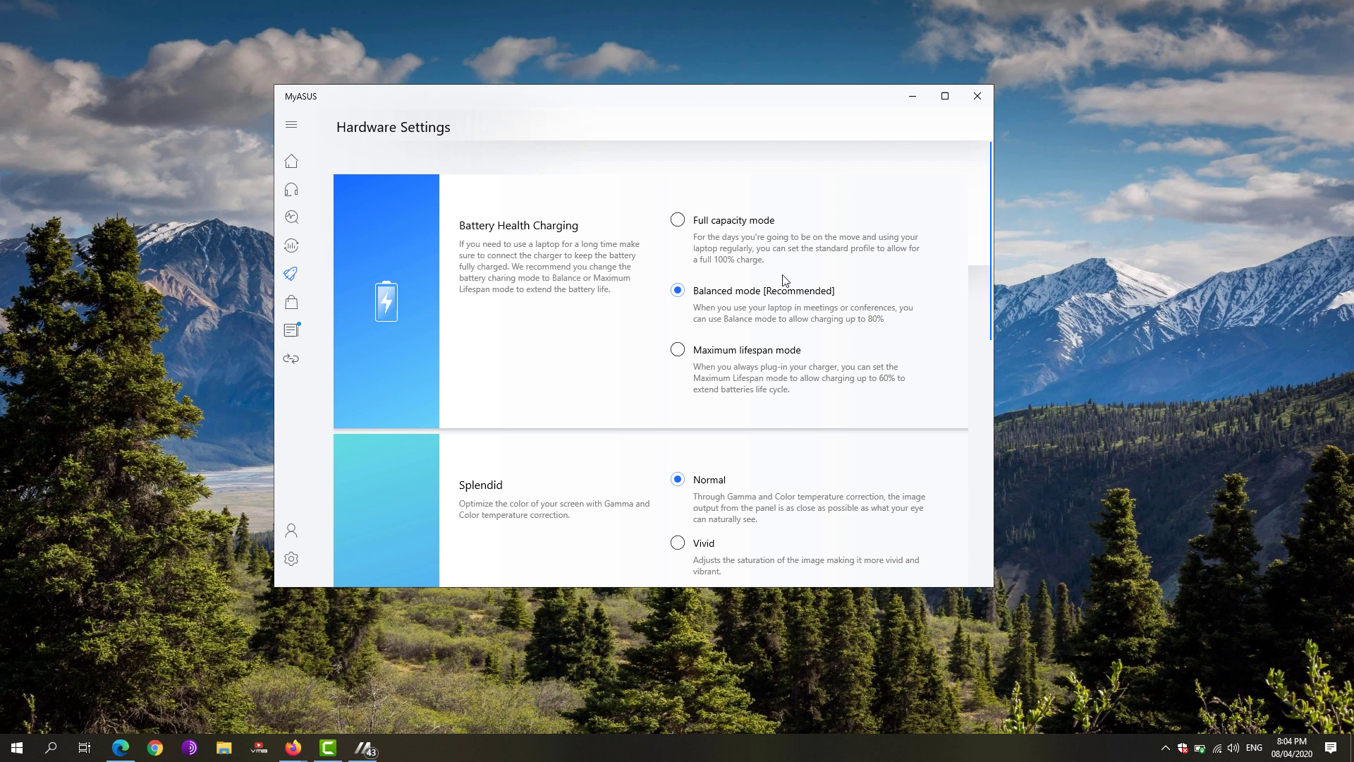
mouse_move(759, 322)
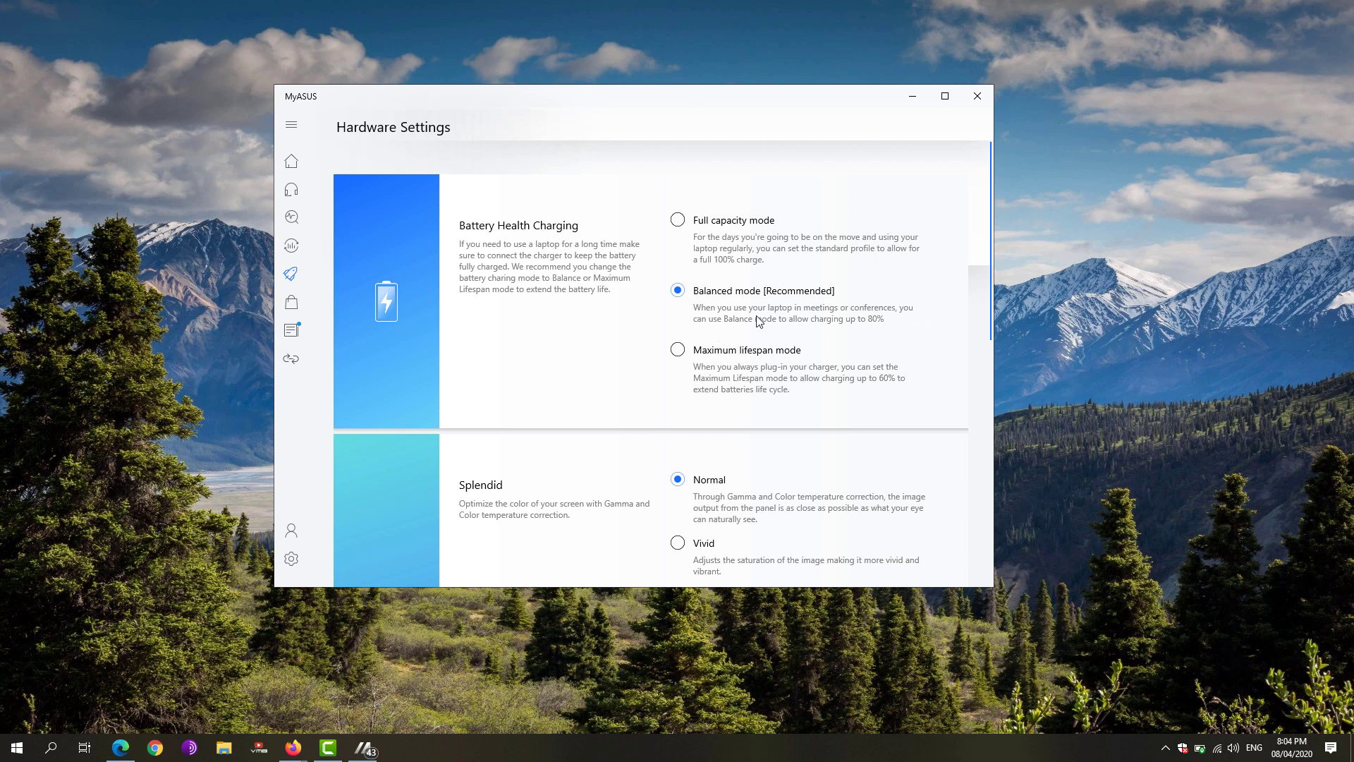
mouse_move(880, 325)
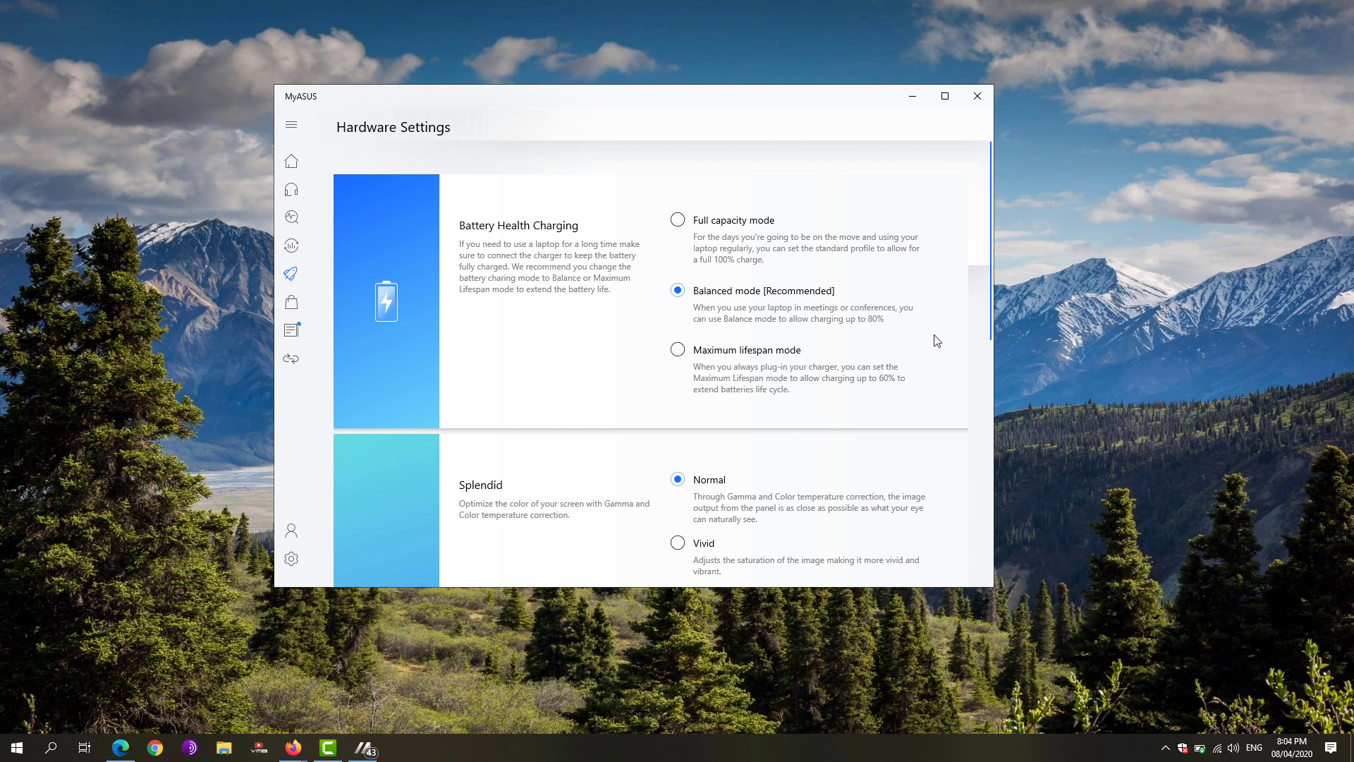
mouse_move(832, 334)
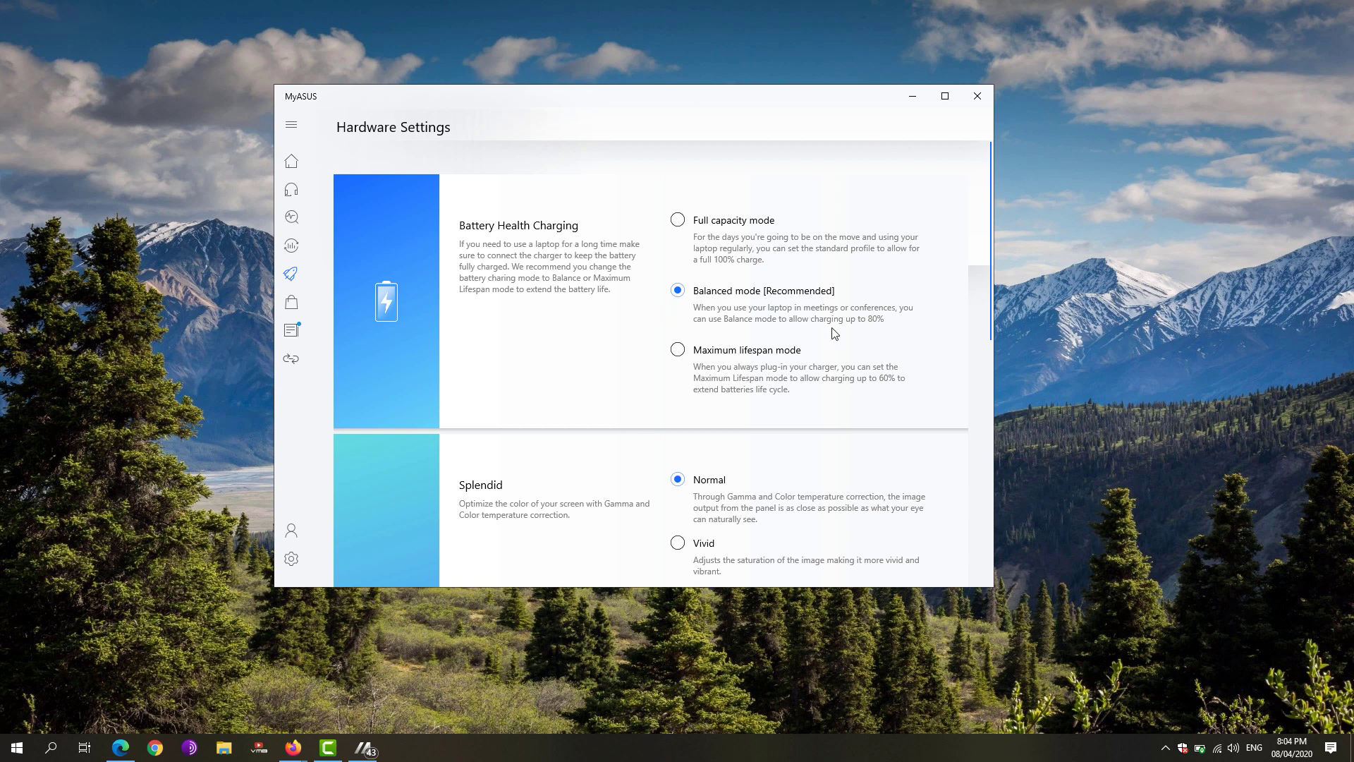
mouse_move(663, 323)
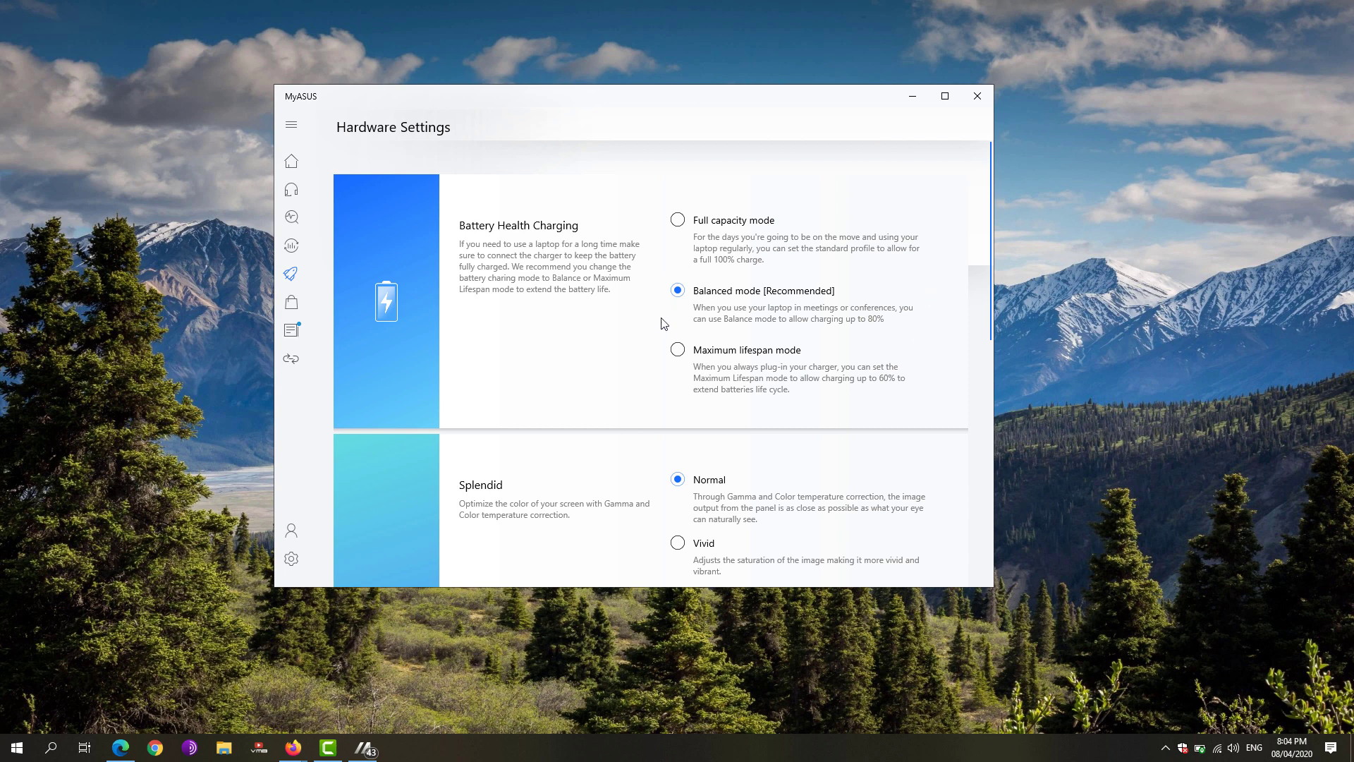
mouse_move(939, 346)
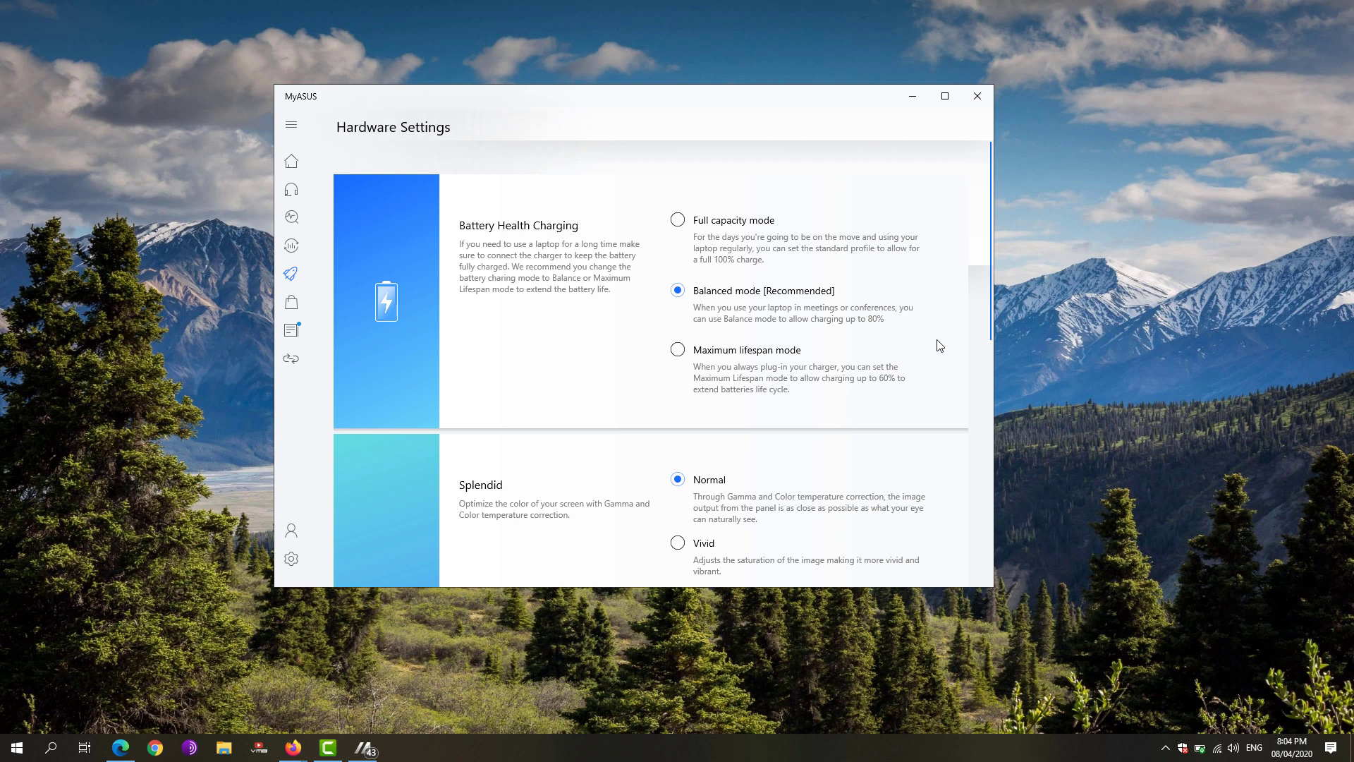
mouse_move(874, 318)
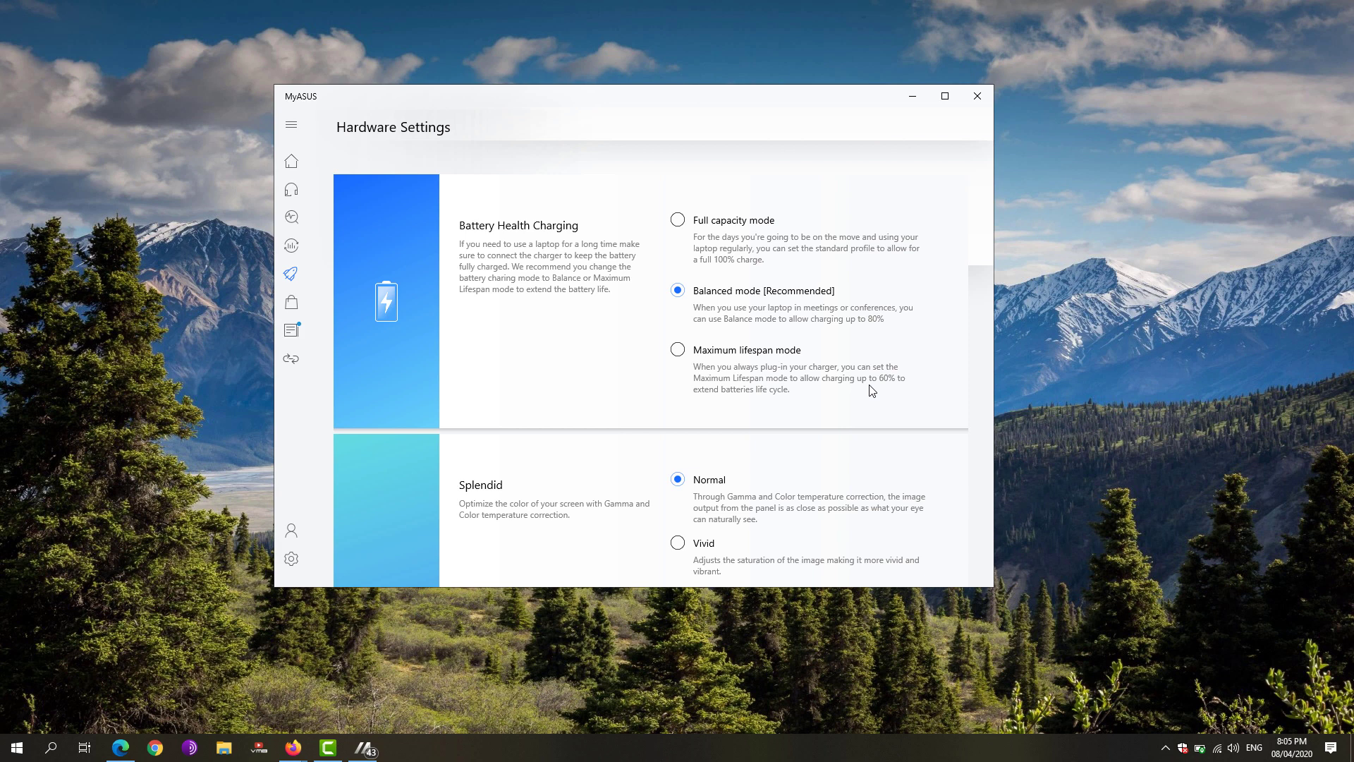
left_click(976, 96)
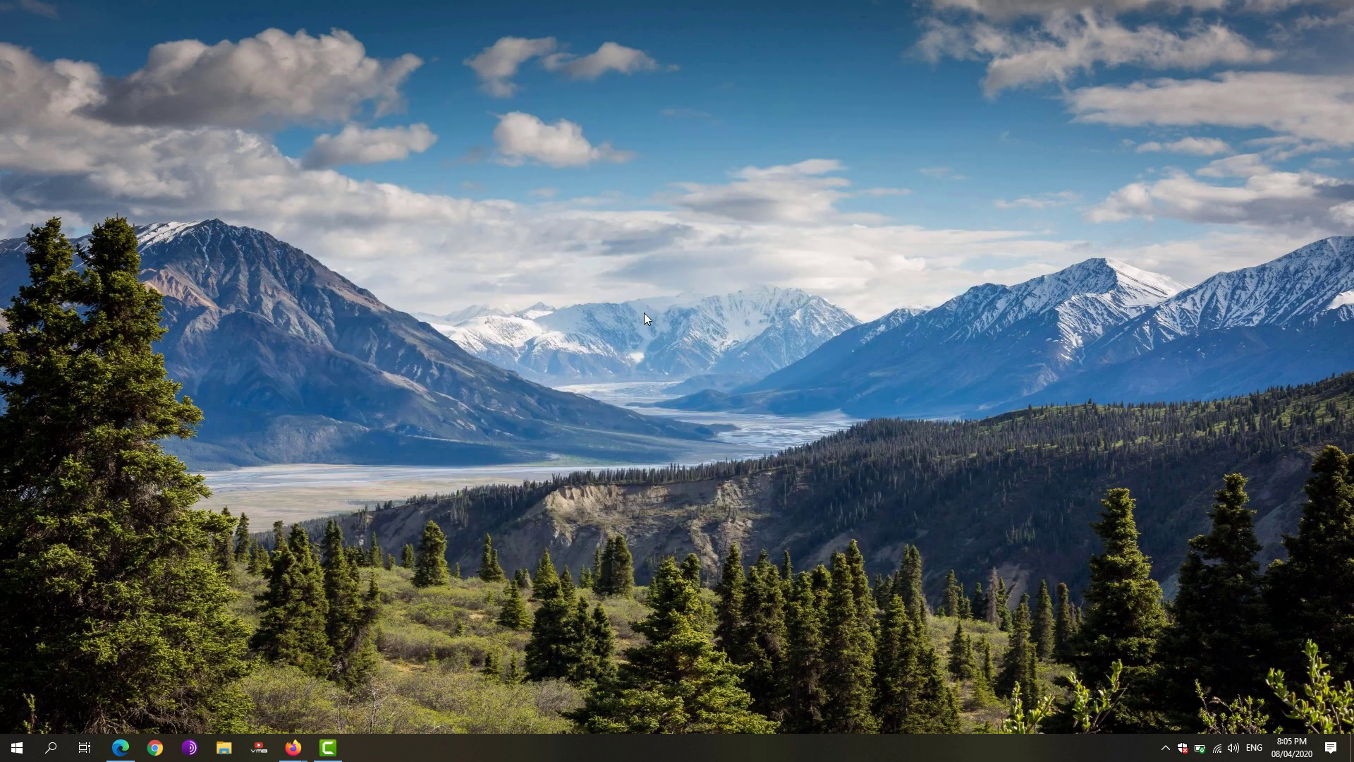